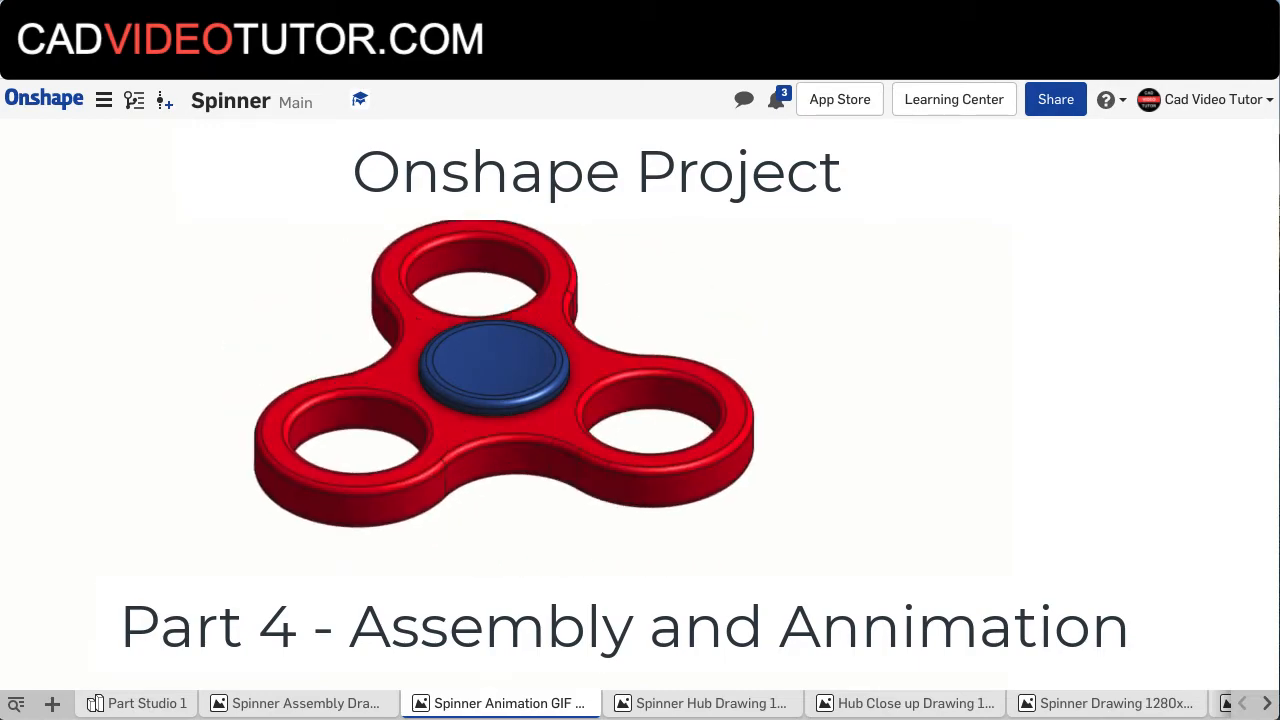
Review the exploded assembly drawing and animation GIF, then switch to the Spinner Part Studio.
{"action": "left_click", "coordinate": [300, 703]}
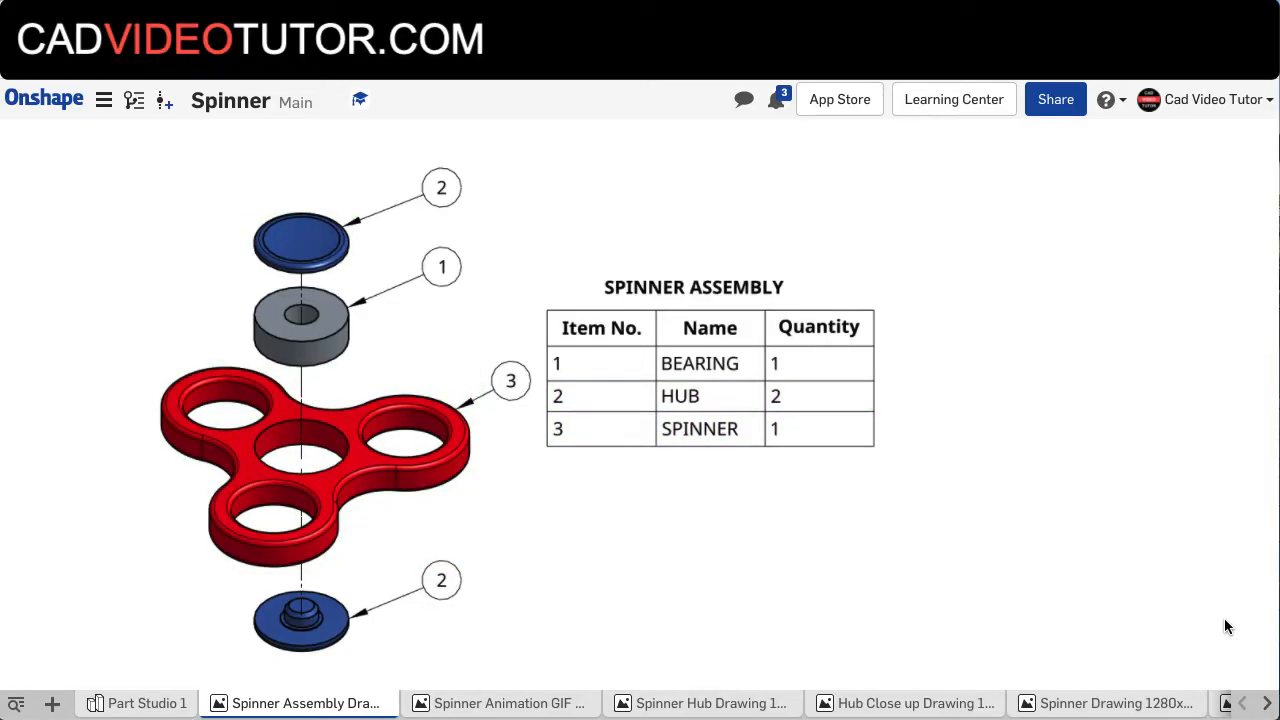
{"action": "left_click", "coordinate": [500, 703]}
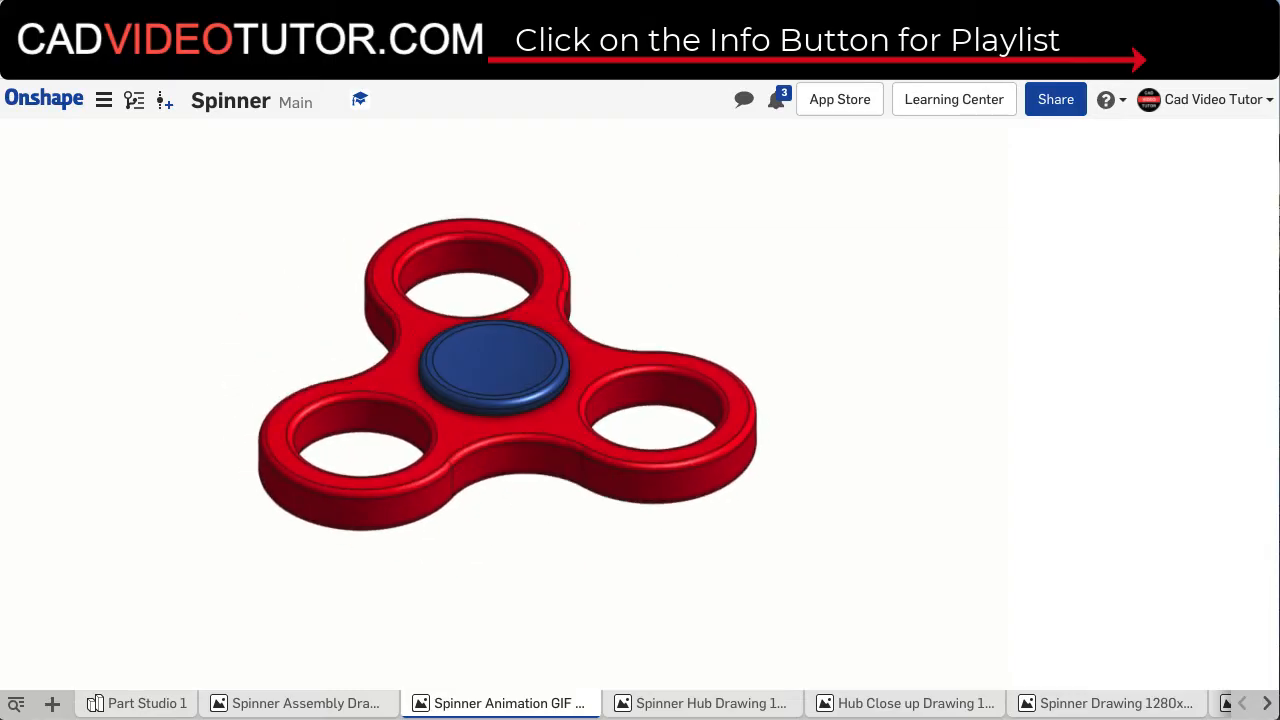
{"action": "left_click", "coordinate": [147, 703]}
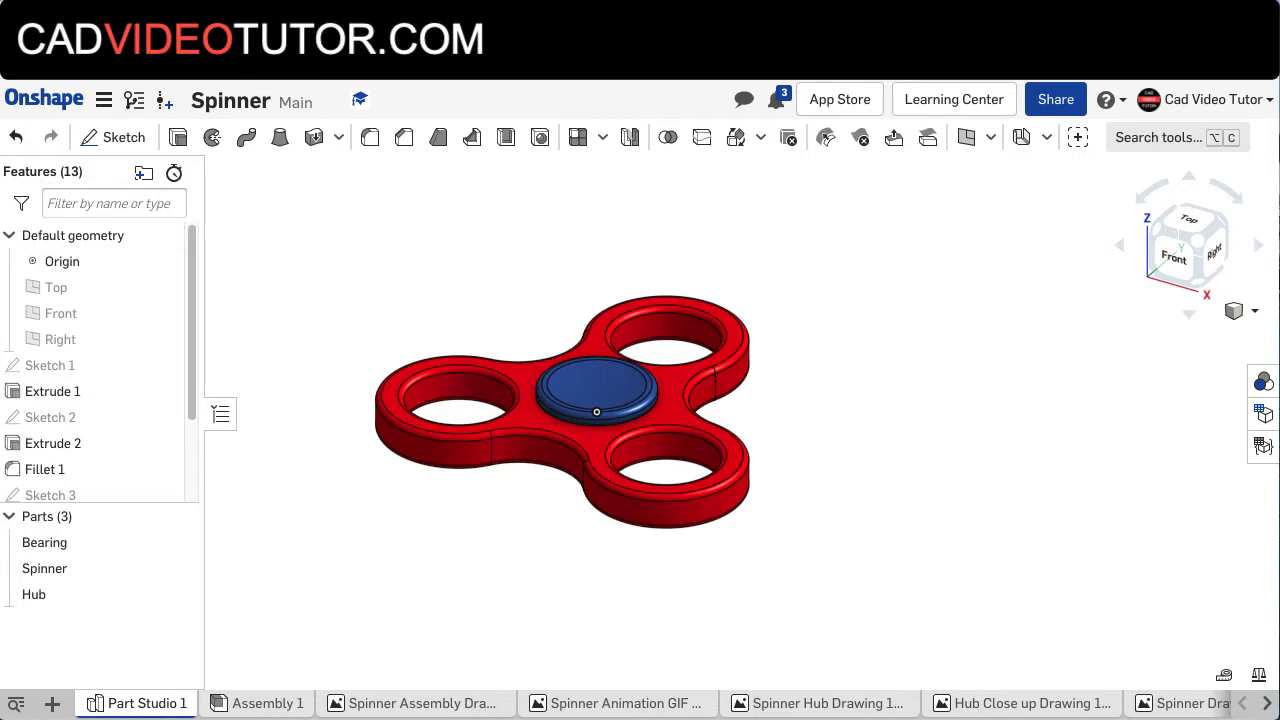
Switch between the Assembly and Part Studio tabs to review the Bearing, Spinner and Hub parts.
{"action": "left_click", "coordinate": [261, 703]}
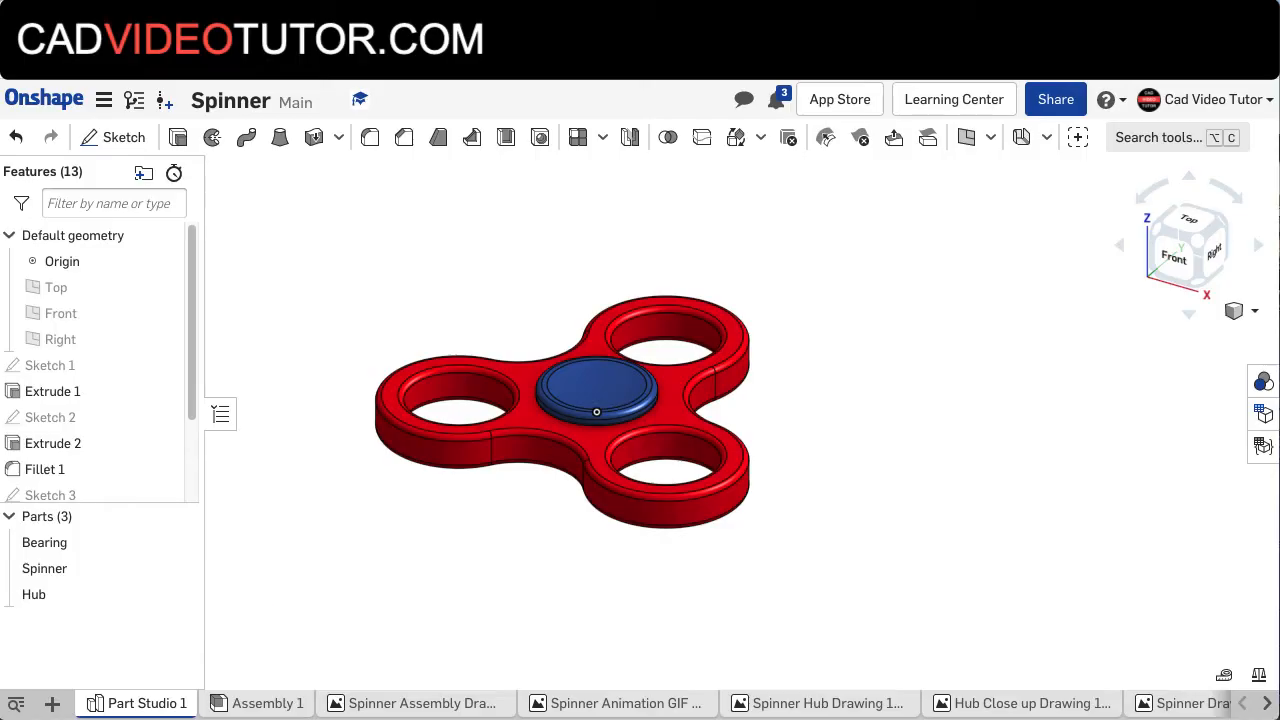
{"action": "left_click", "coordinate": [51, 703]}
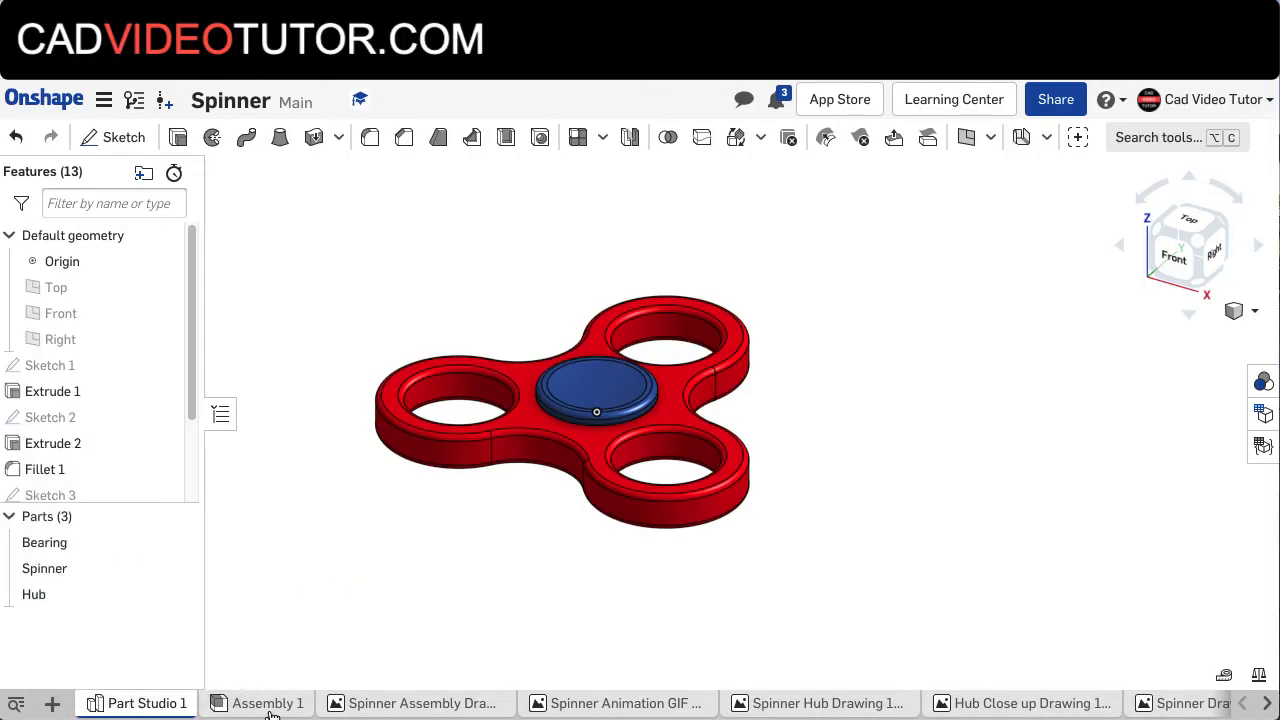
Switch to the empty Assembly 1 with no instances or mates.
{"action": "left_click", "coordinate": [267, 703]}
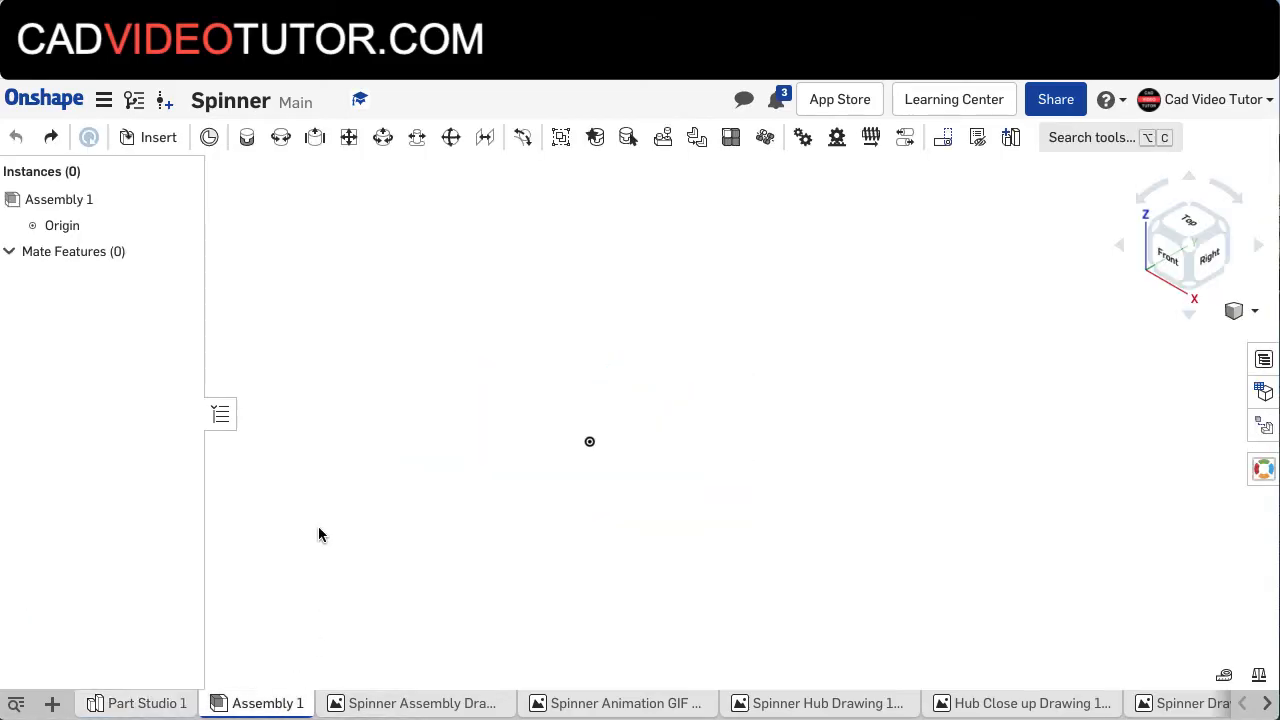
{"action": "mouse_move", "coordinate": [602, 458]}
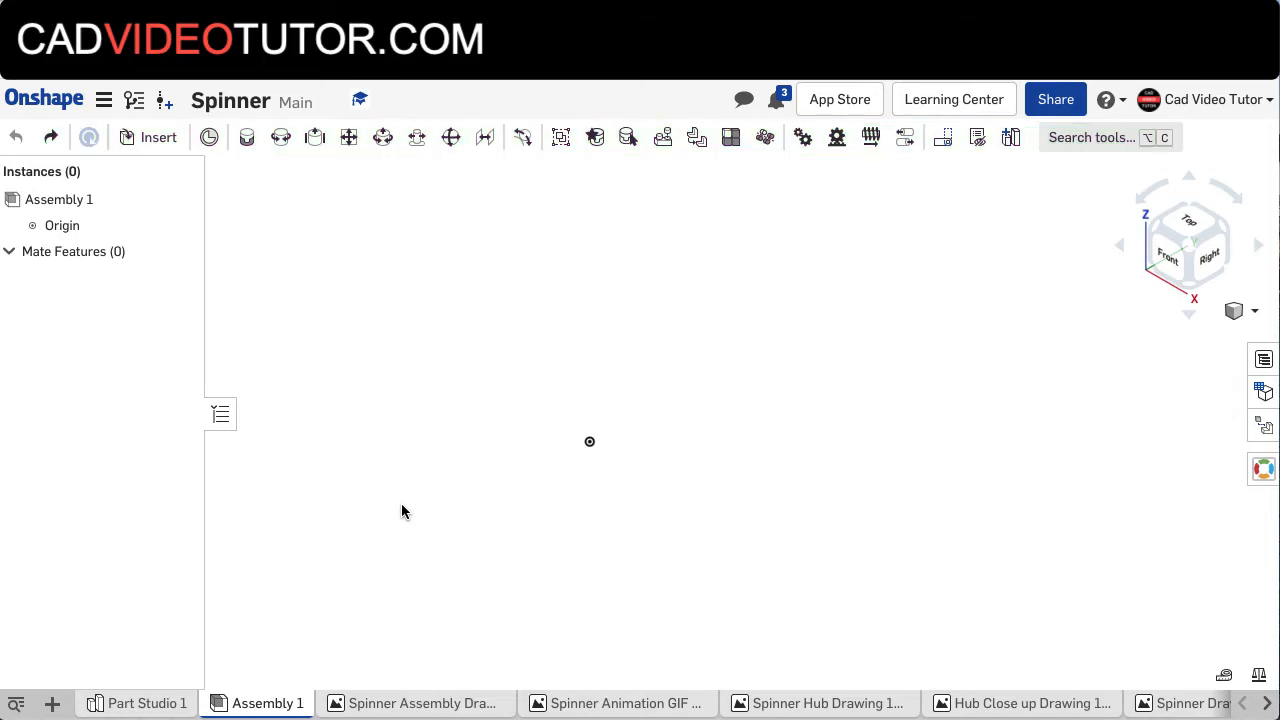
{"action": "mouse_move", "coordinate": [158, 147]}
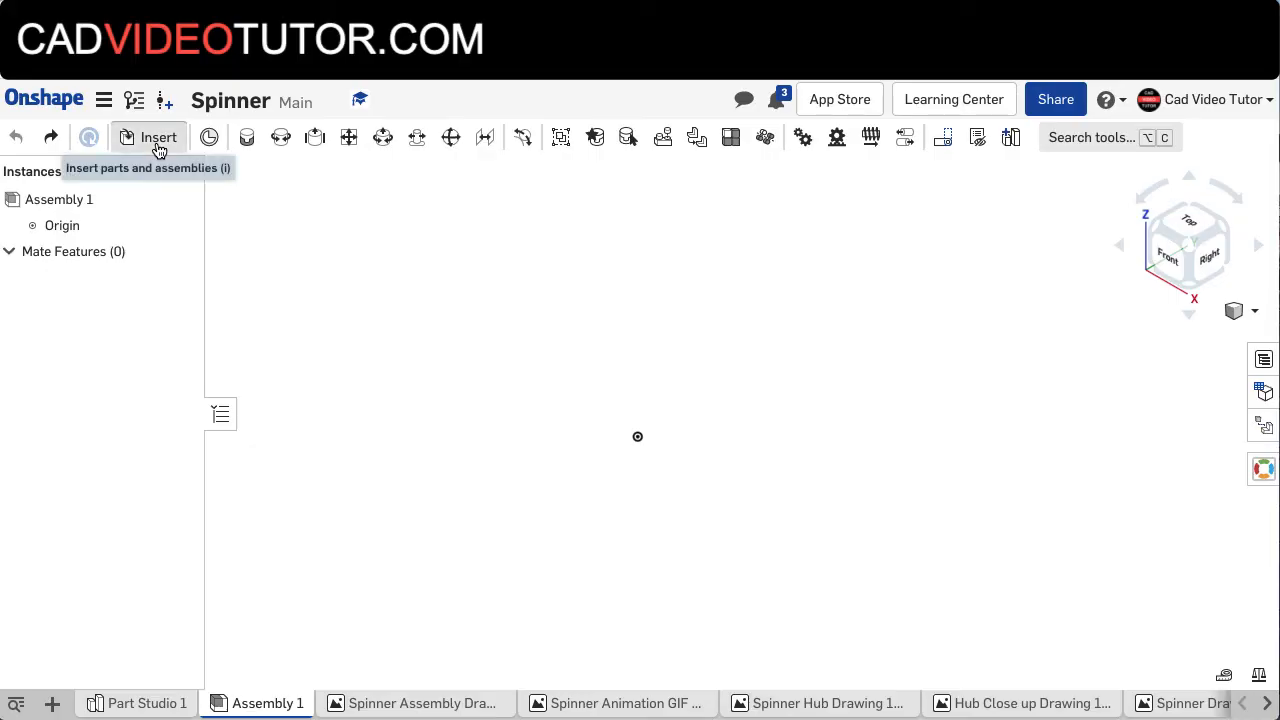
Insert the Bearing from Part Studio 1 at the origin as the assembly's first instance.
{"action": "left_click", "coordinate": [157, 137]}
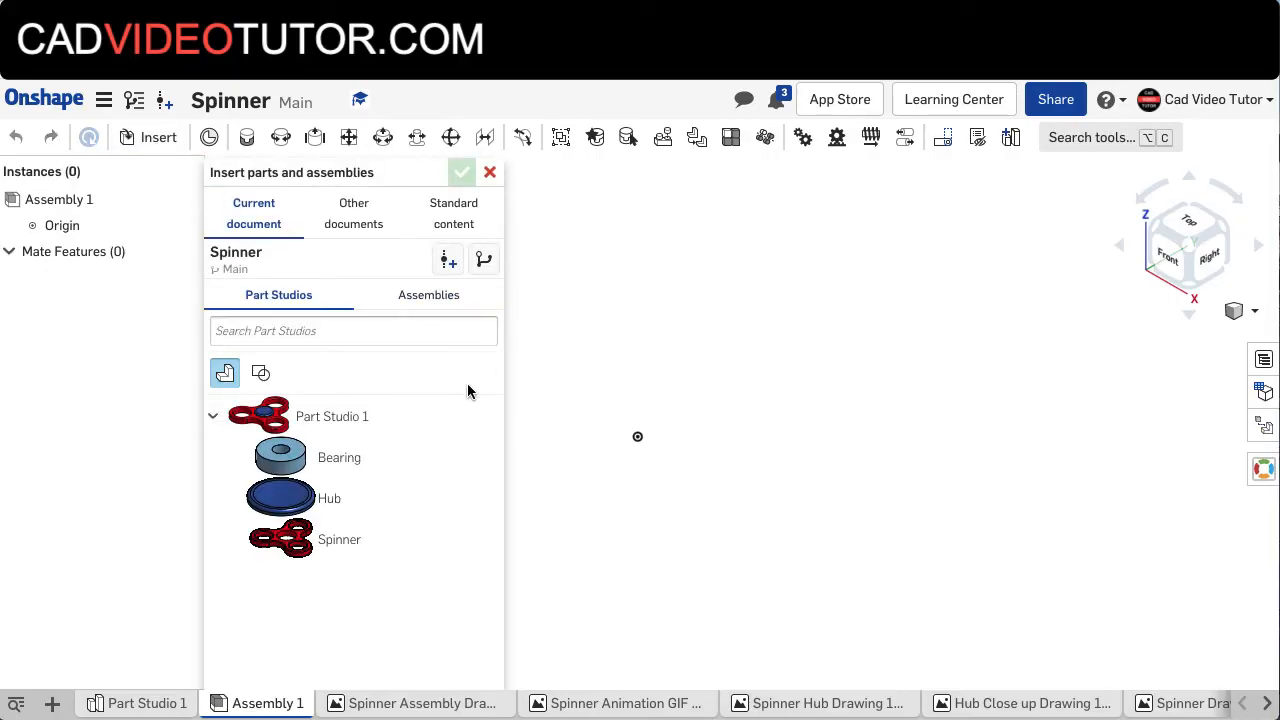
{"action": "mouse_move", "coordinate": [463, 388]}
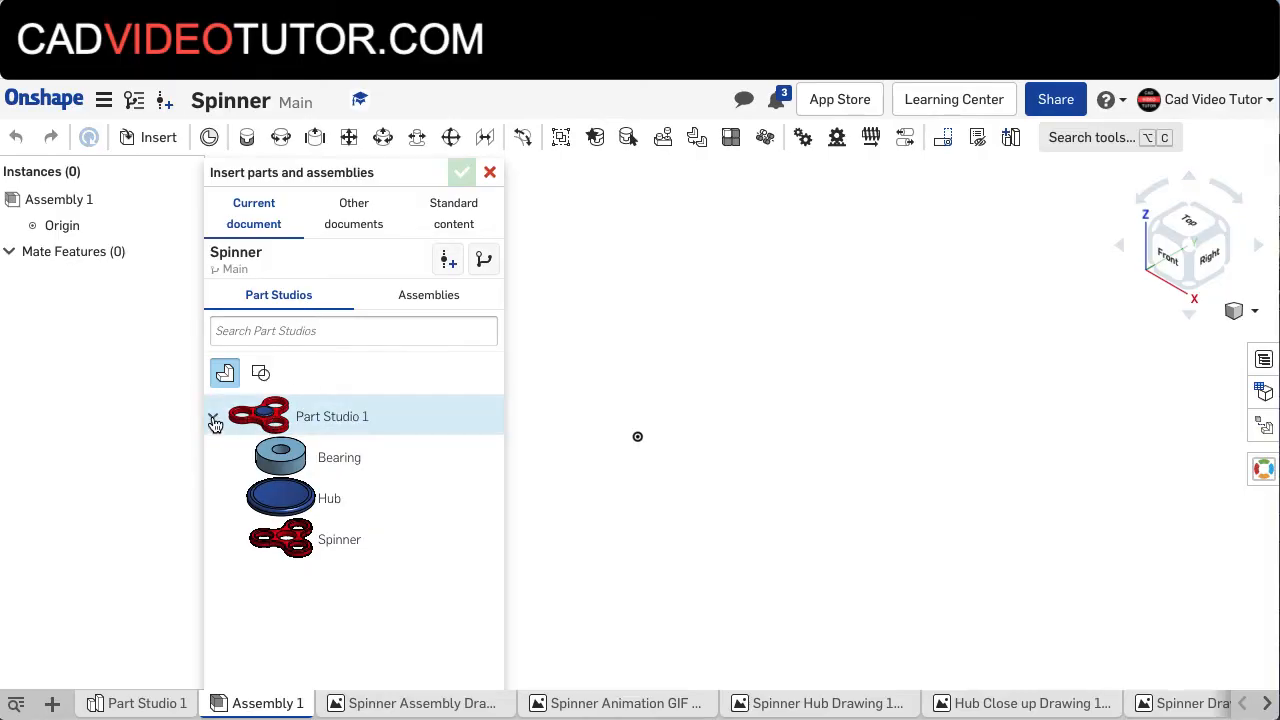
{"action": "left_click", "coordinate": [213, 416]}
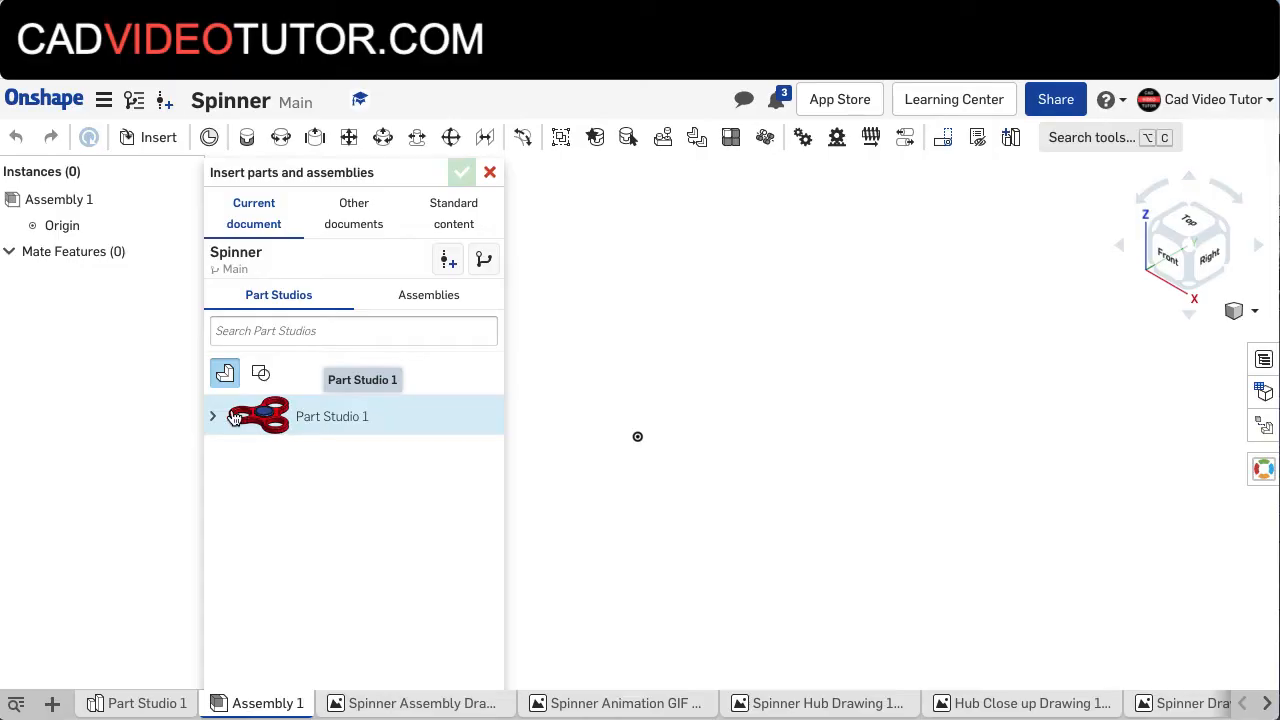
{"action": "left_click", "coordinate": [212, 416]}
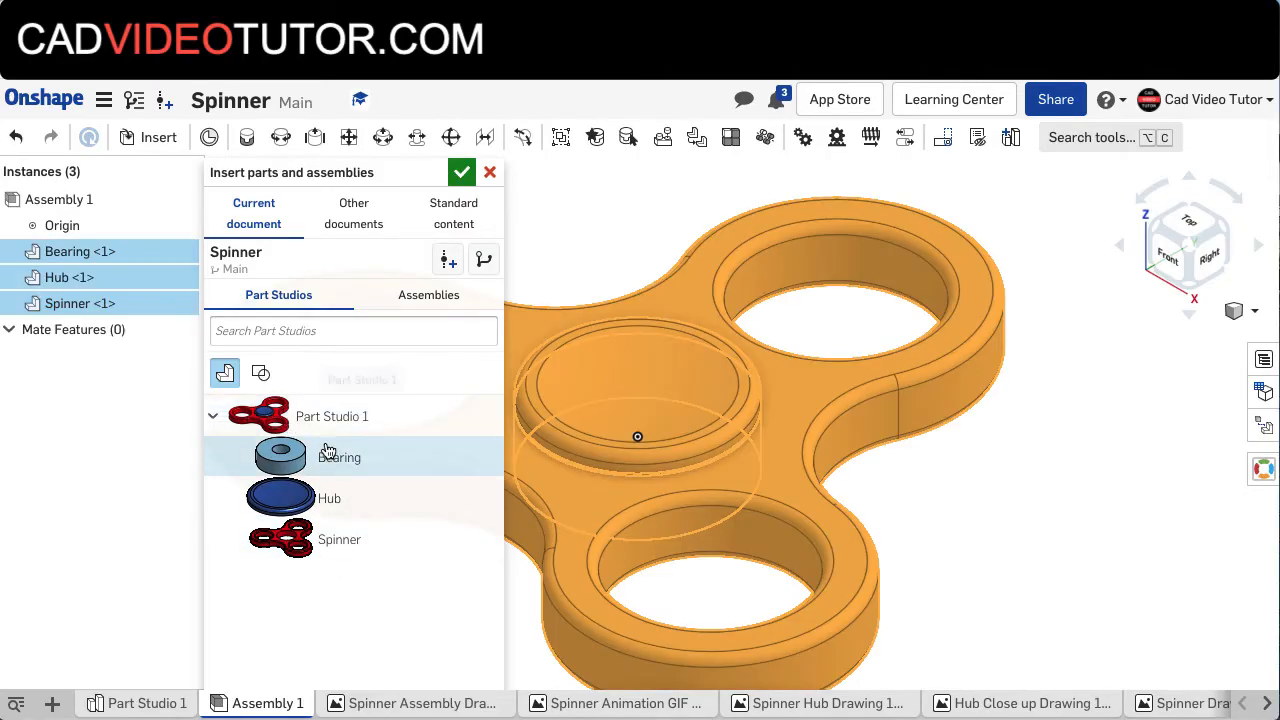
{"action": "mouse_move", "coordinate": [338, 457]}
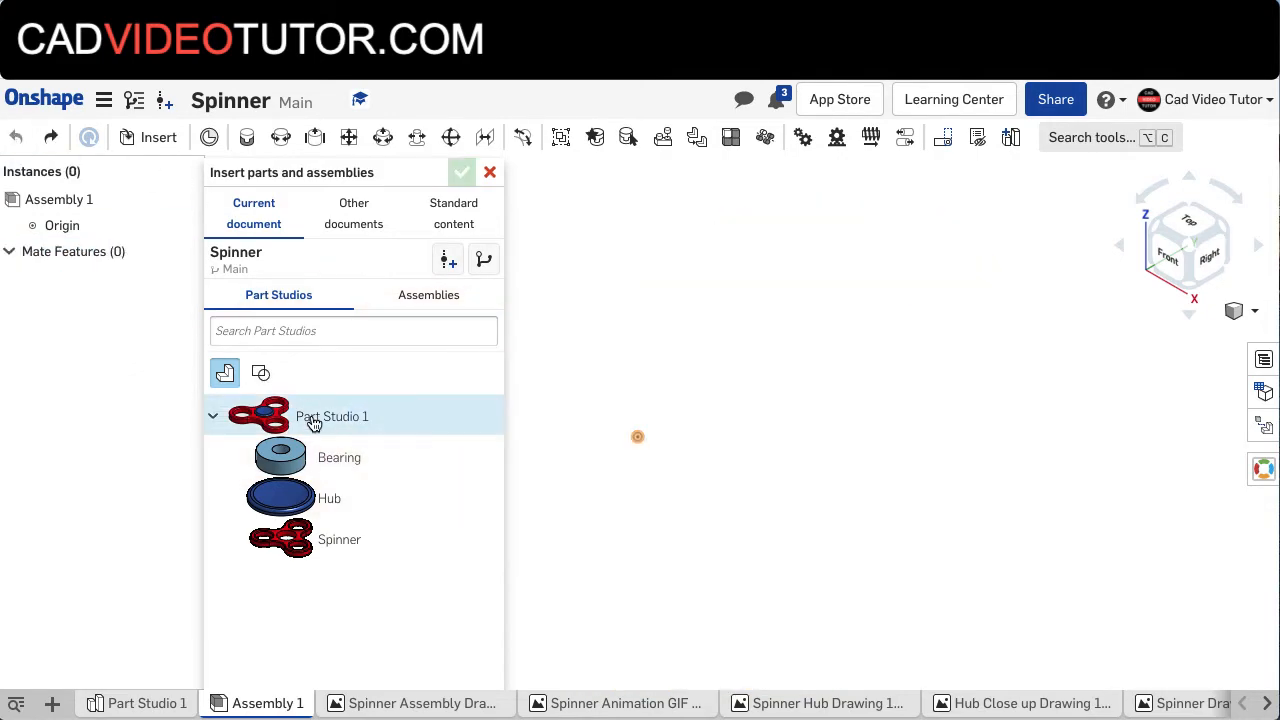
{"action": "mouse_move", "coordinate": [290, 457]}
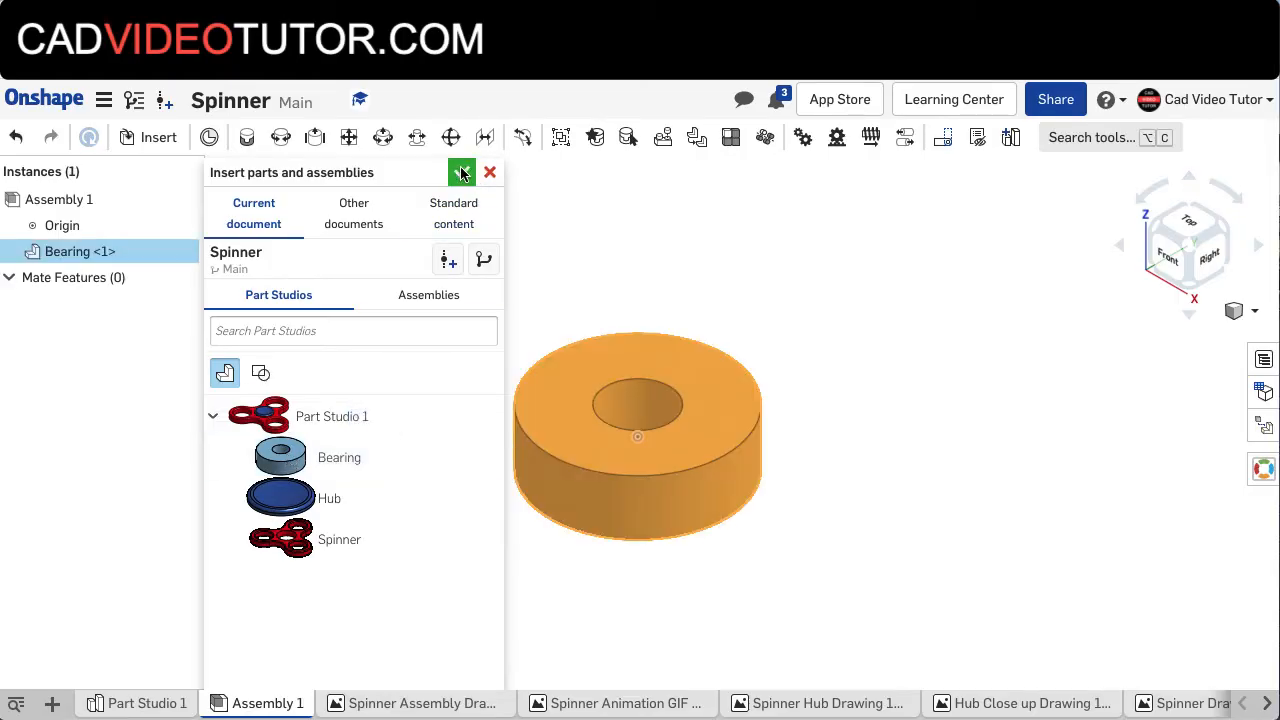
{"action": "left_click", "coordinate": [489, 172]}
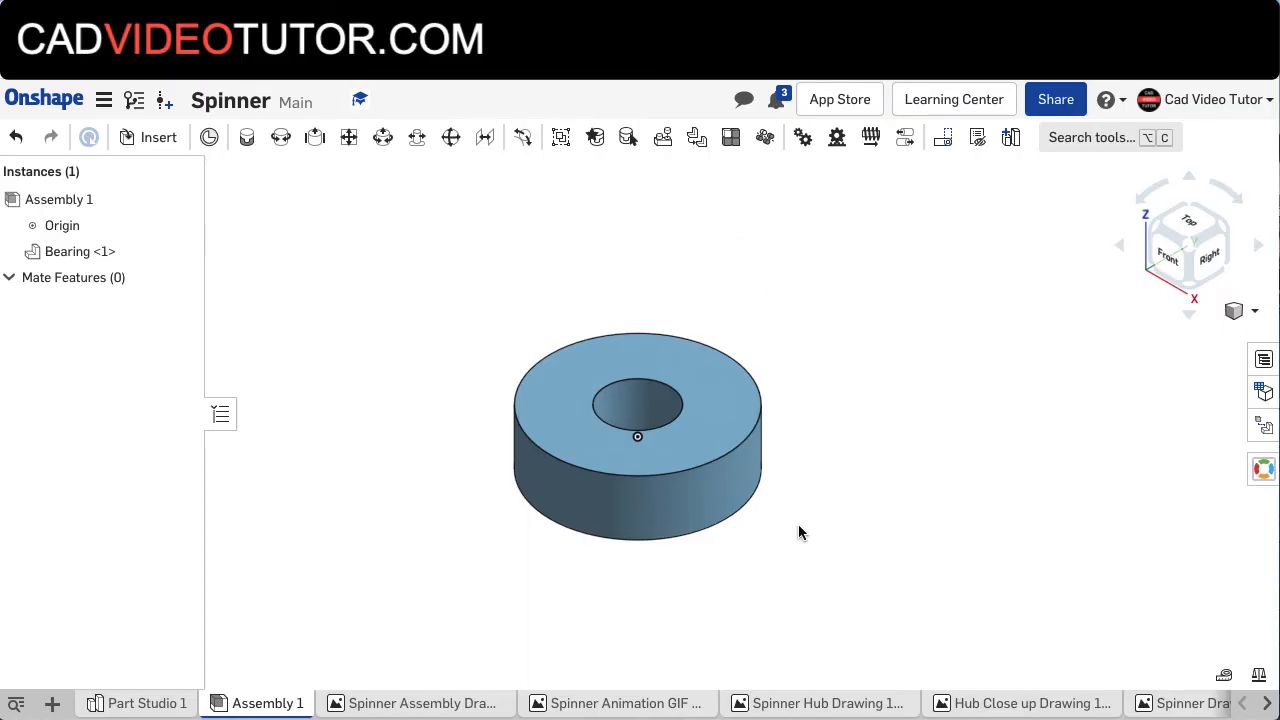
{"action": "mouse_move", "coordinate": [805, 530]}
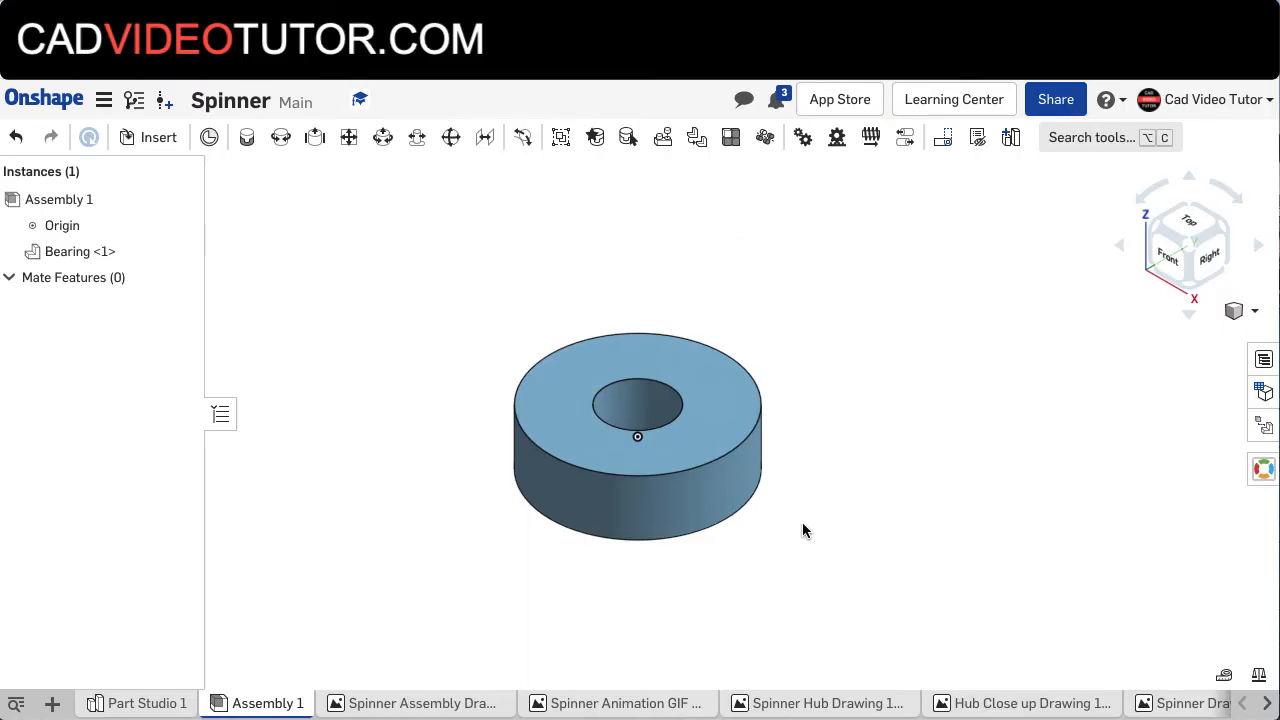
{"action": "mouse_move", "coordinate": [838, 544]}
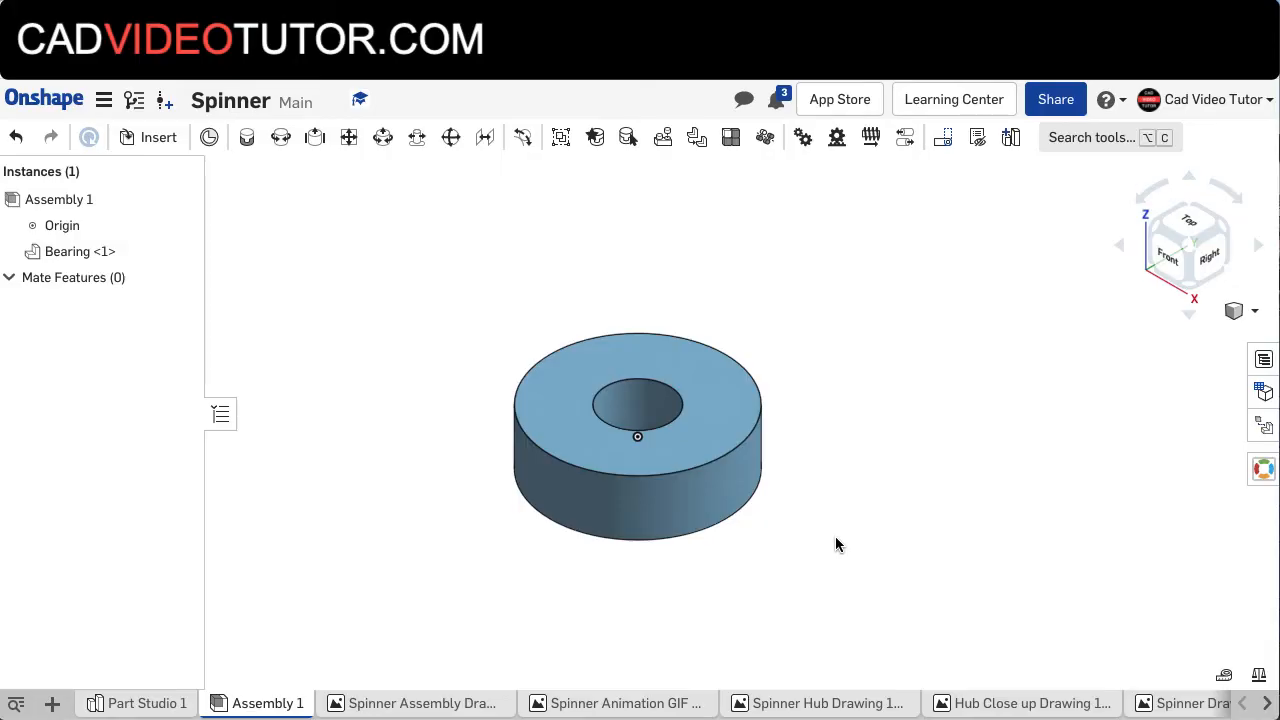
{"action": "mouse_move", "coordinate": [717, 337]}
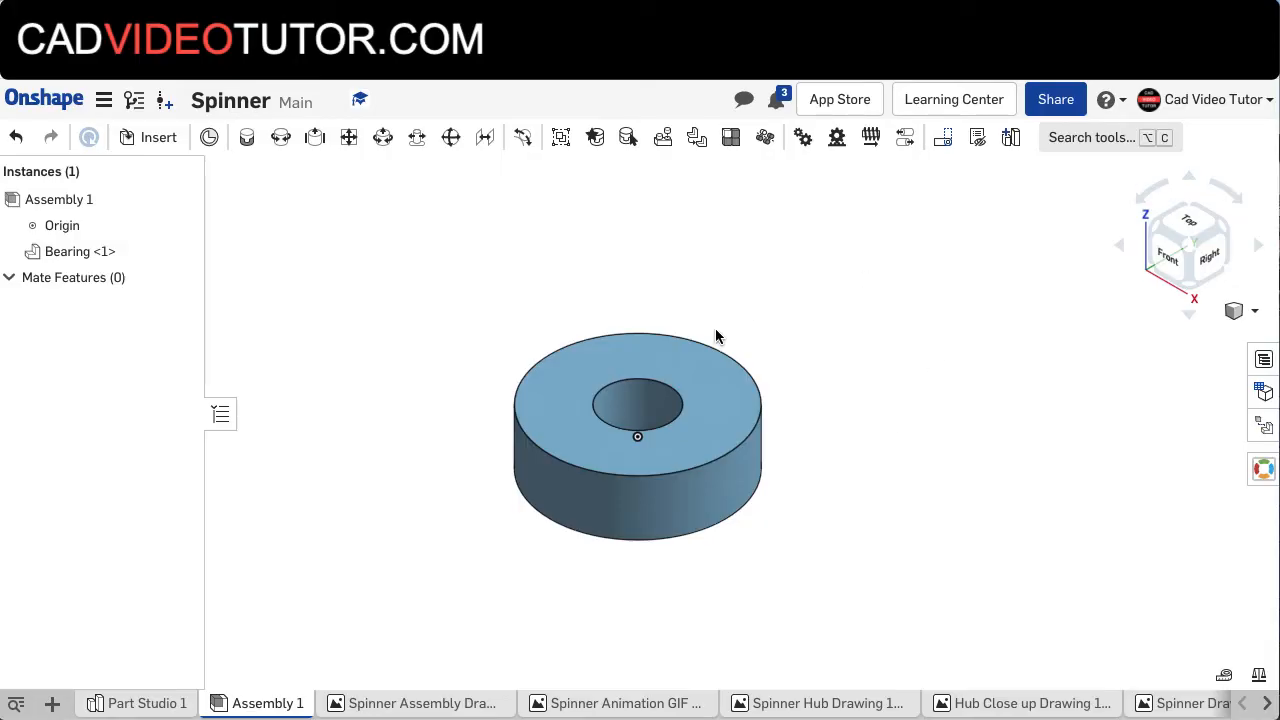
{"action": "right_click", "coordinate": [637, 435]}
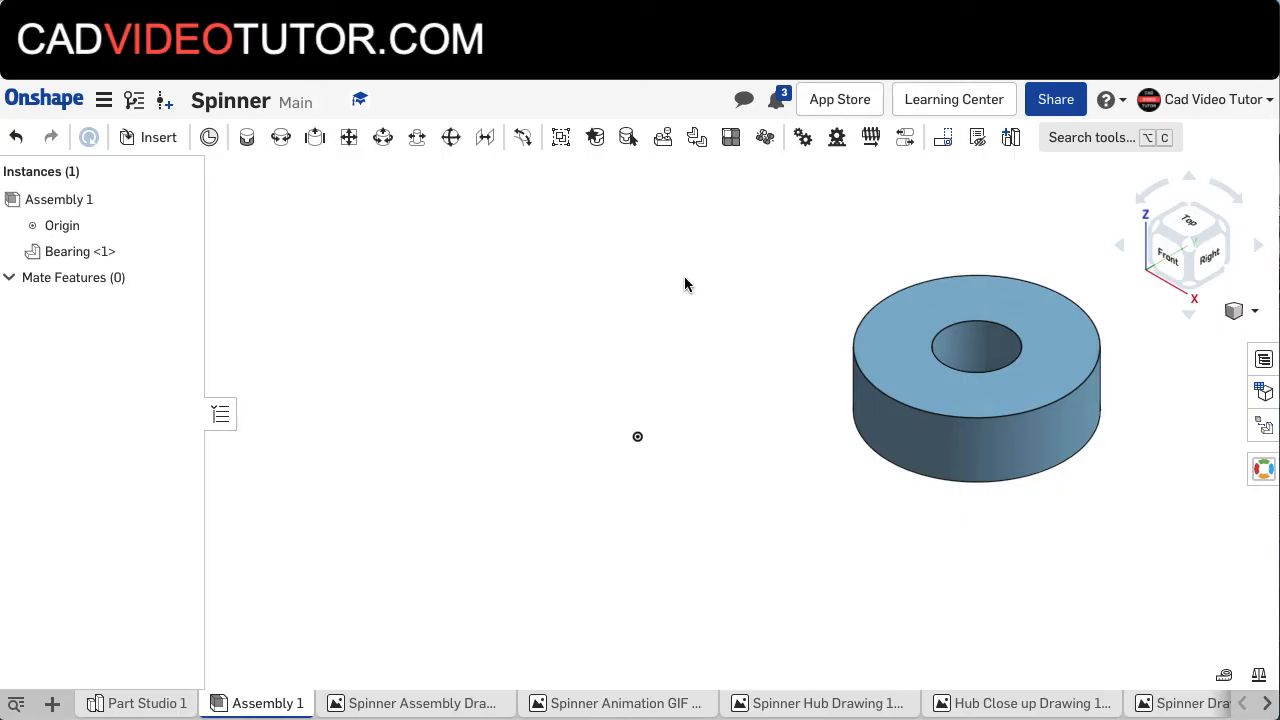
{"action": "mouse_move", "coordinate": [683, 432]}
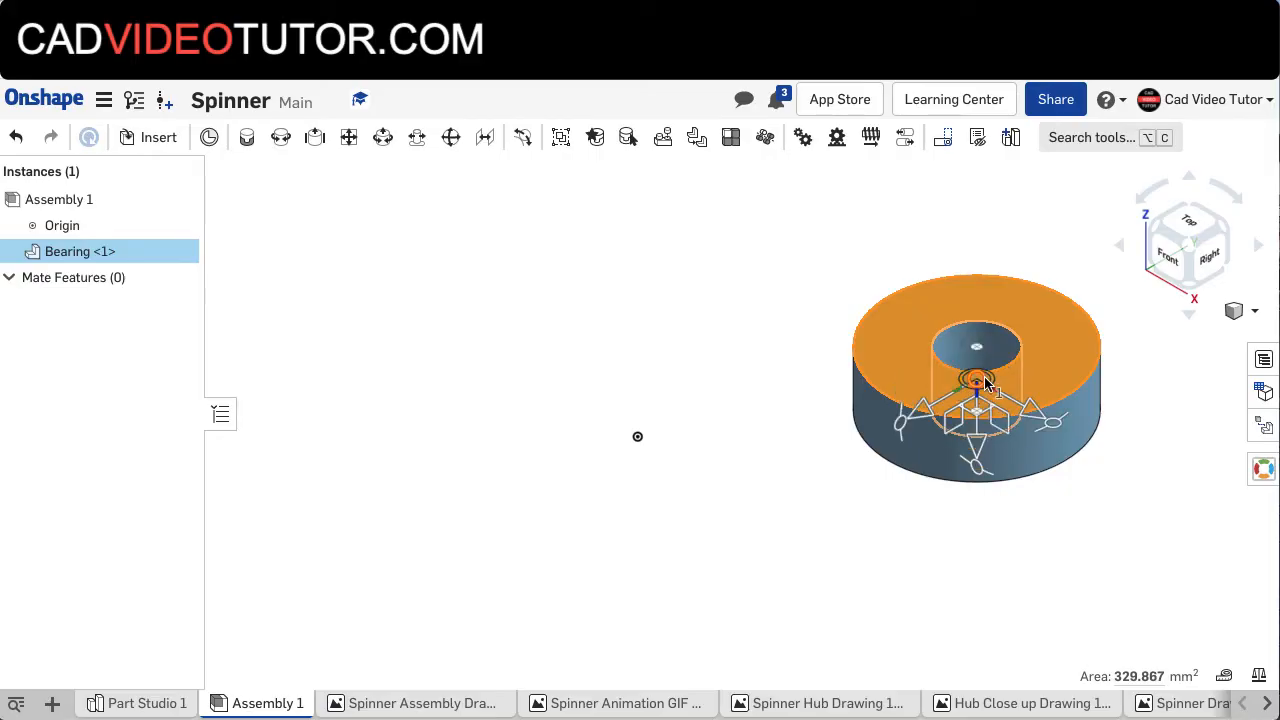
{"action": "mouse_move", "coordinate": [988, 388]}
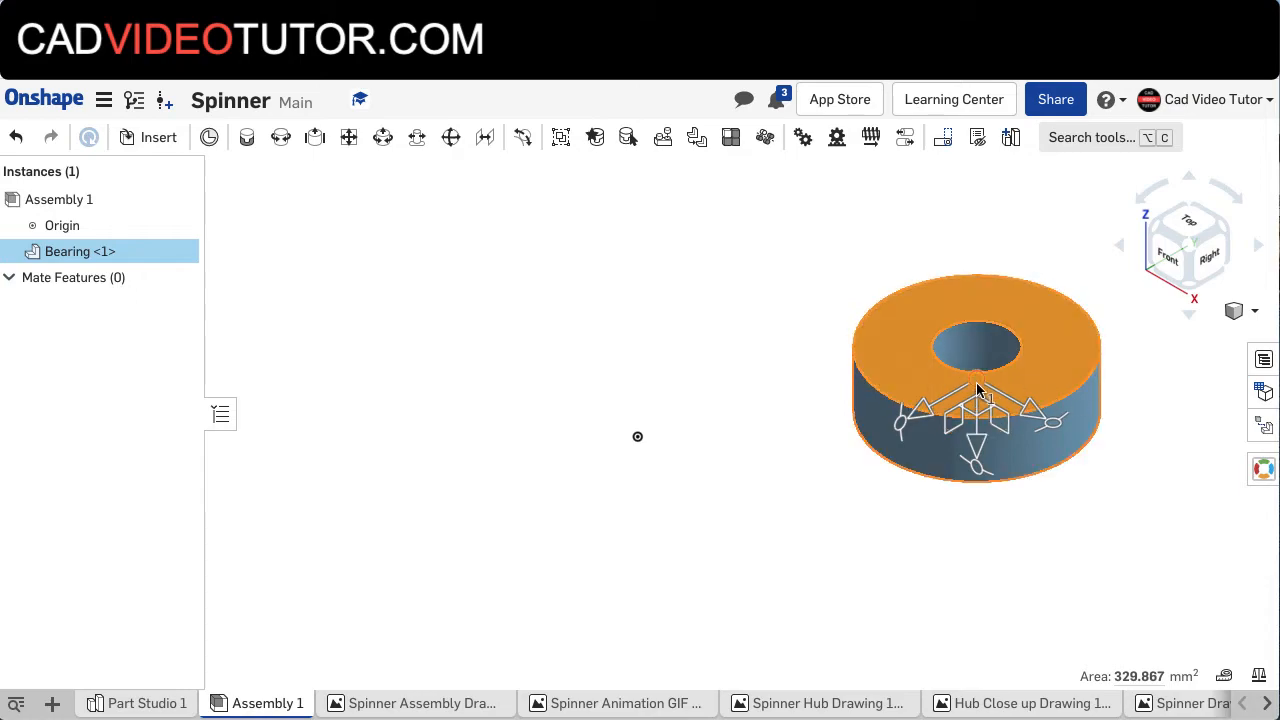
{"action": "right_click", "coordinate": [975, 390]}
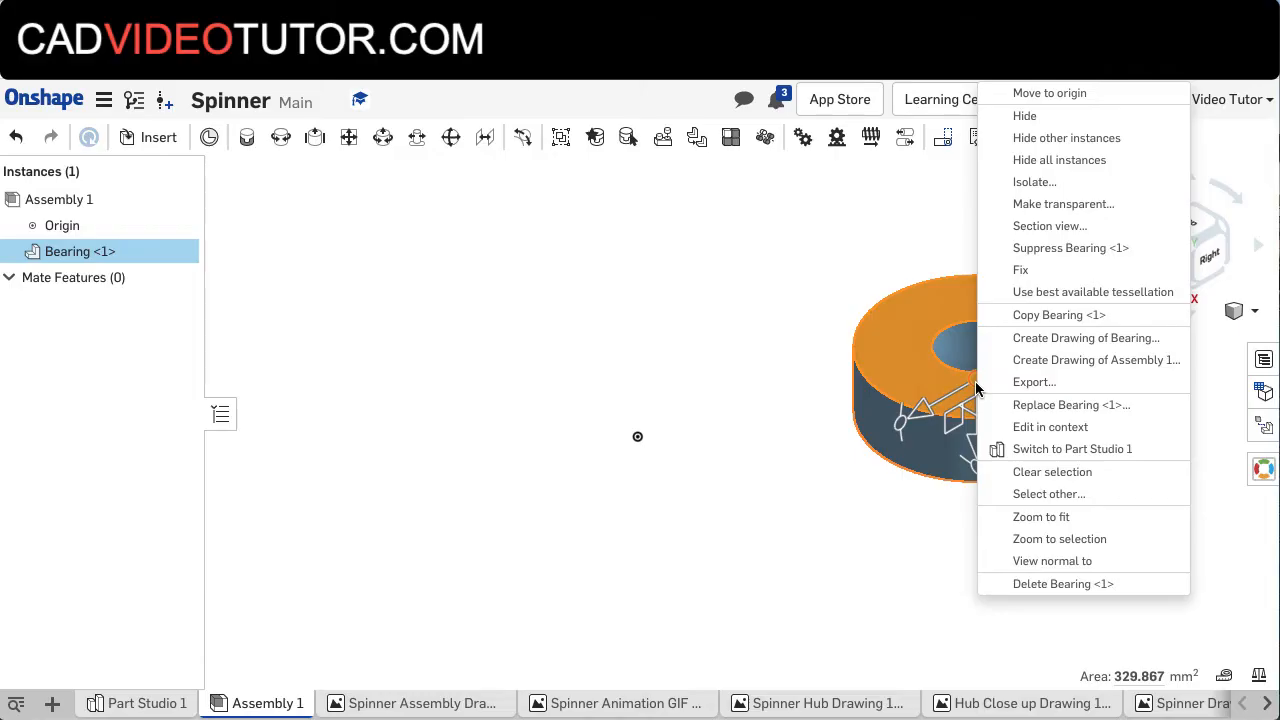
{"action": "mouse_move", "coordinate": [1049, 93]}
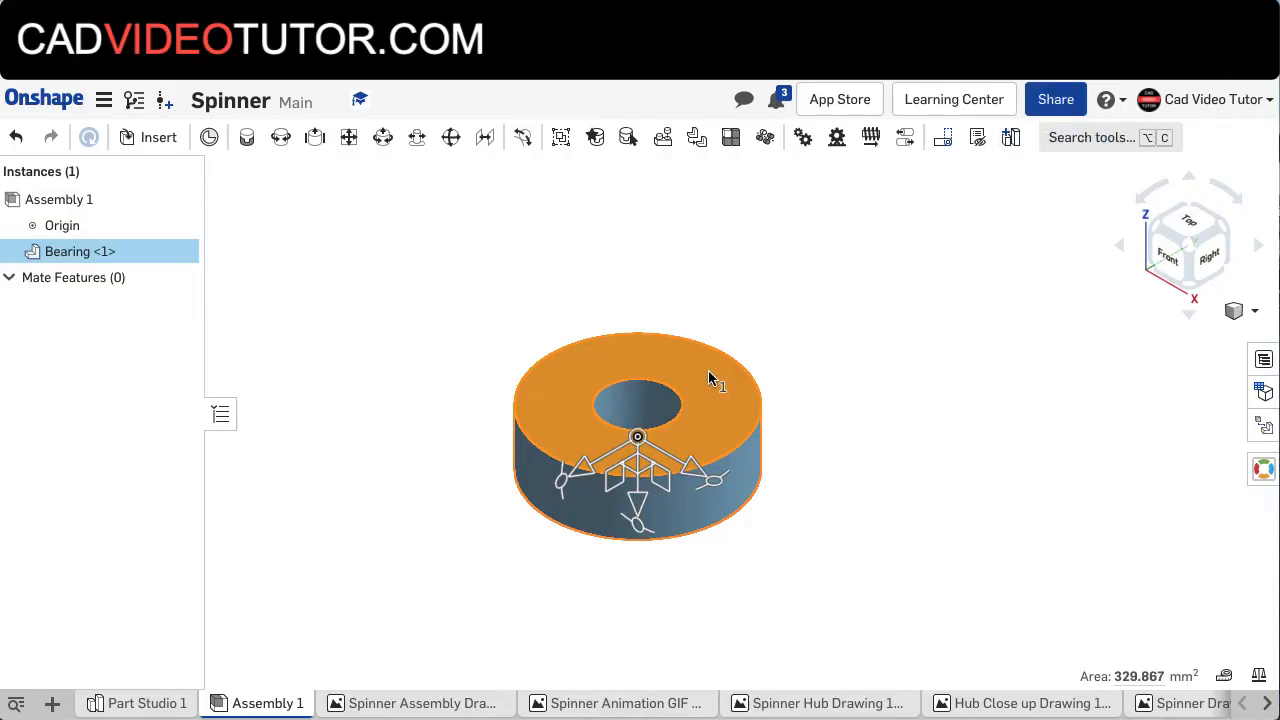
{"action": "right_click", "coordinate": [710, 378]}
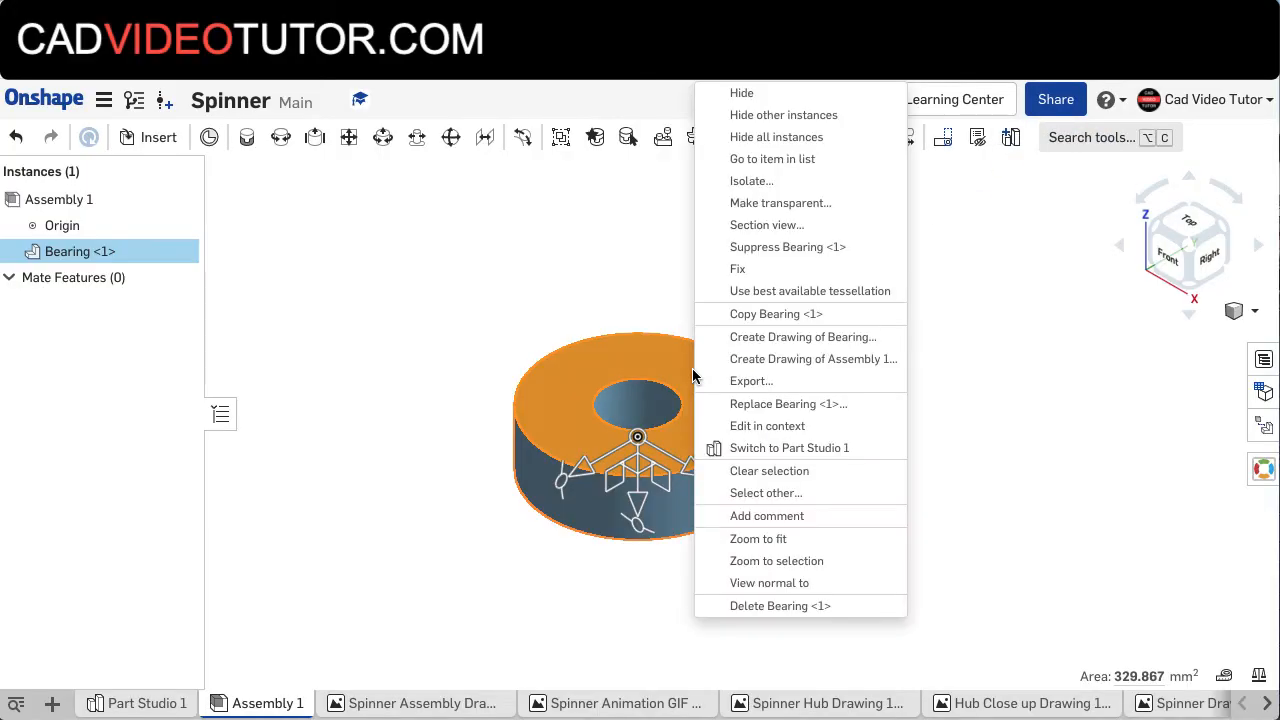
{"action": "mouse_move", "coordinate": [760, 247]}
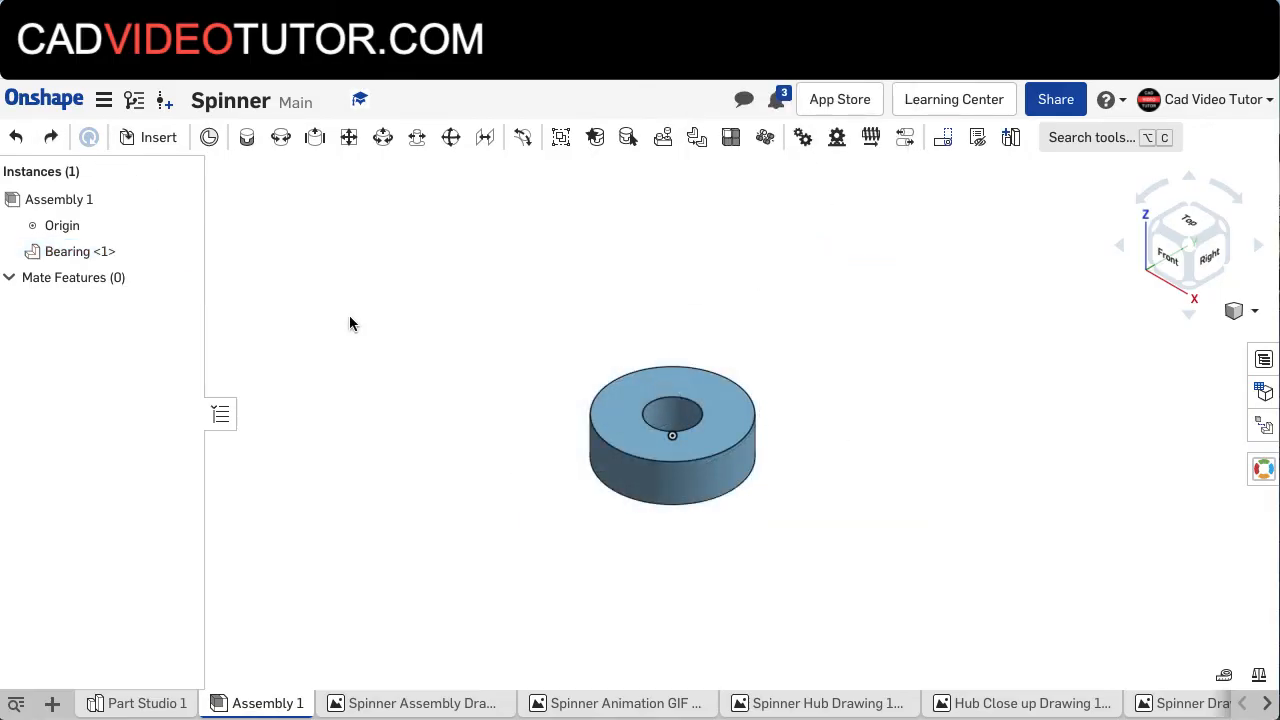
{"action": "left_click", "coordinate": [158, 137]}
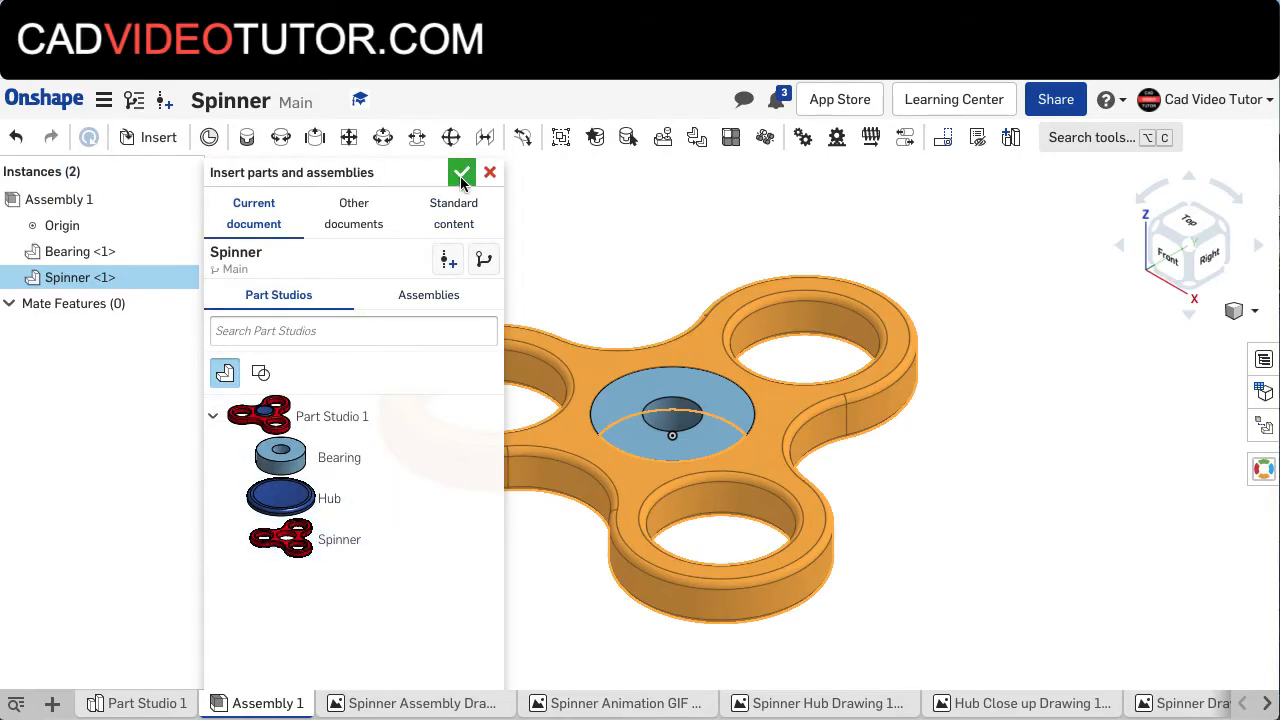
{"action": "left_click", "coordinate": [461, 172]}
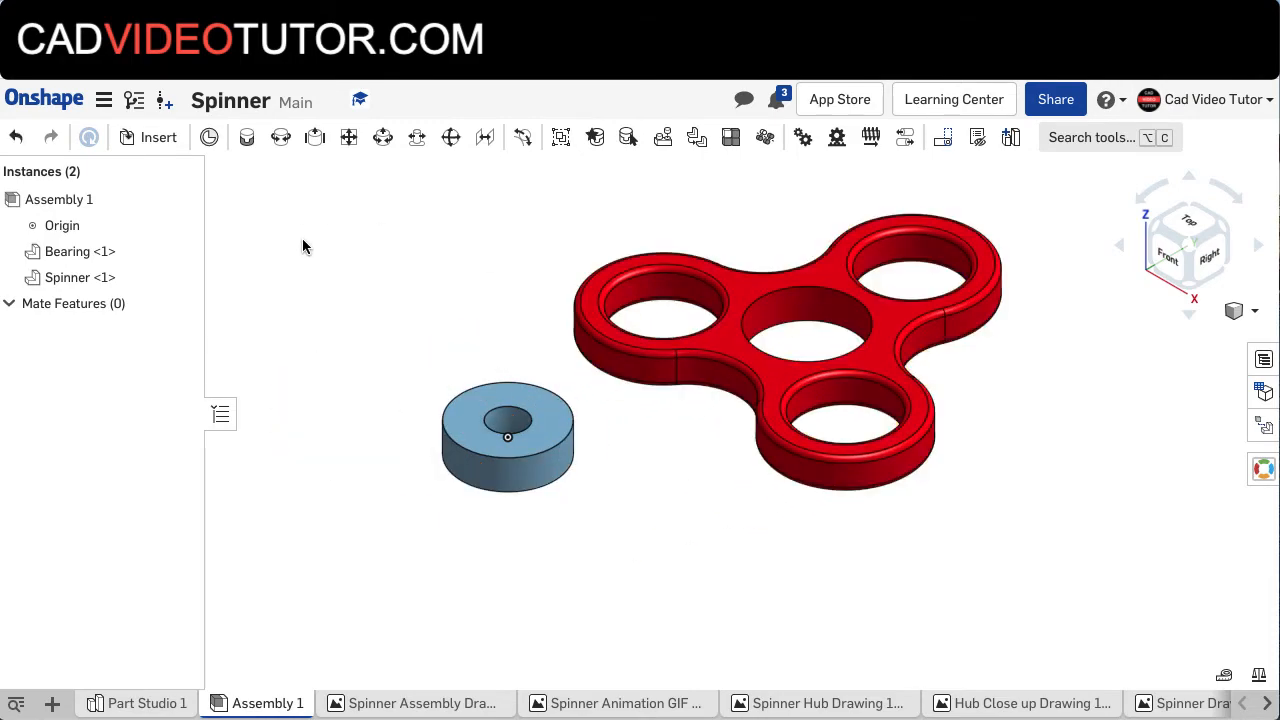
{"action": "mouse_move", "coordinate": [423, 383]}
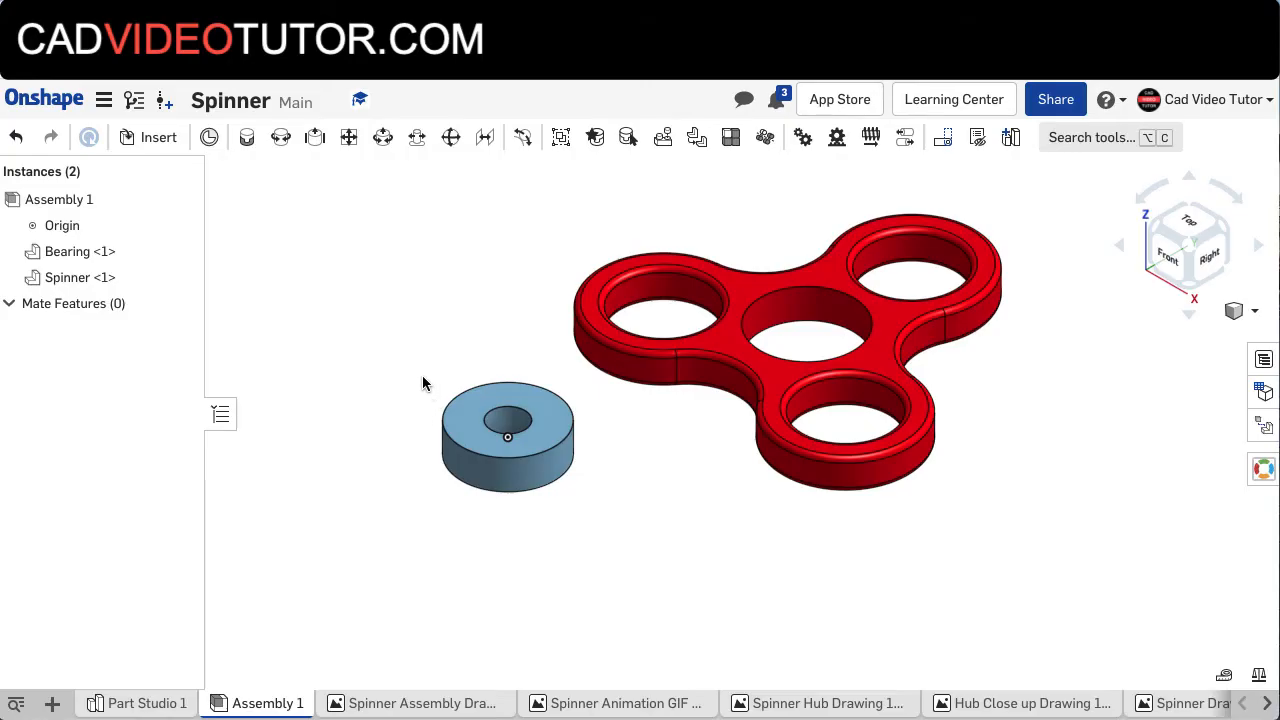
{"action": "mouse_move", "coordinate": [281, 137]}
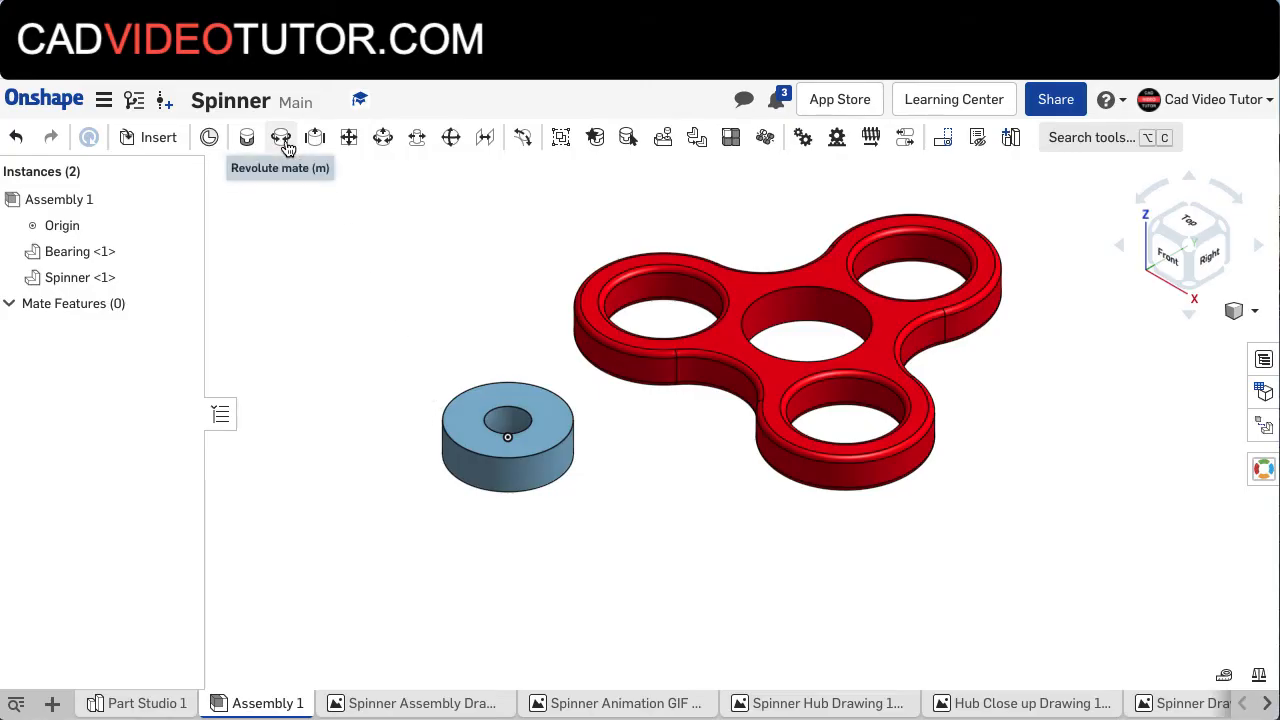
Create Revolute 1 between the spinner hole and bearing connectors, previewing the rotation before confirming.
{"action": "left_click", "coordinate": [281, 137]}
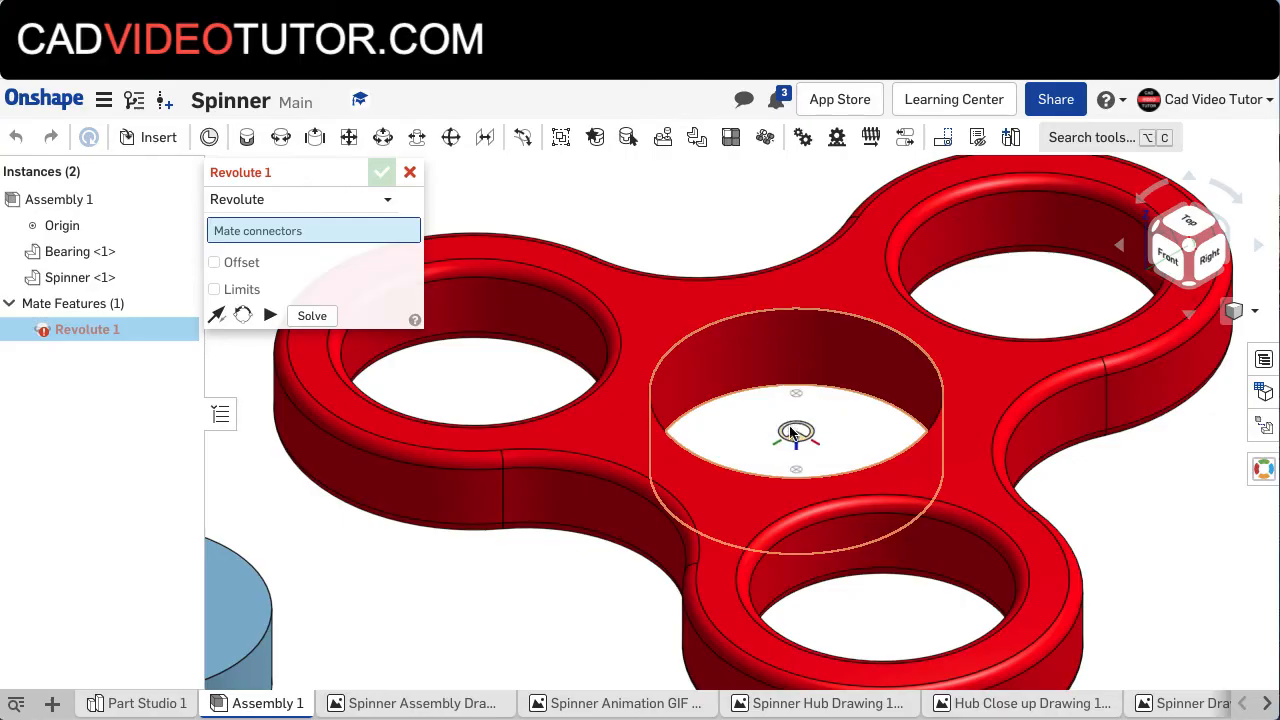
{"action": "mouse_move", "coordinate": [795, 442]}
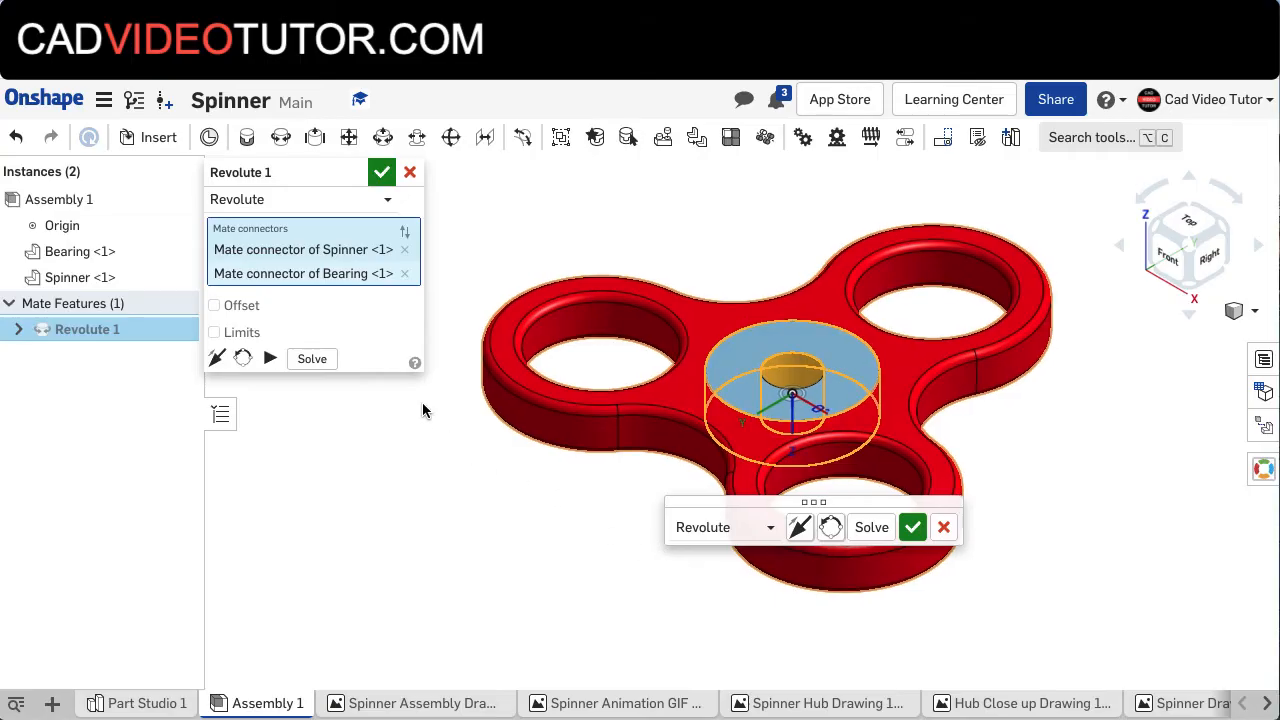
{"action": "mouse_move", "coordinate": [270, 358]}
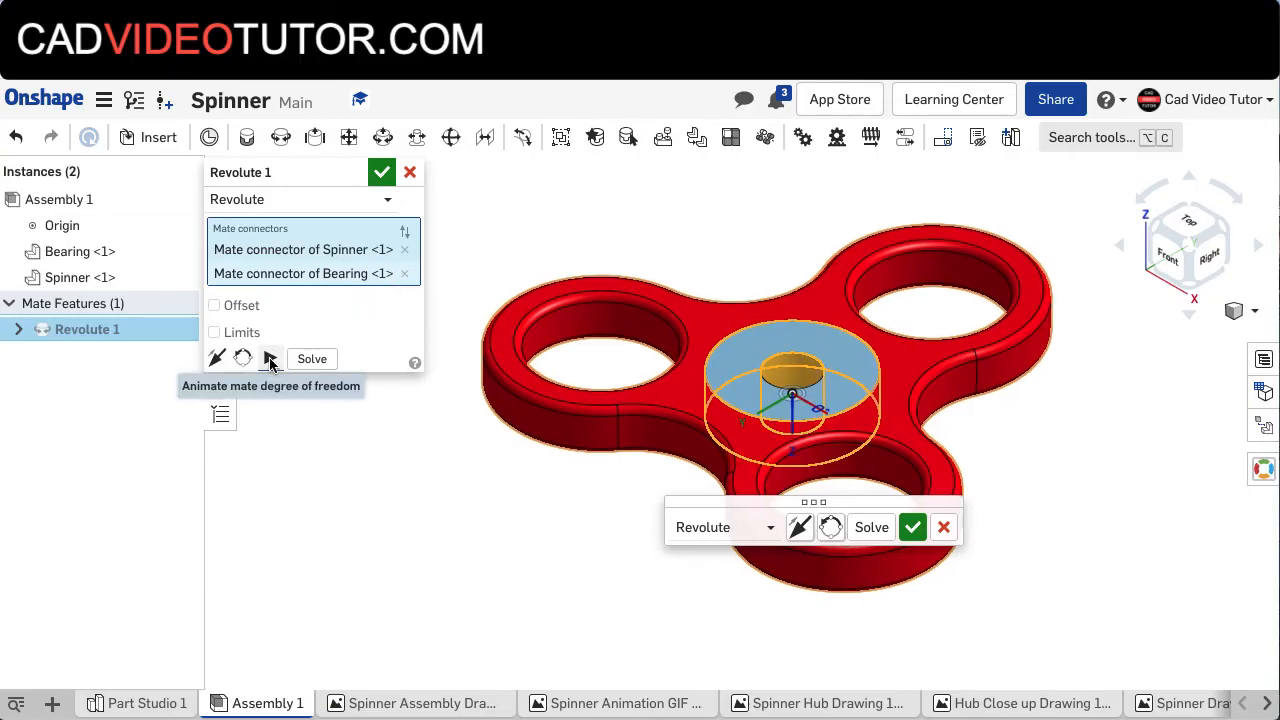
{"action": "left_click", "coordinate": [271, 358]}
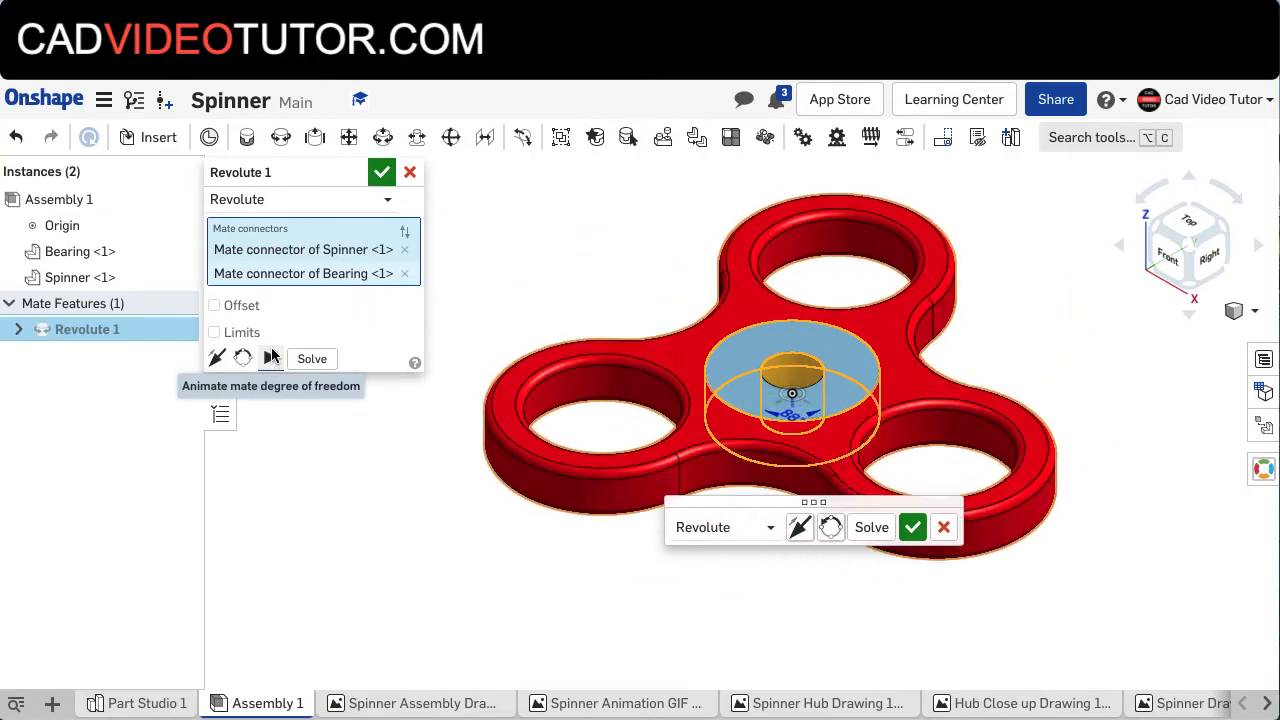
{"action": "left_click", "coordinate": [270, 358]}
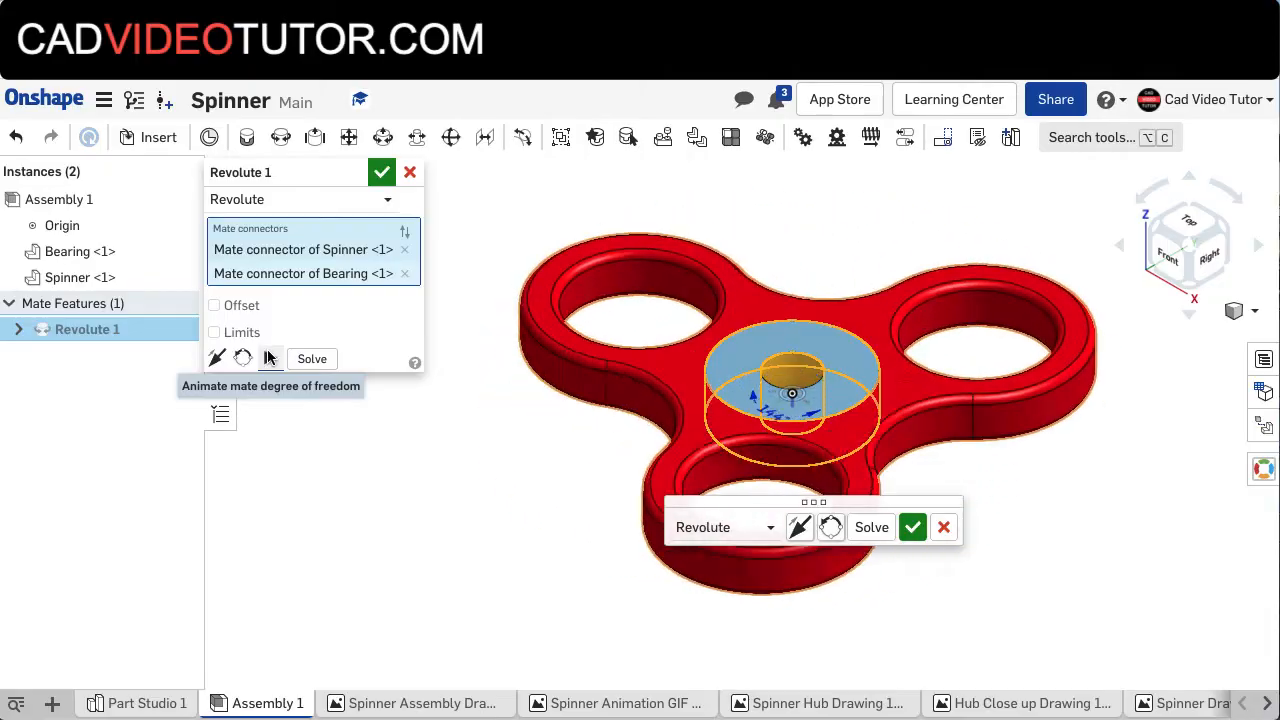
{"action": "left_click", "coordinate": [270, 358]}
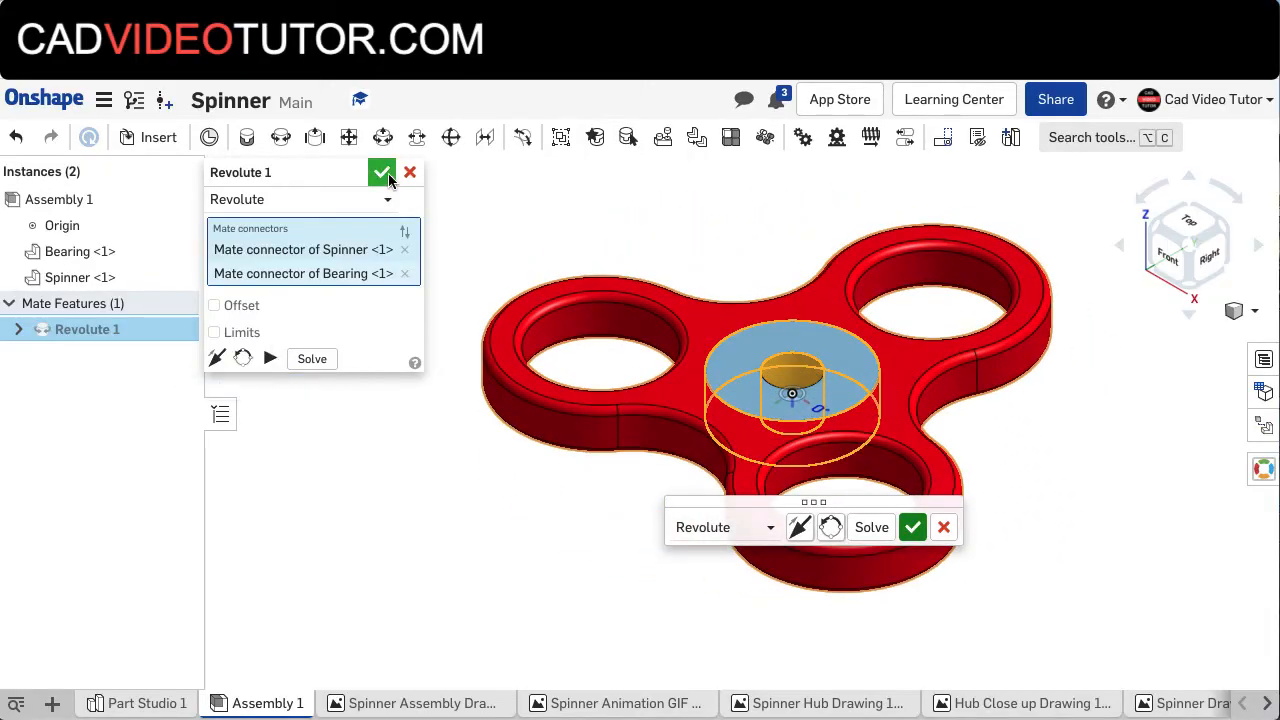
{"action": "left_click", "coordinate": [382, 172]}
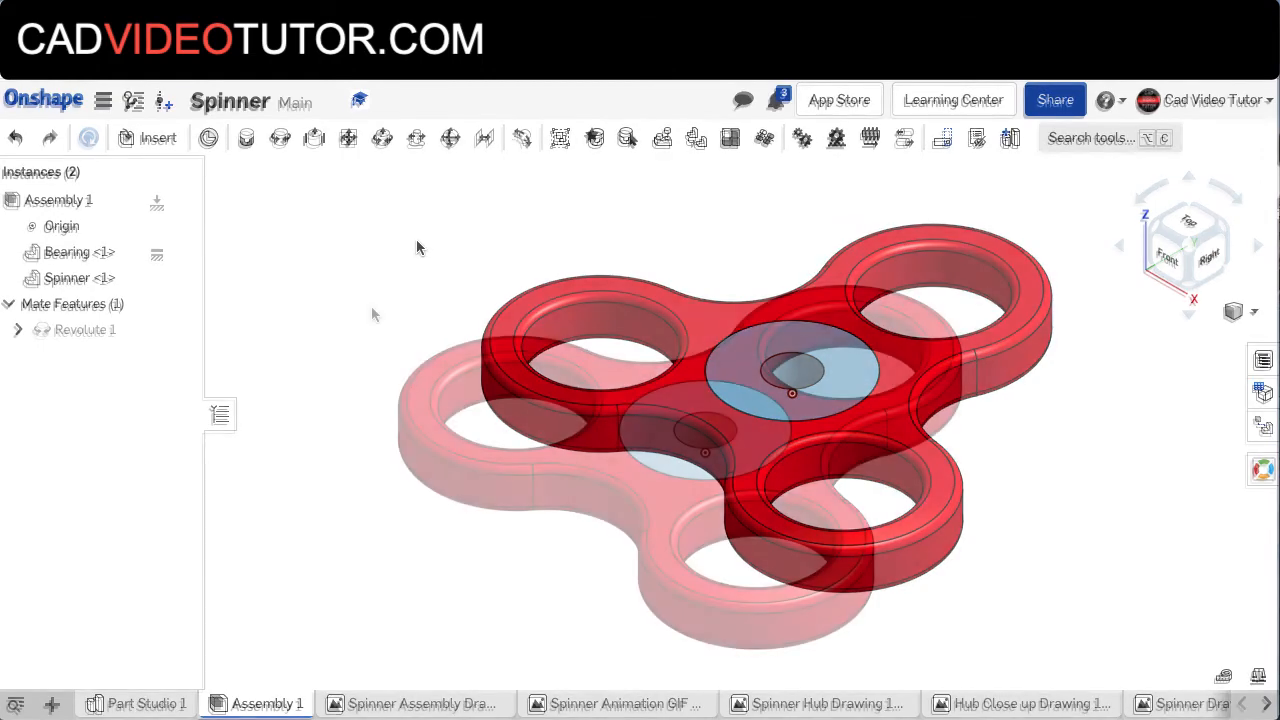
Insert a Hub from Part Studio 1, floating above the spinner as the third instance.
{"action": "left_click", "coordinate": [157, 138]}
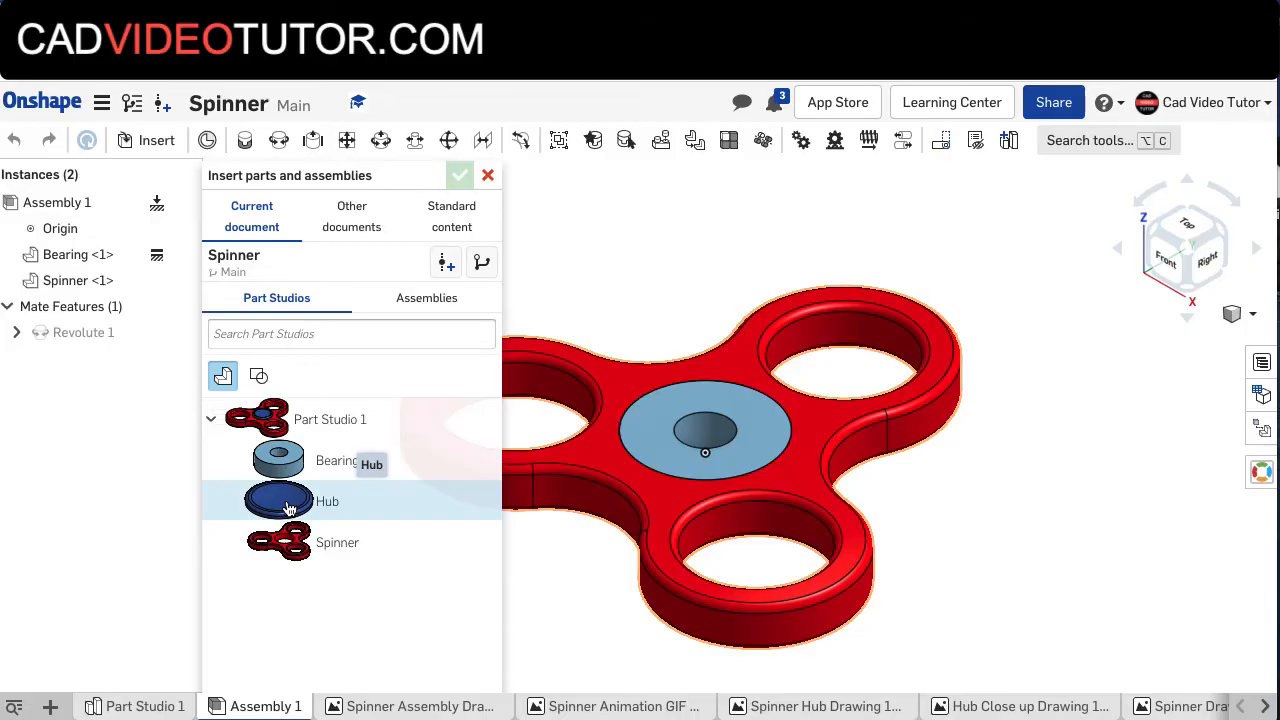
{"action": "left_click", "coordinate": [278, 501]}
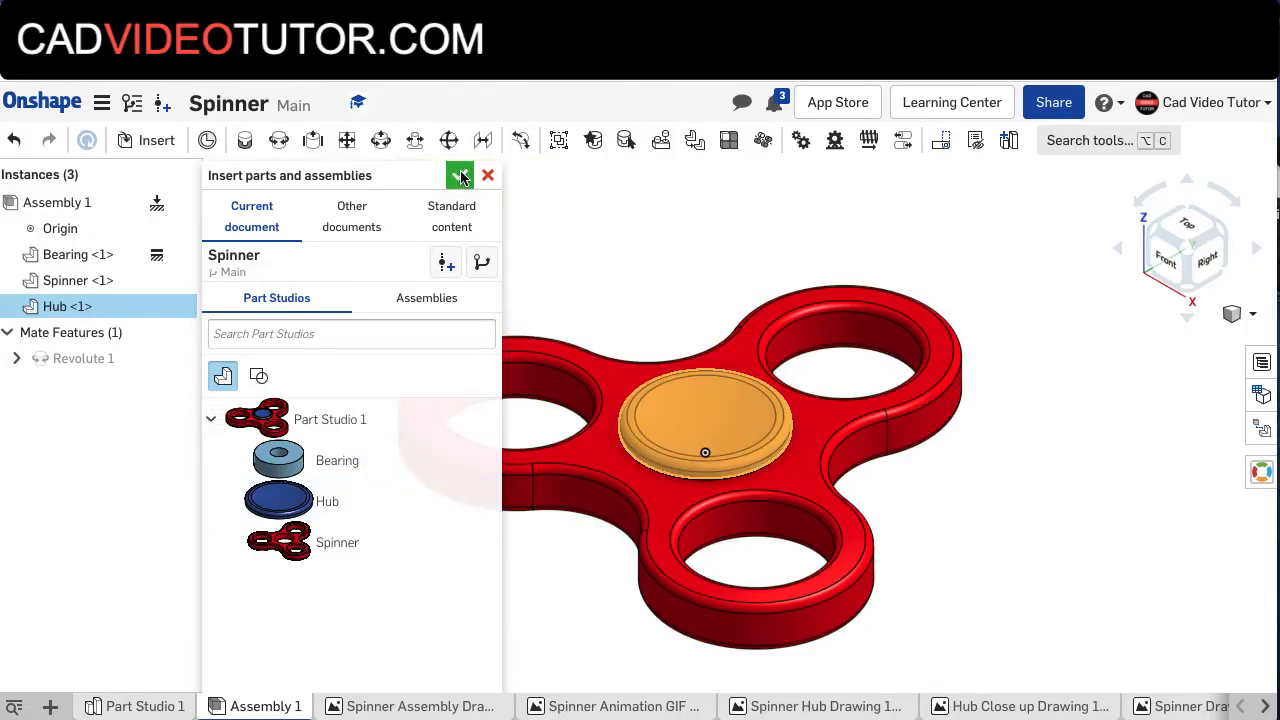
{"action": "left_click", "coordinate": [460, 175]}
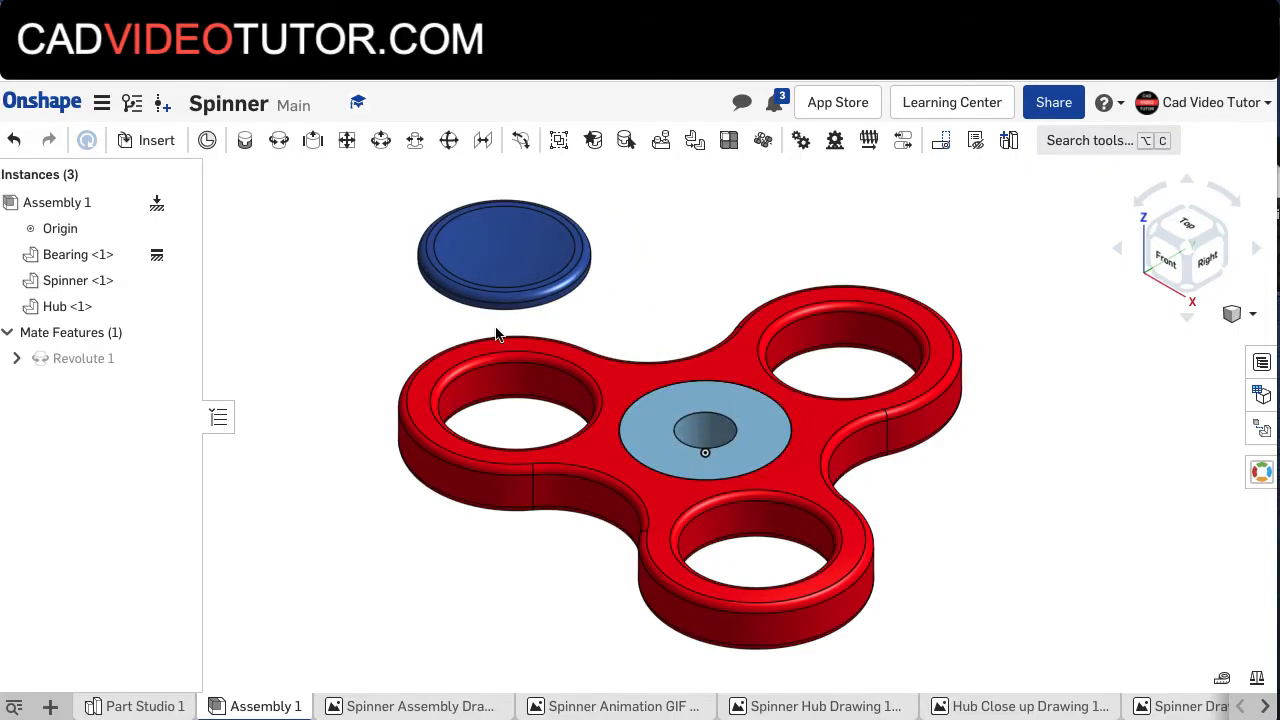
{"action": "mouse_move", "coordinate": [245, 140]}
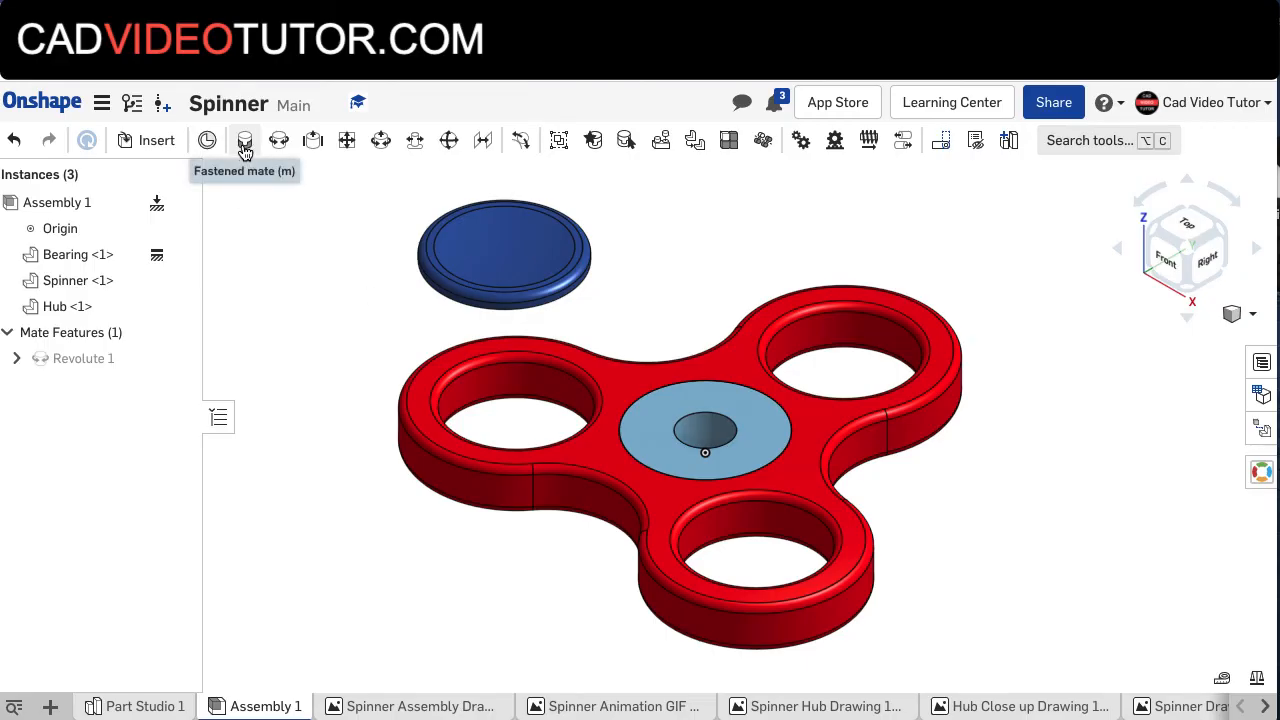
{"action": "left_click", "coordinate": [245, 140]}
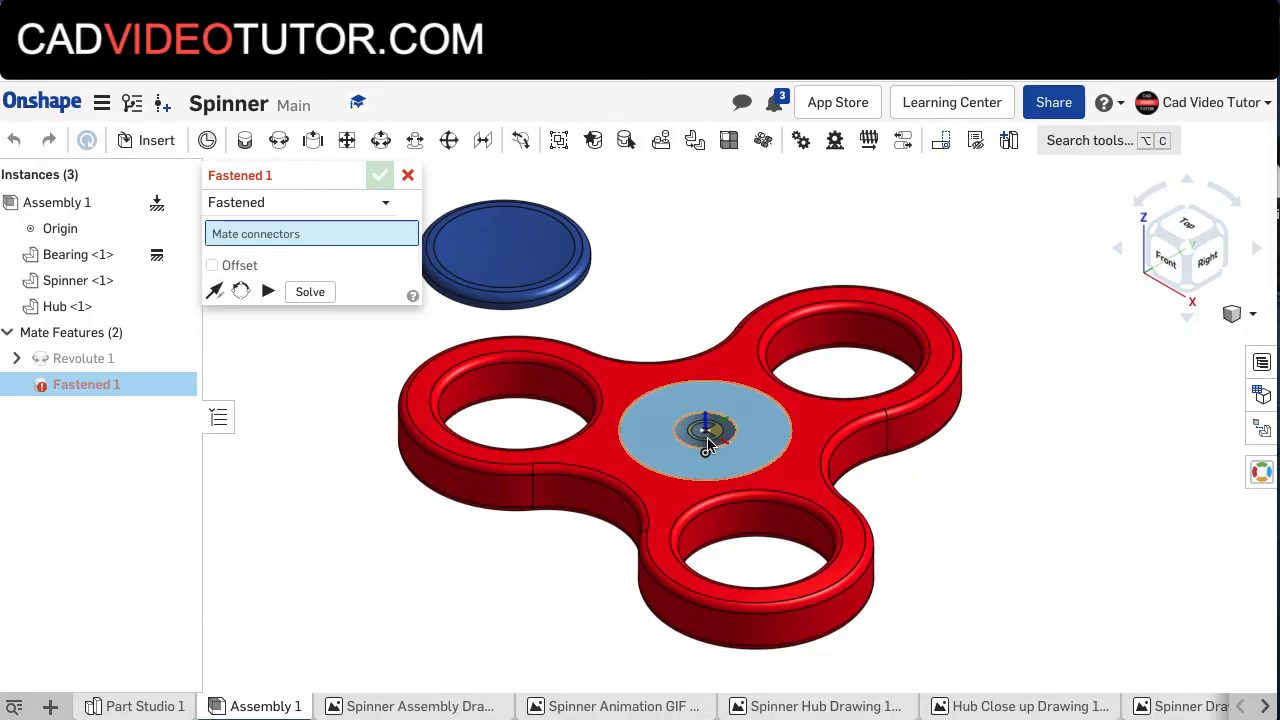
Fasten the hub to the centre of the bearing's top face as Fastened 1.
{"action": "left_click", "coordinate": [705, 430]}
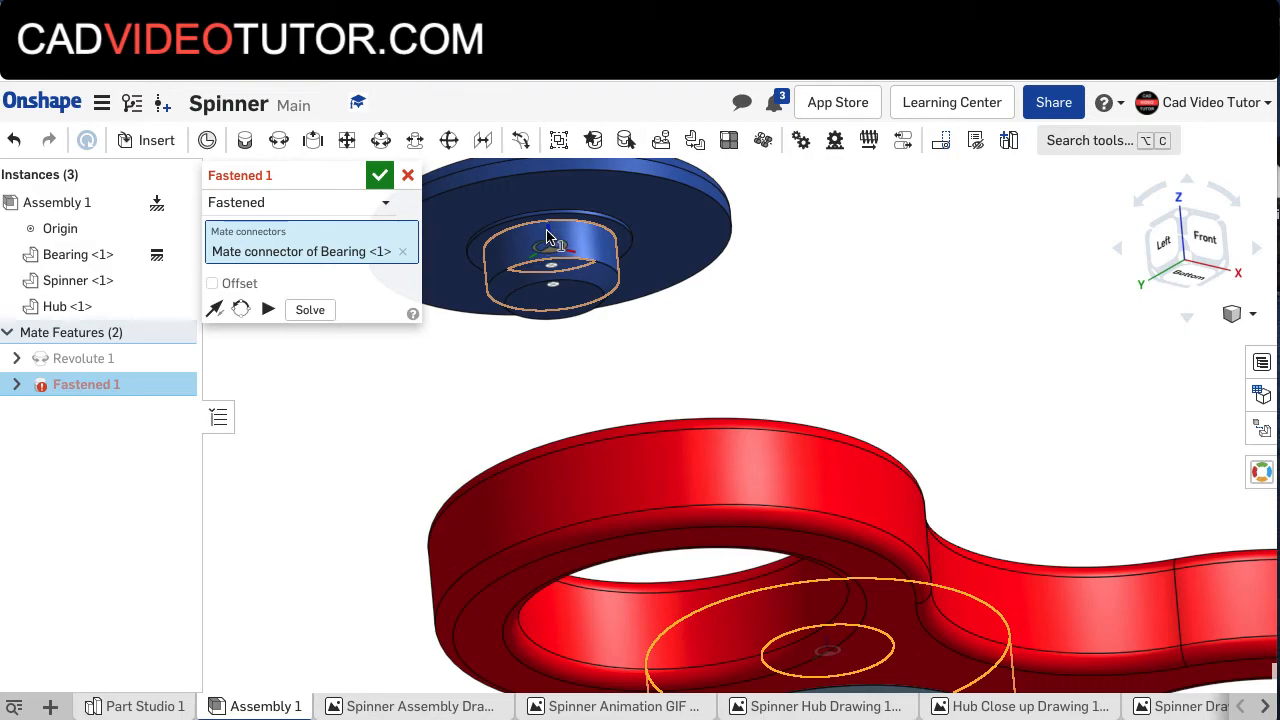
{"action": "mouse_move", "coordinate": [550, 235]}
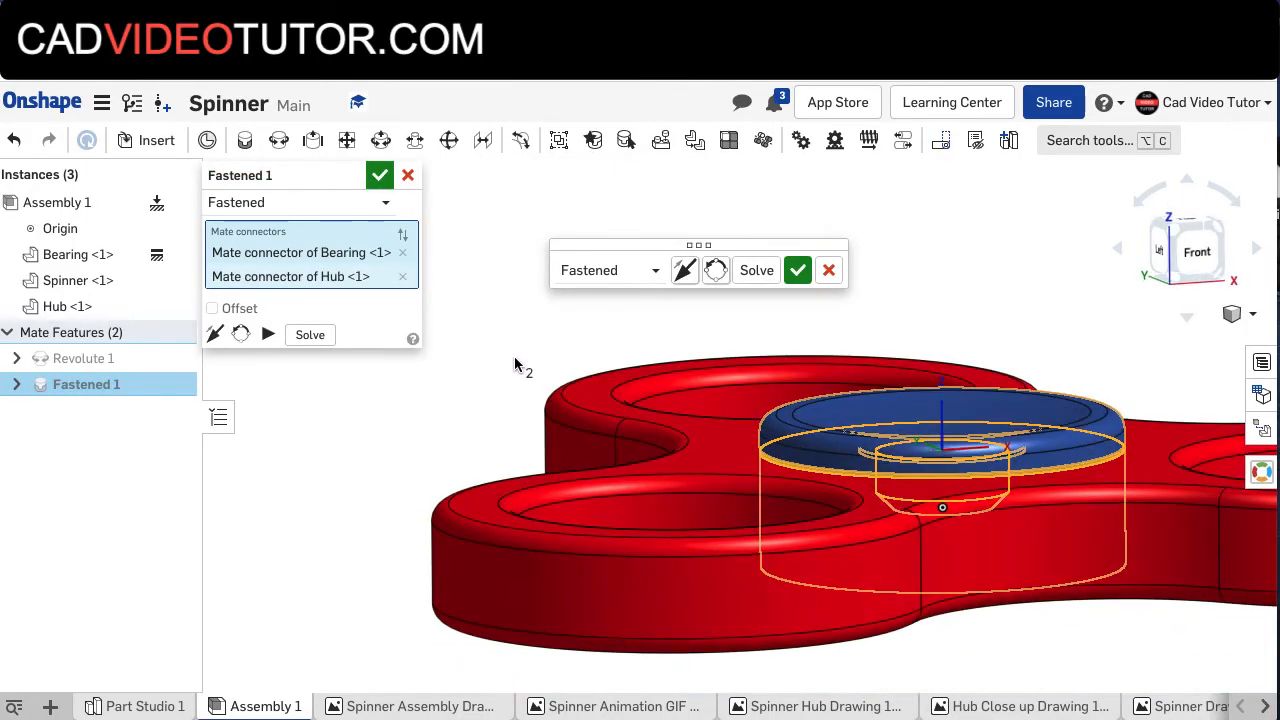
{"action": "left_click", "coordinate": [379, 175]}
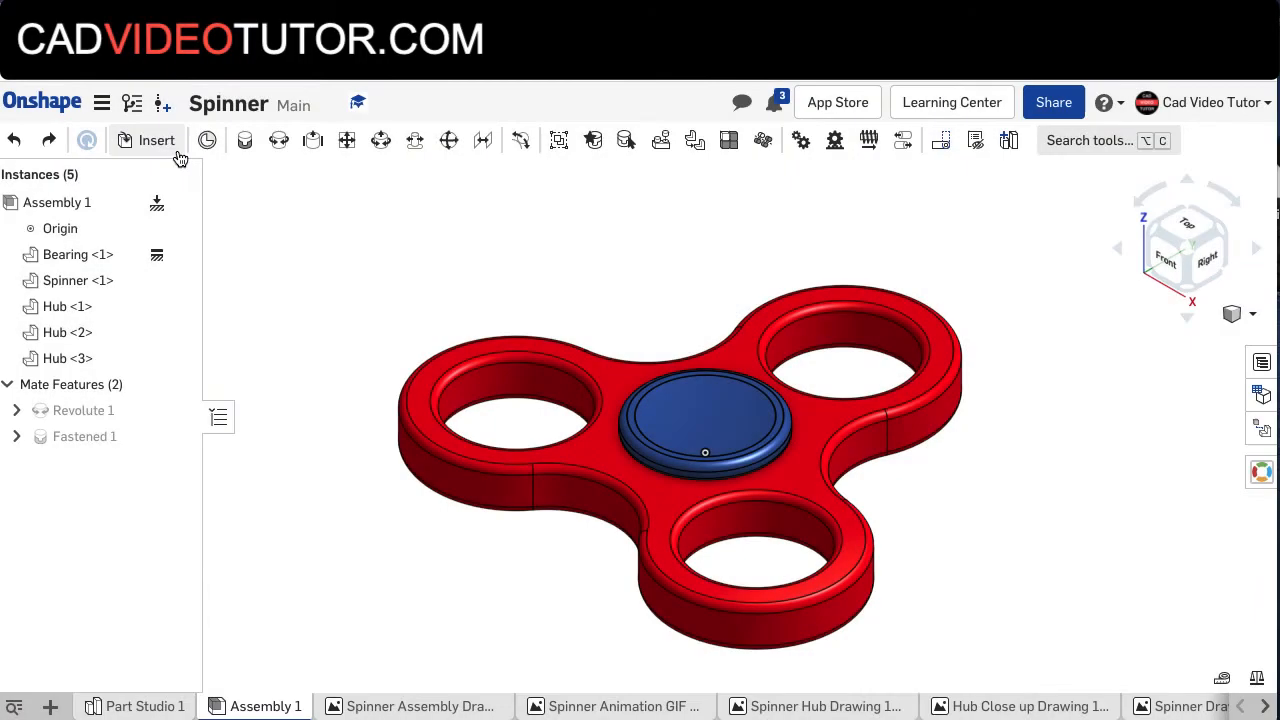
Insert another Hub instance, Hub <4>, floating beside the spinner.
{"action": "left_click", "coordinate": [147, 140]}
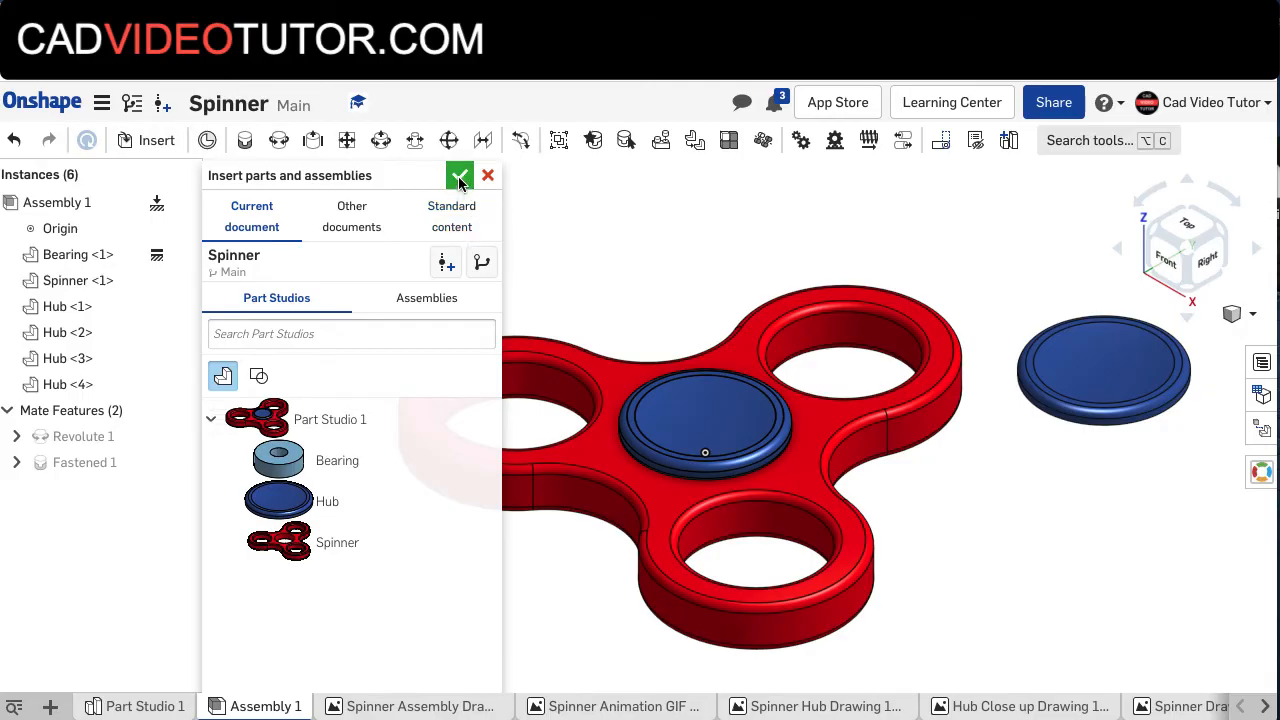
{"action": "left_click", "coordinate": [460, 175]}
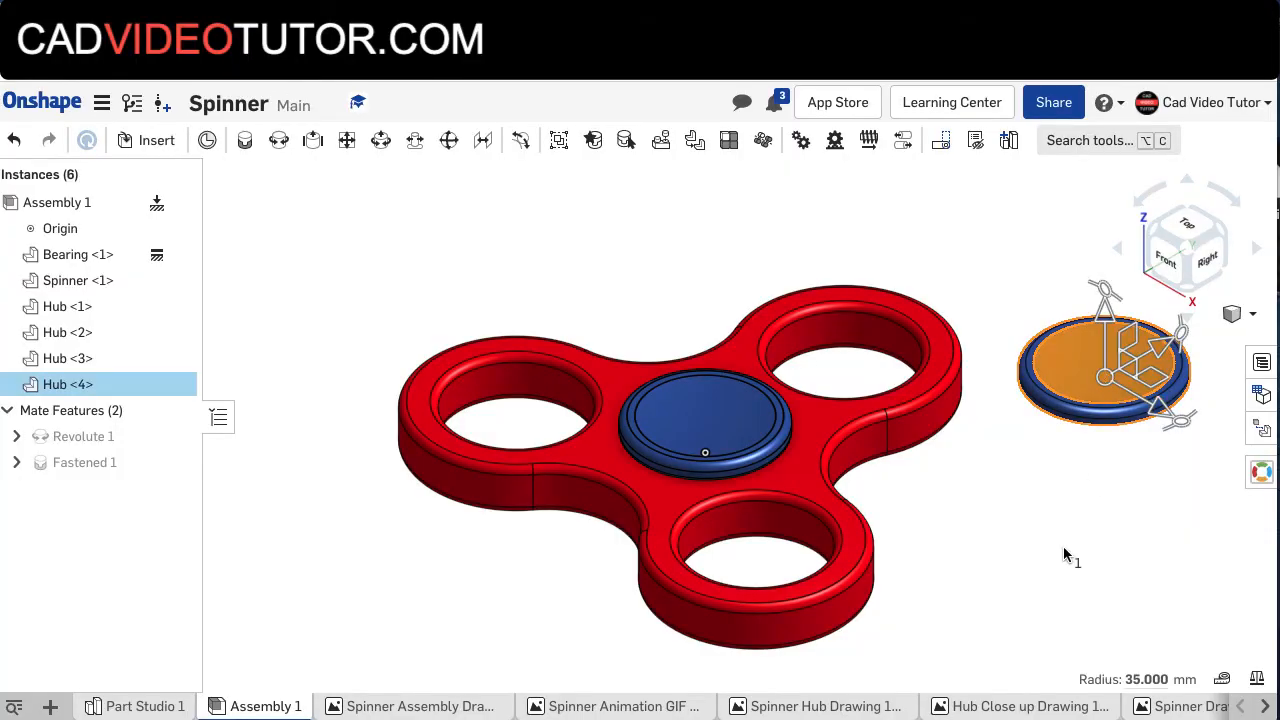
{"action": "mouse_move", "coordinate": [1105, 473]}
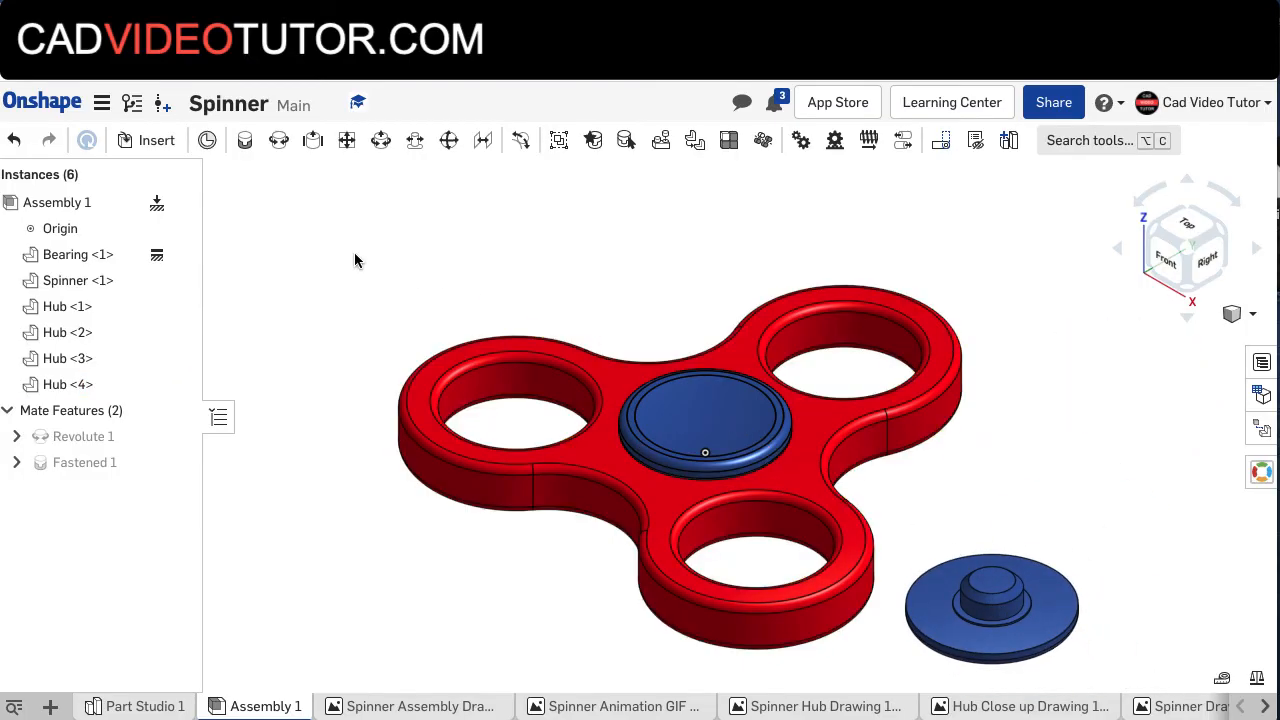
{"action": "mouse_move", "coordinate": [245, 140]}
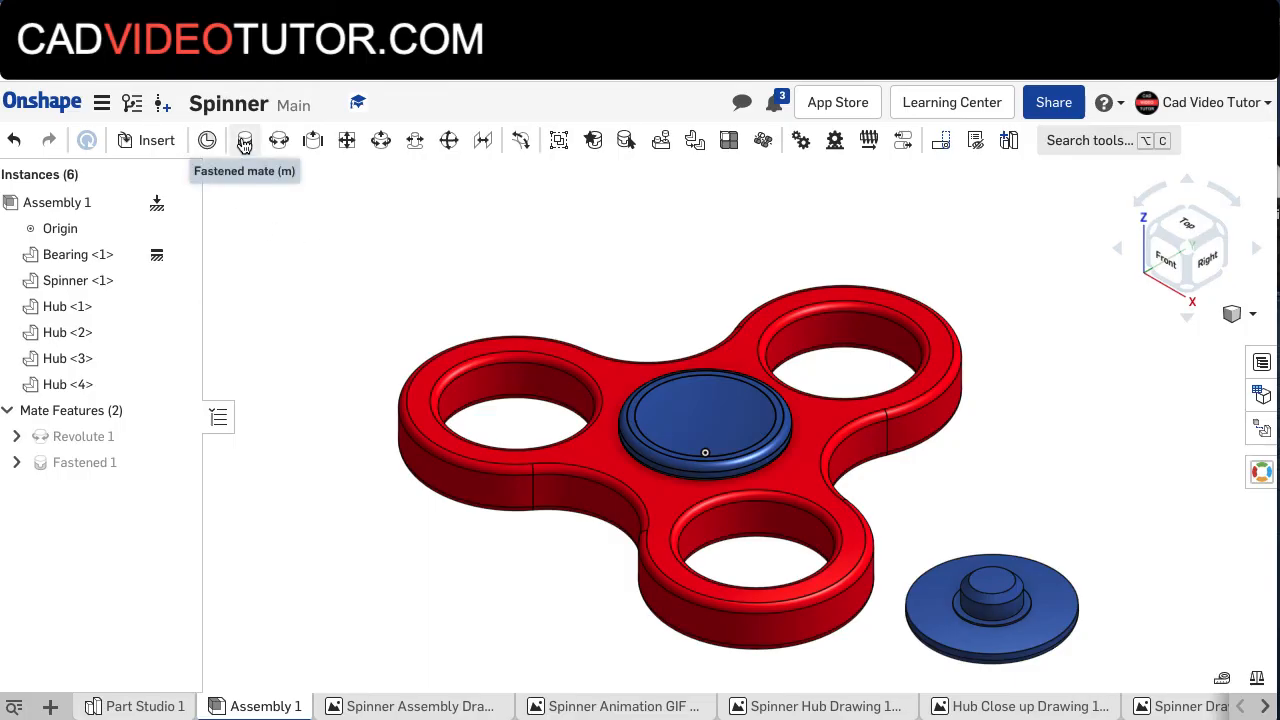
Fasten Hub <4> to the bearing's underside as Fastened 2 and return to the isometric view.
{"action": "left_click", "coordinate": [245, 140]}
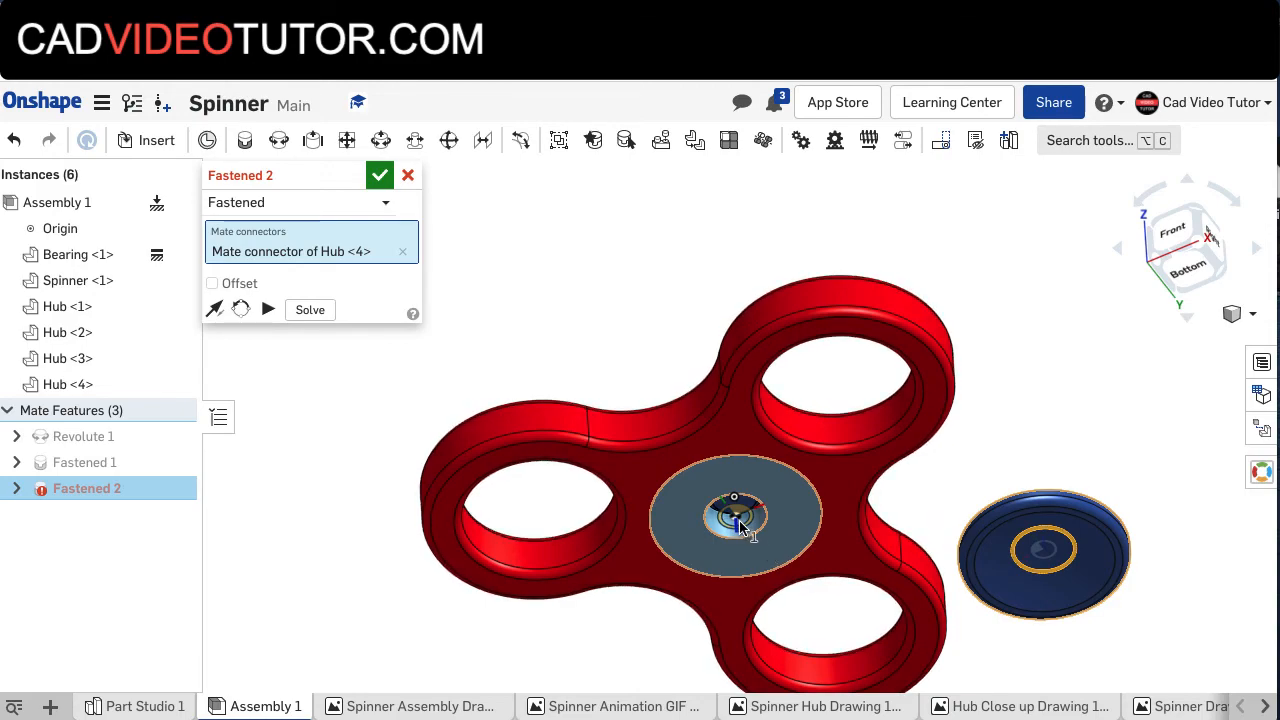
{"action": "left_click", "coordinate": [1043, 550]}
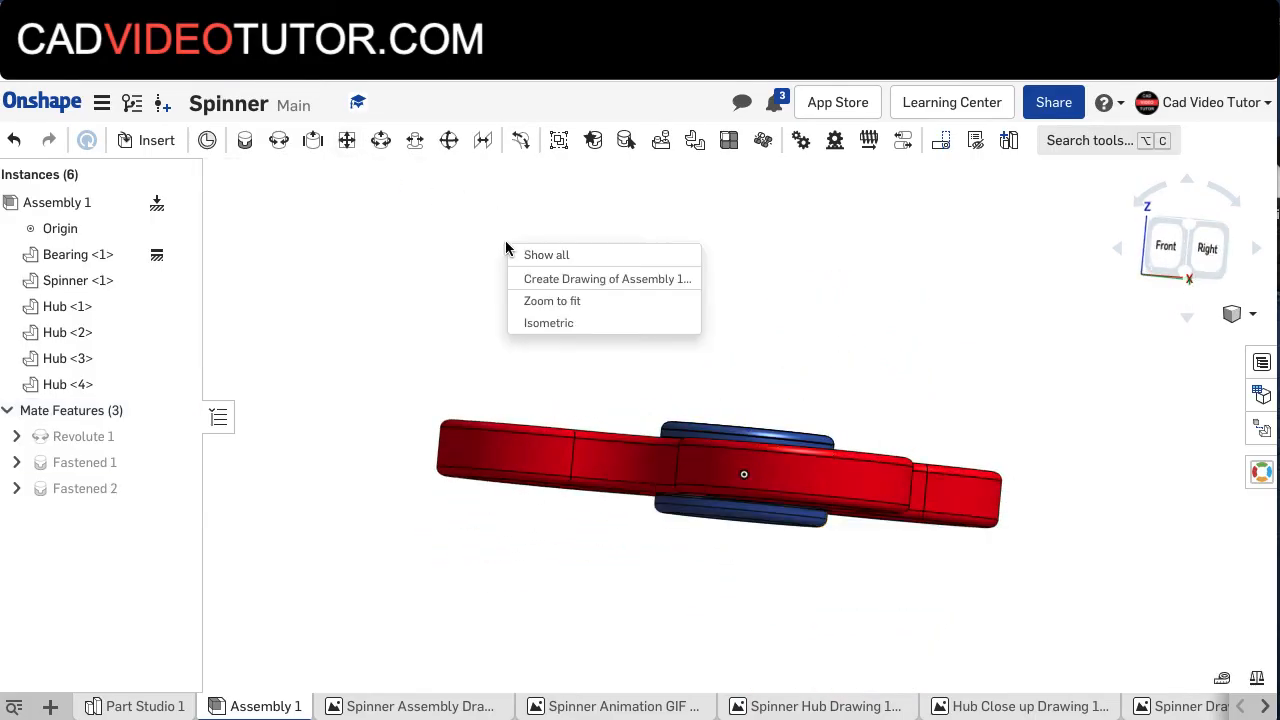
{"action": "left_click", "coordinate": [548, 322]}
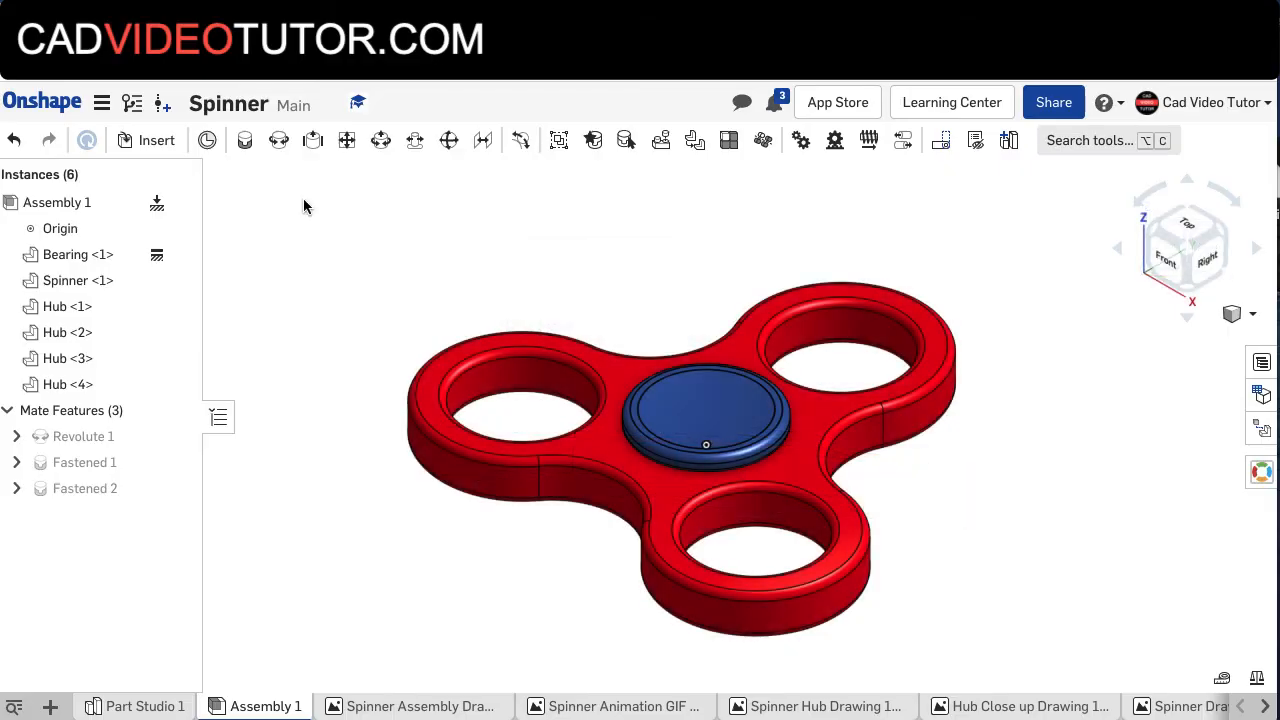
{"action": "mouse_move", "coordinate": [667, 262]}
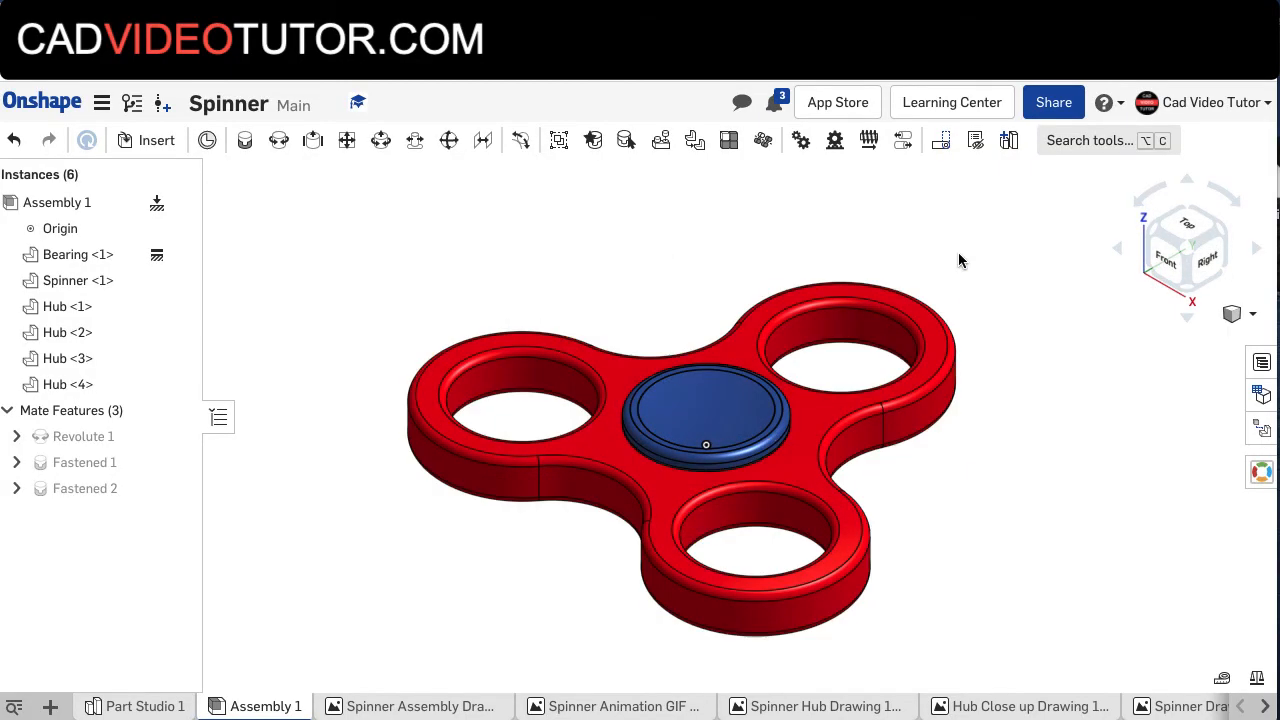
Section the assembly with the plane rotated to 90 degrees to check the hubs cap the bearing, then close it.
{"action": "left_click", "coordinate": [1253, 313]}
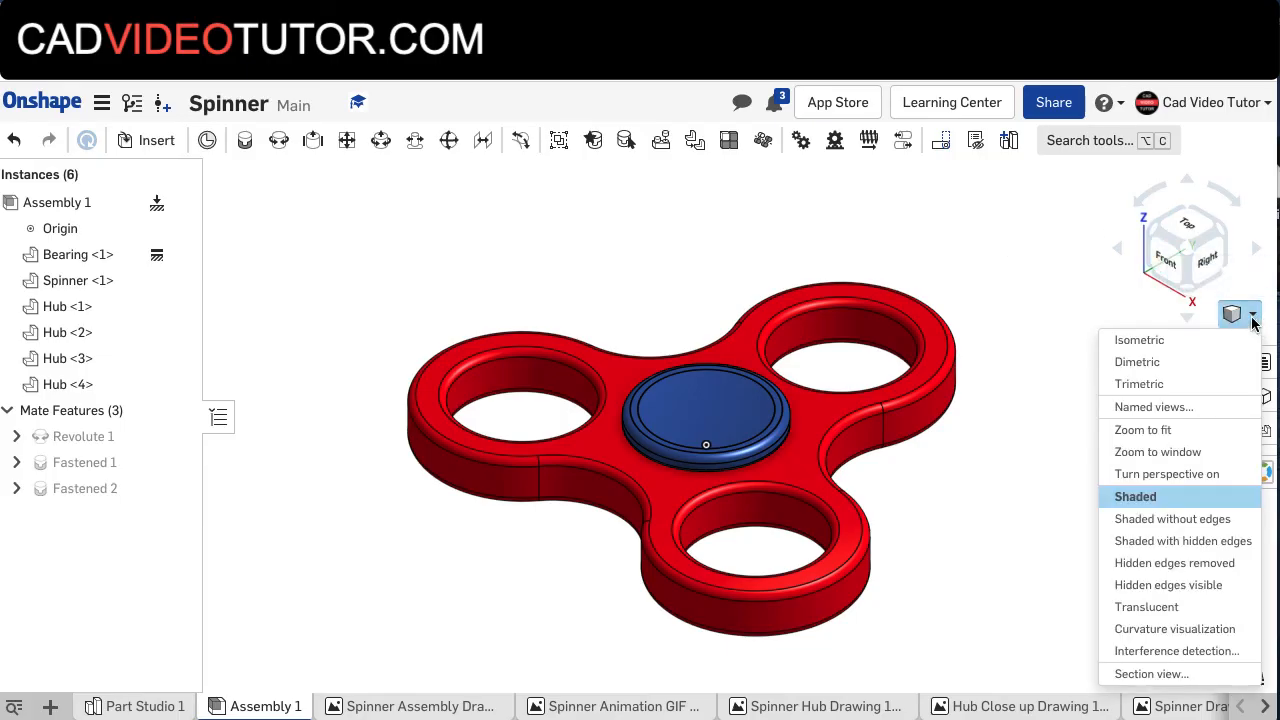
{"action": "mouse_move", "coordinate": [1151, 673]}
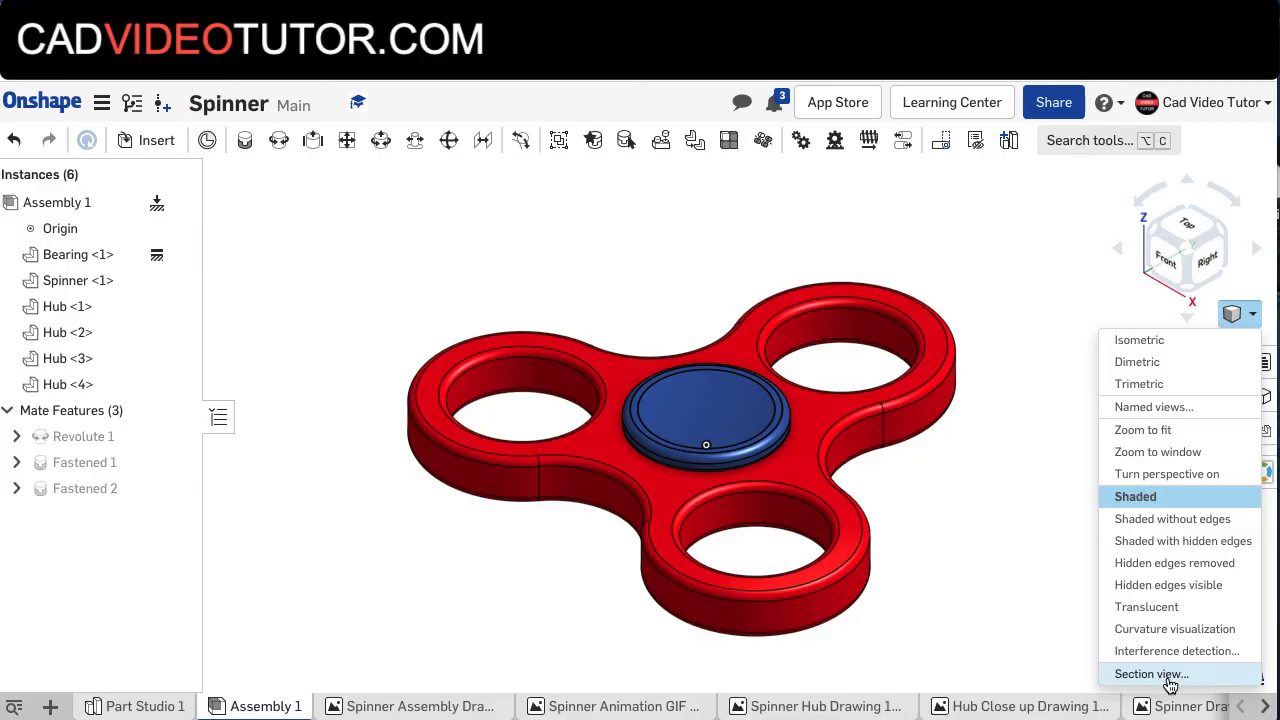
{"action": "left_click", "coordinate": [1151, 673]}
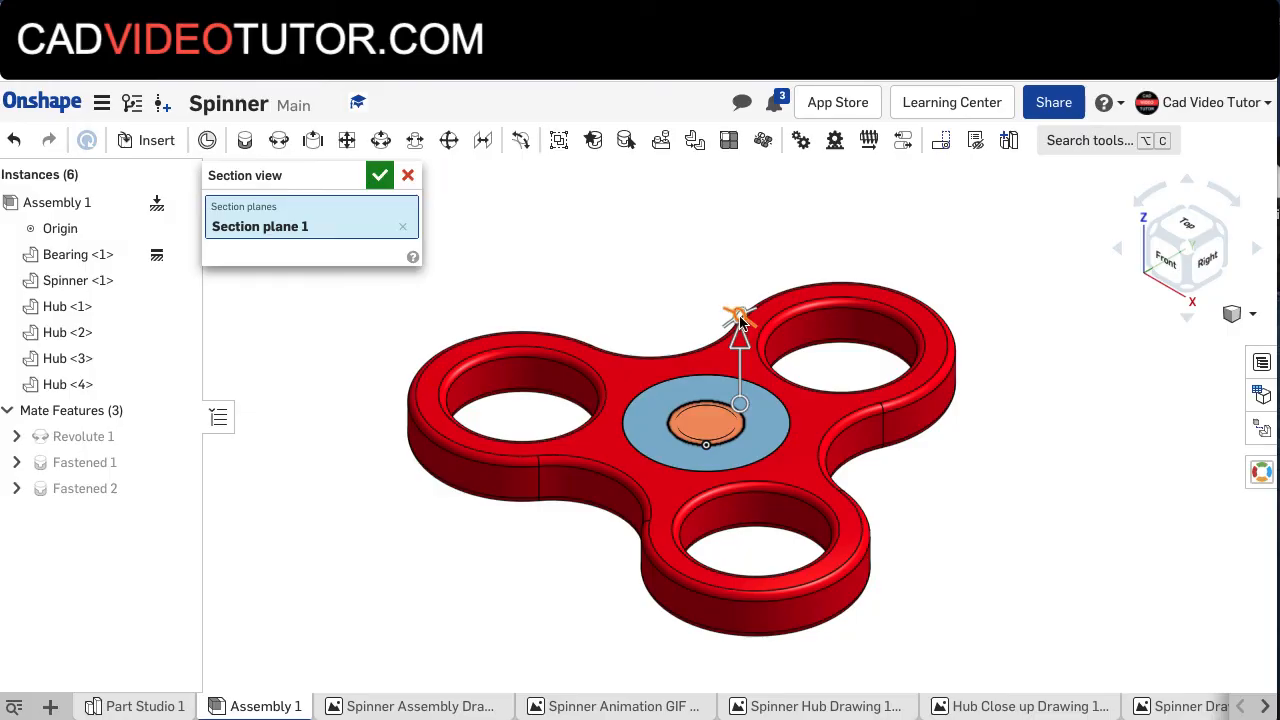
{"action": "left_click_drag", "start_coordinate": [738, 310], "coordinate": [760, 335]}
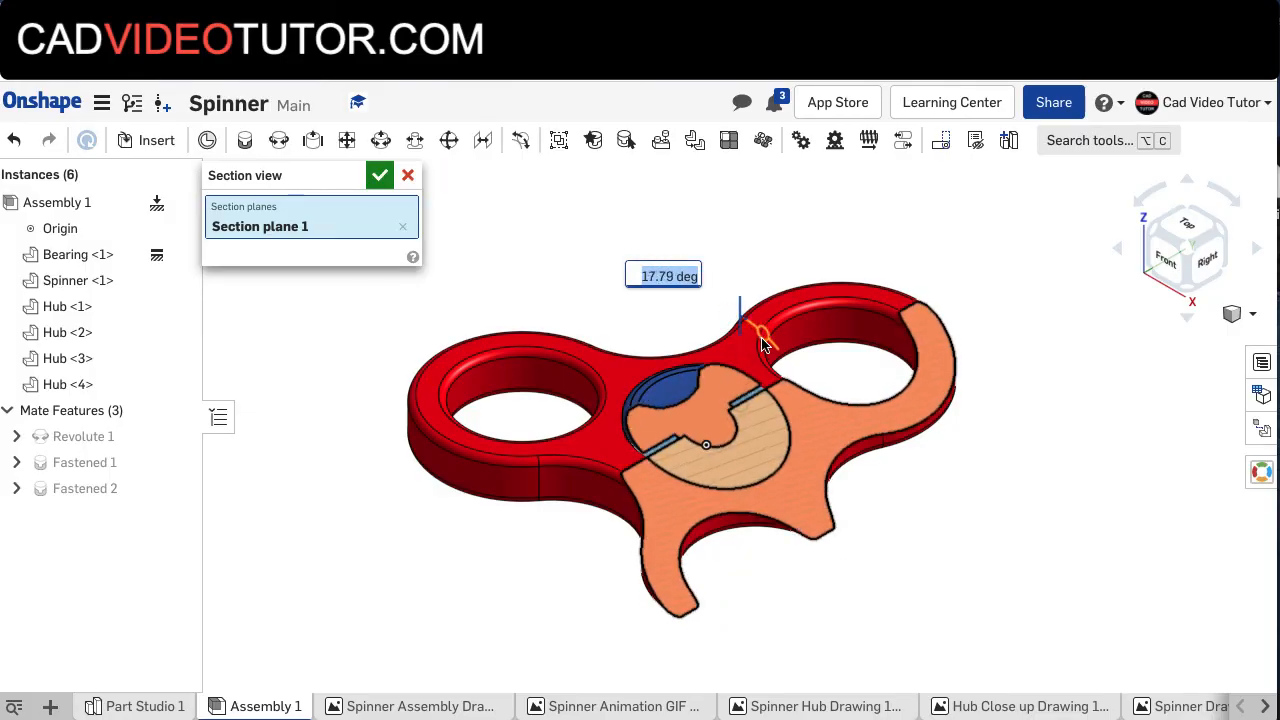
{"action": "left_click_drag", "start_coordinate": [760, 335], "coordinate": [815, 440]}
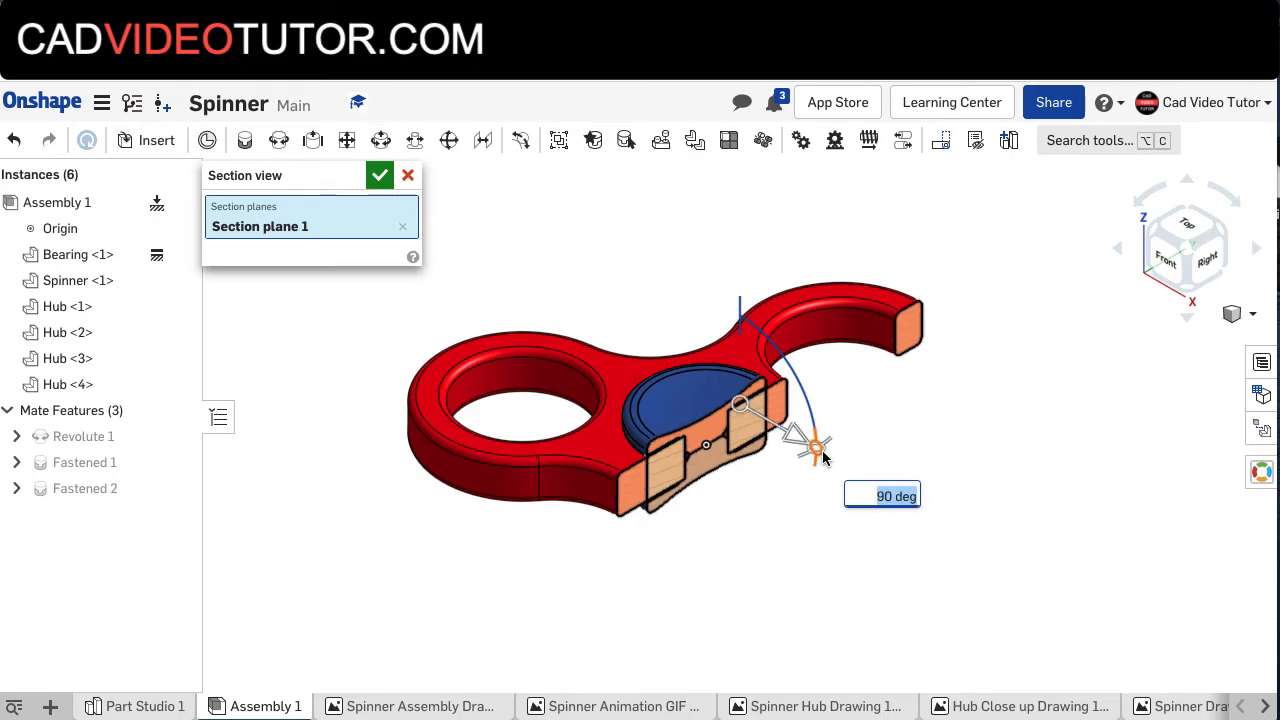
{"action": "mouse_move", "coordinate": [945, 404]}
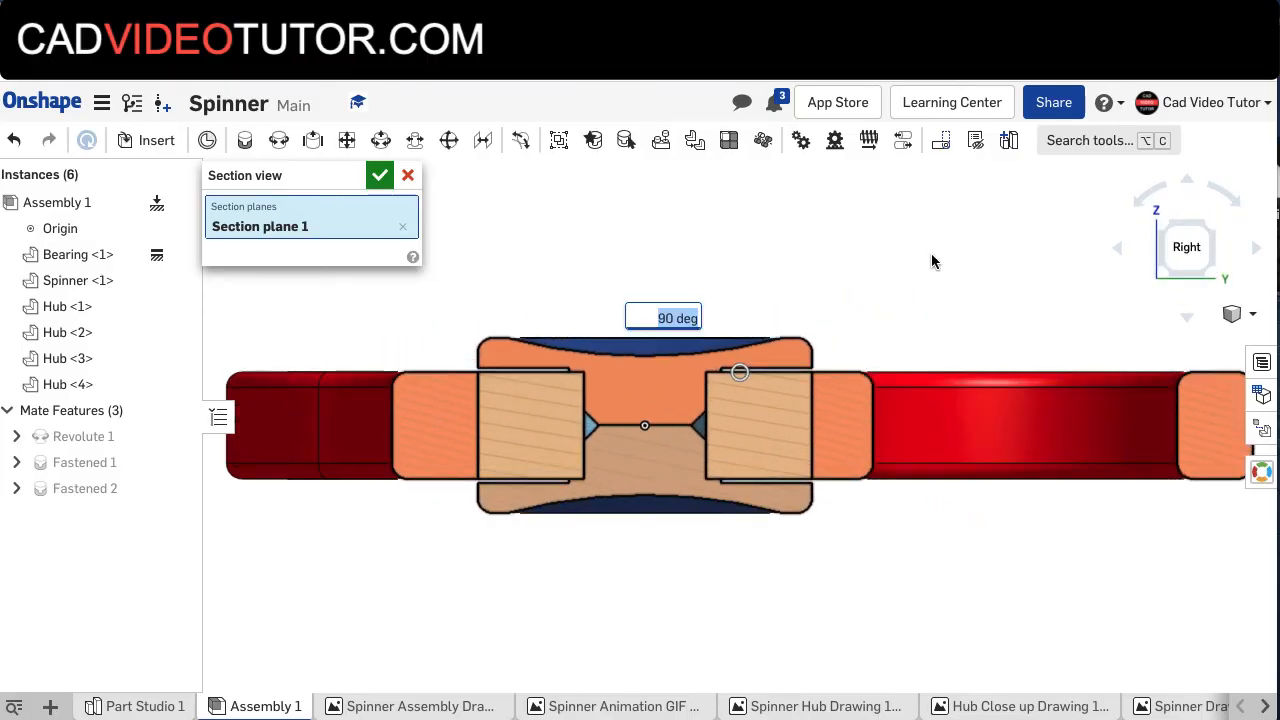
{"action": "mouse_move", "coordinate": [827, 270]}
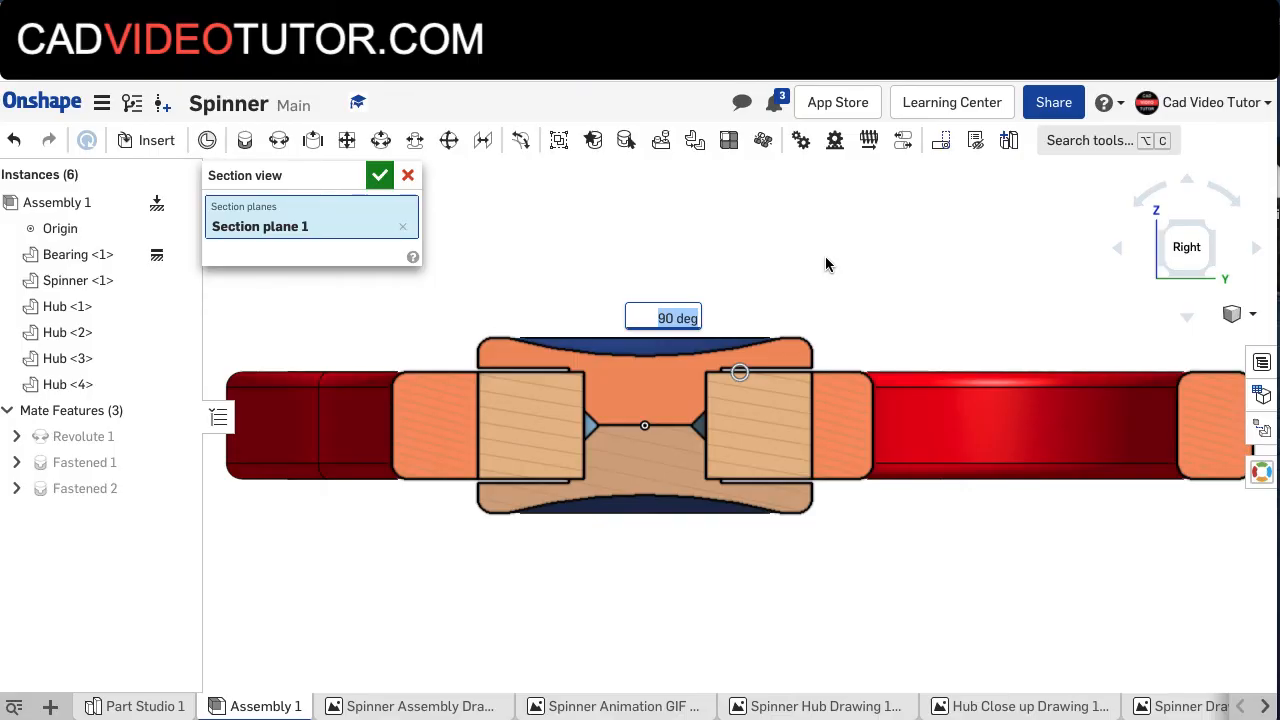
{"action": "mouse_move", "coordinate": [446, 203]}
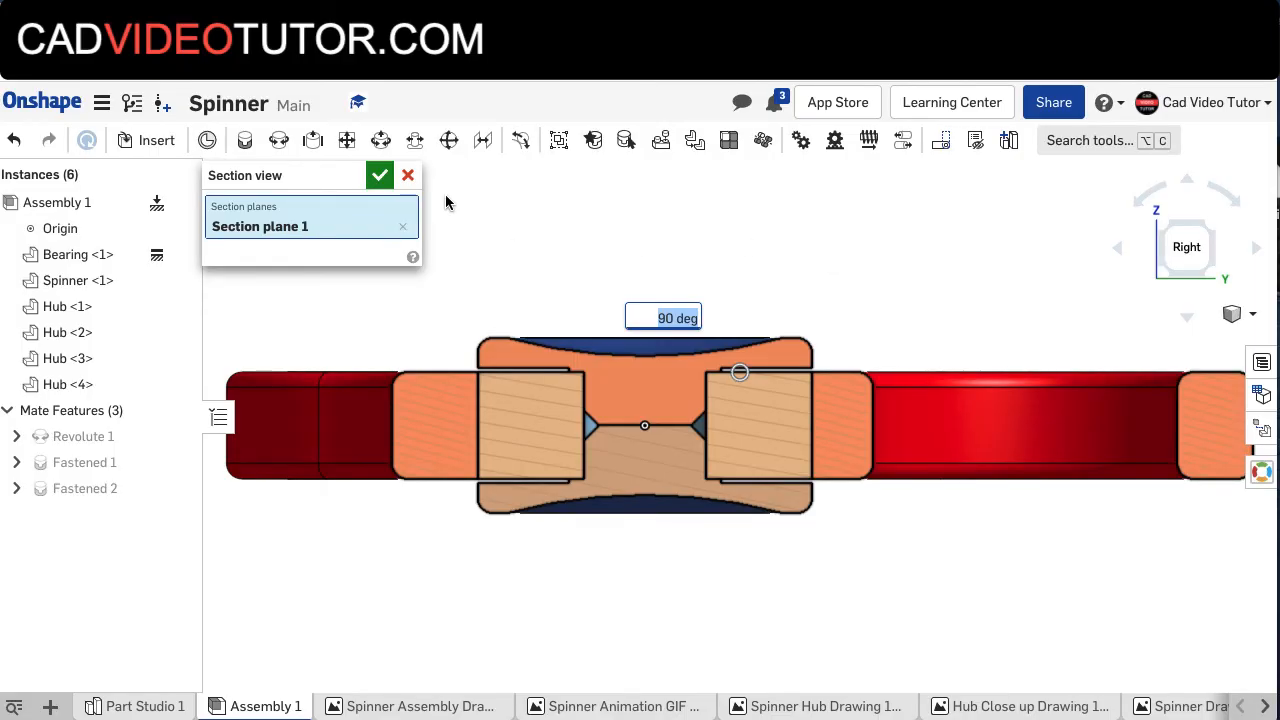
{"action": "left_click", "coordinate": [379, 175]}
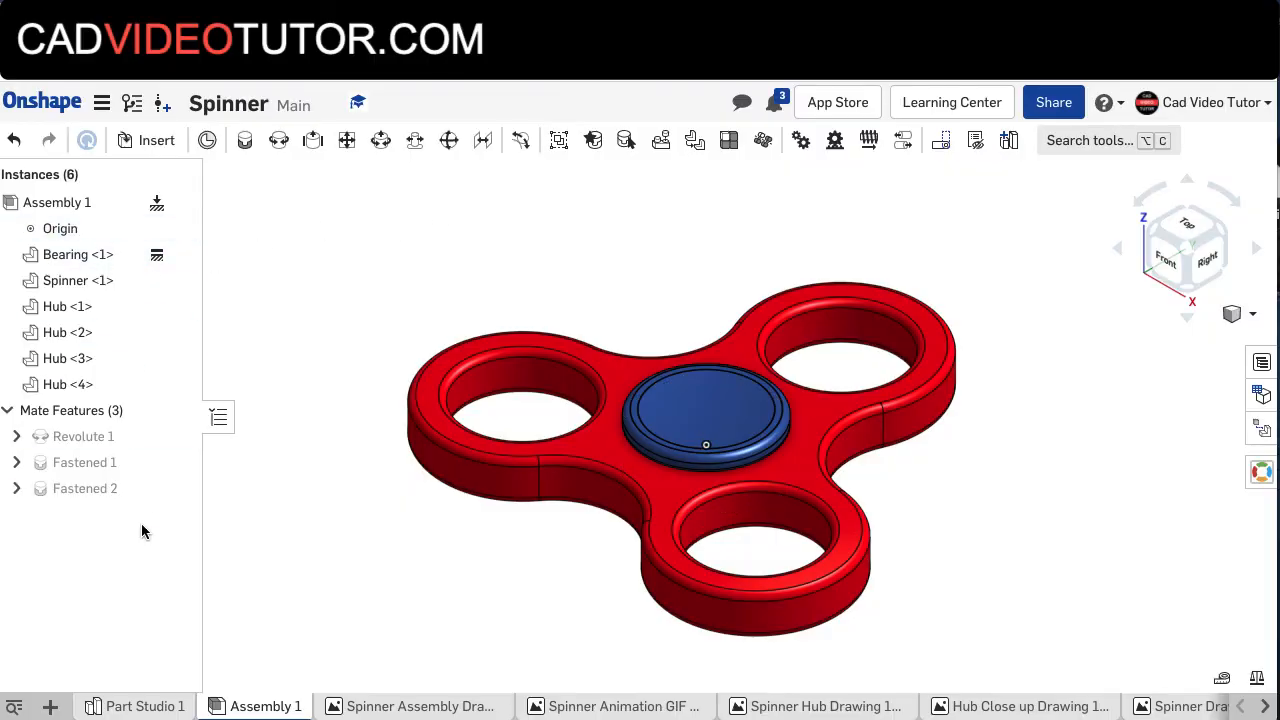
{"action": "left_click", "coordinate": [77, 254]}
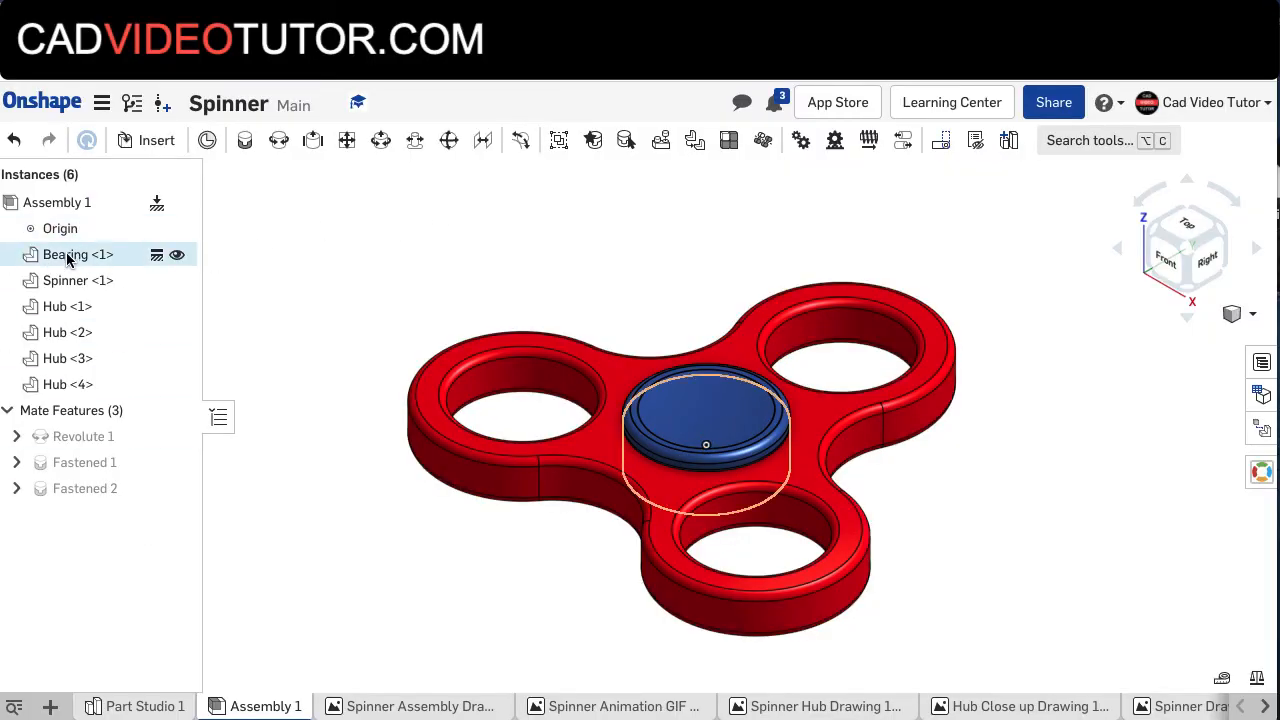
{"action": "left_click", "coordinate": [67, 358]}
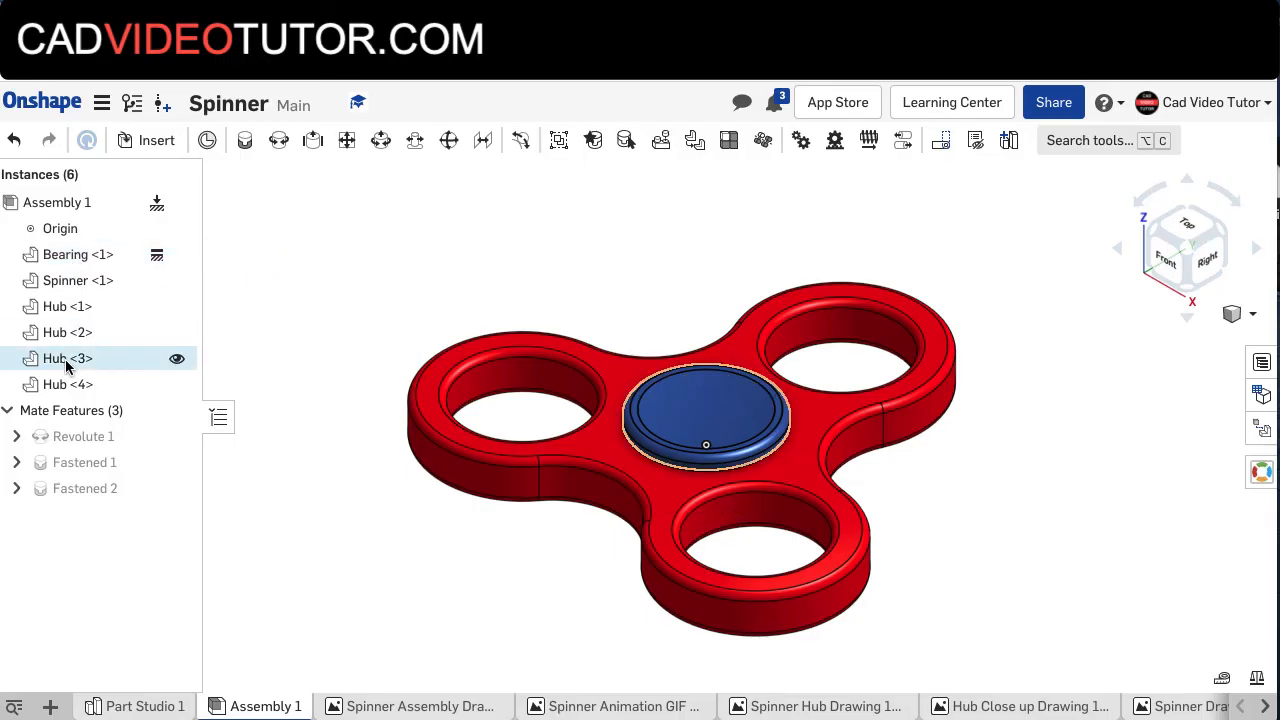
{"action": "mouse_move", "coordinate": [67, 384]}
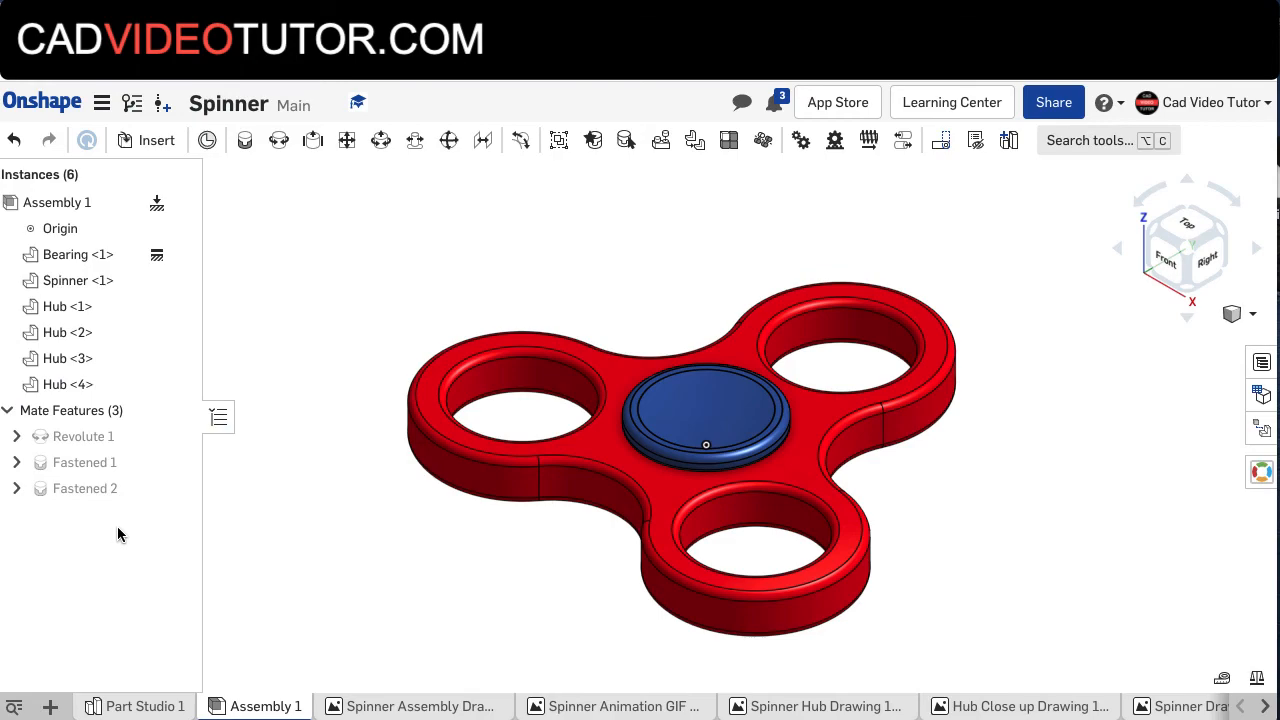
{"action": "left_click", "coordinate": [16, 436]}
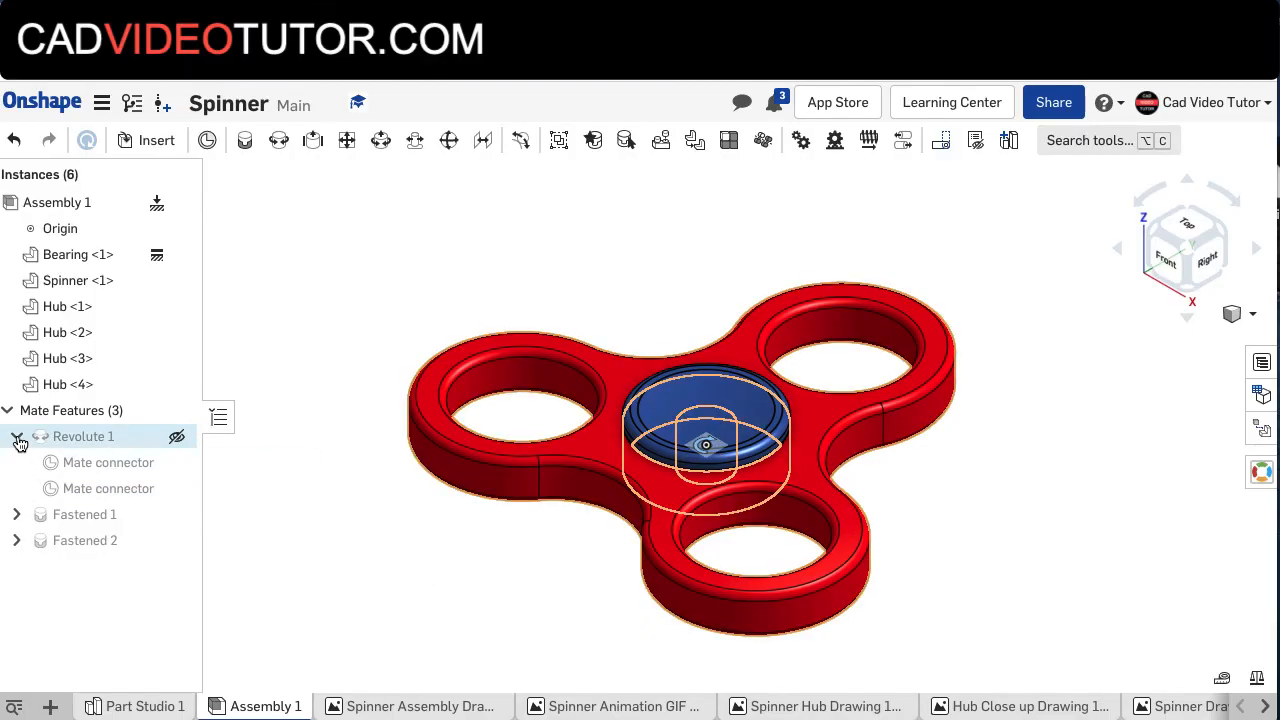
{"action": "left_click", "coordinate": [16, 436]}
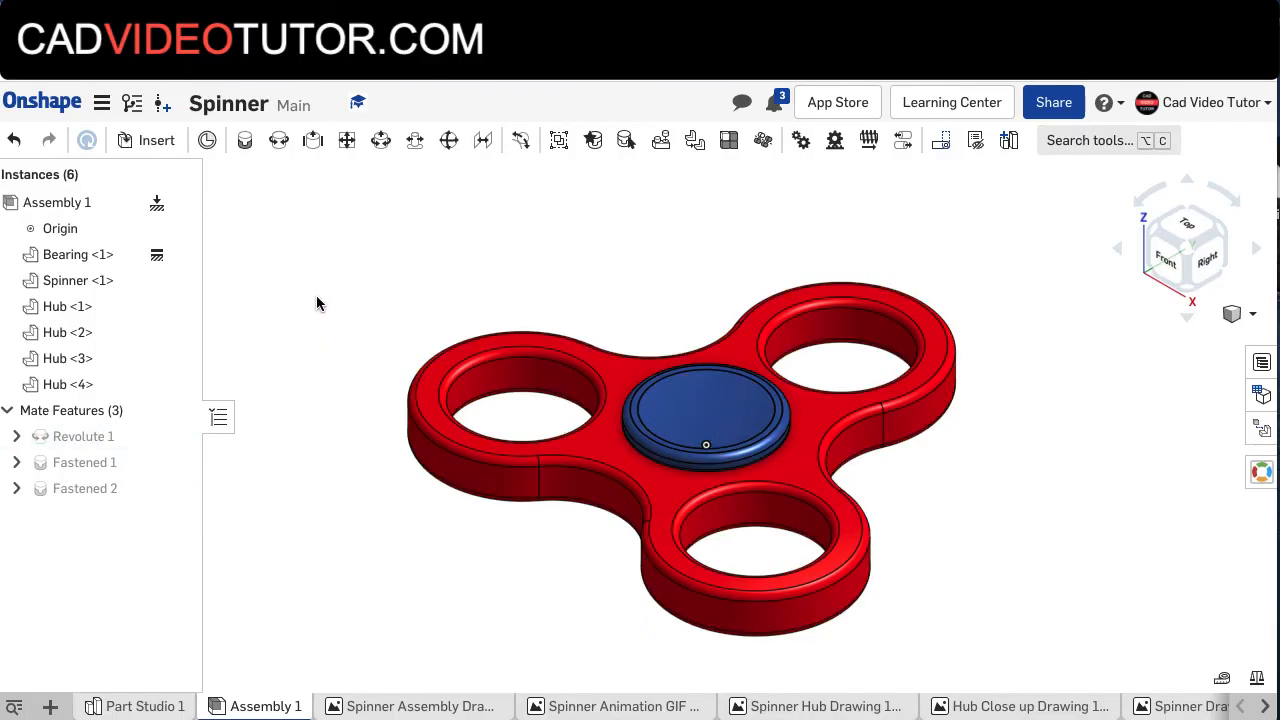
{"action": "mouse_move", "coordinate": [485, 258]}
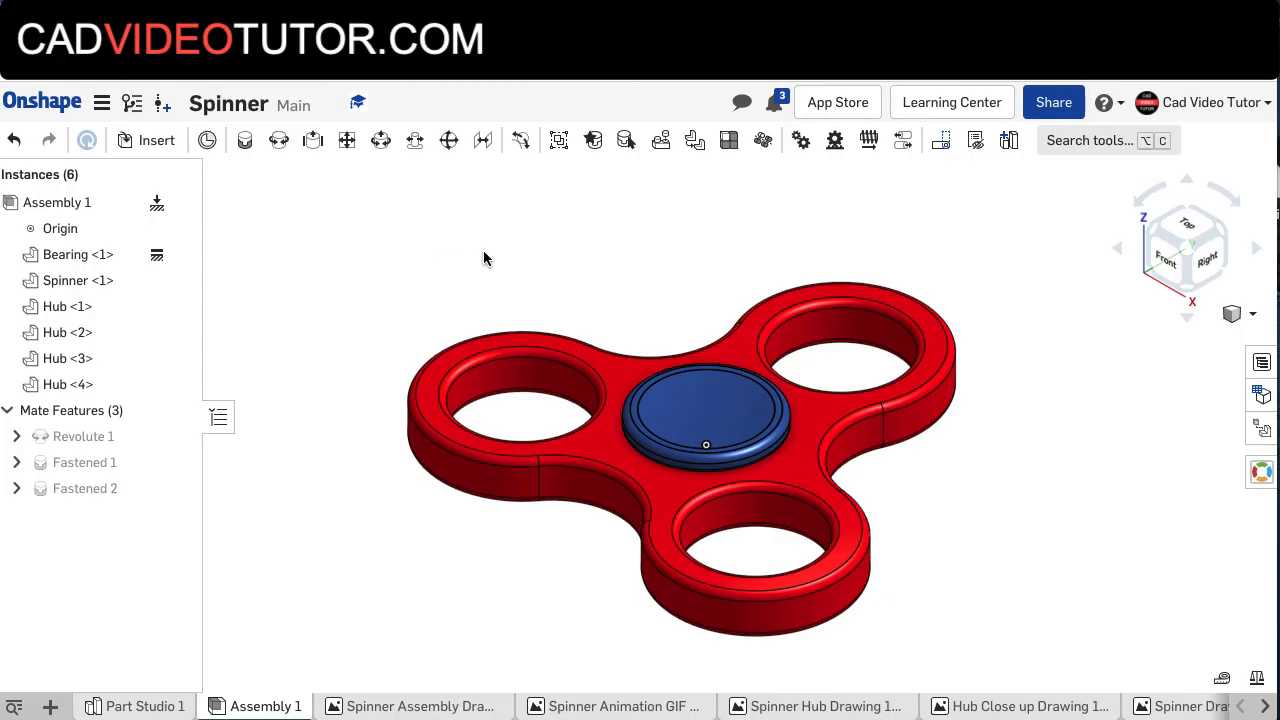
{"action": "left_click", "coordinate": [85, 462]}
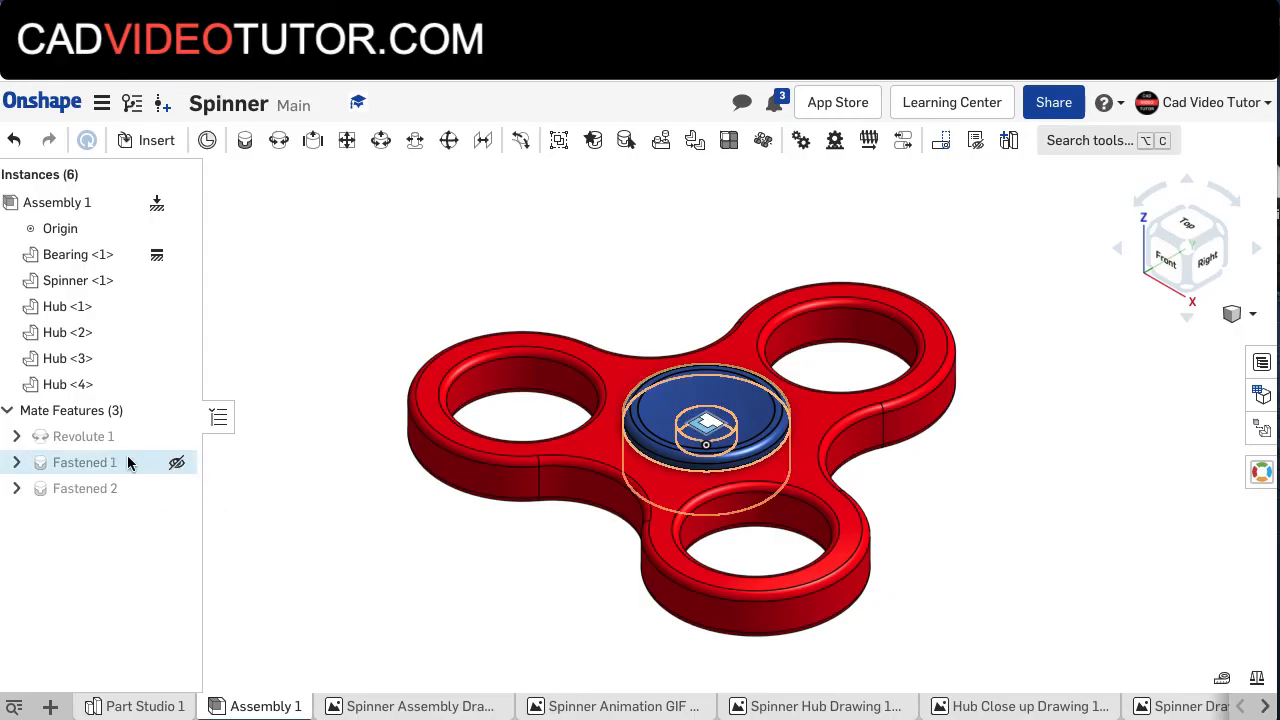
{"action": "left_click", "coordinate": [83, 436]}
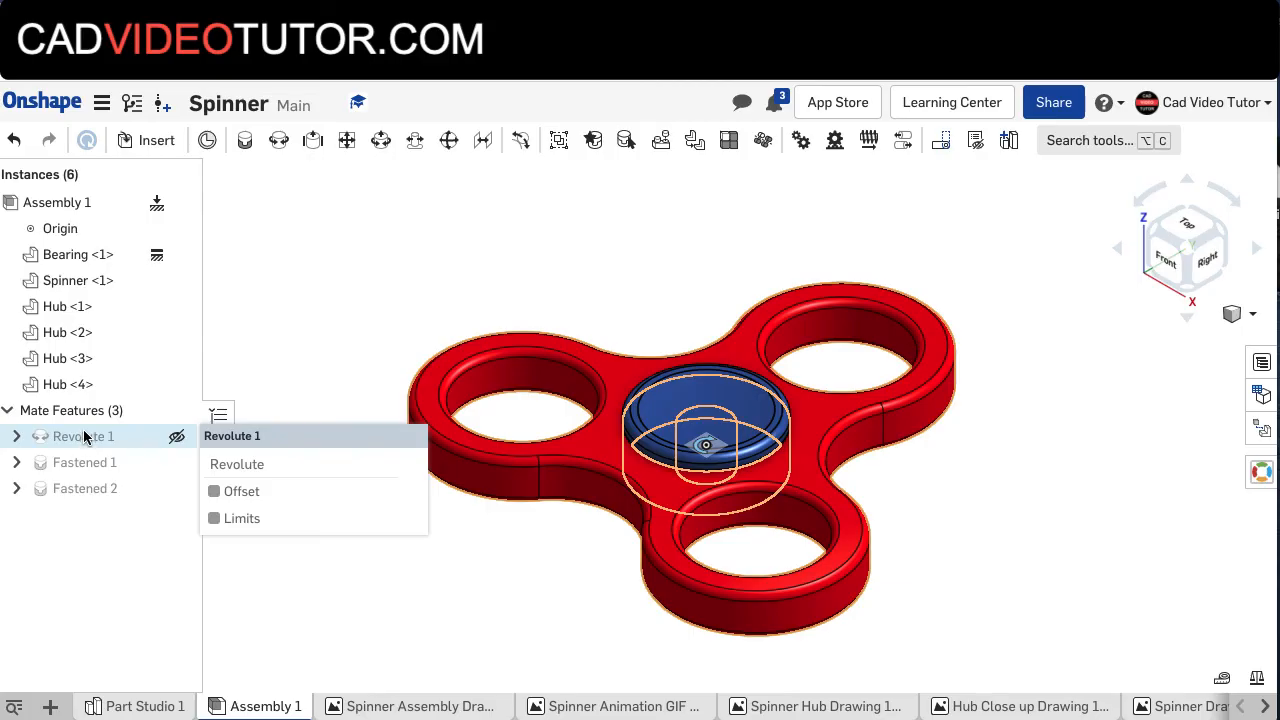
{"action": "mouse_move", "coordinate": [88, 440]}
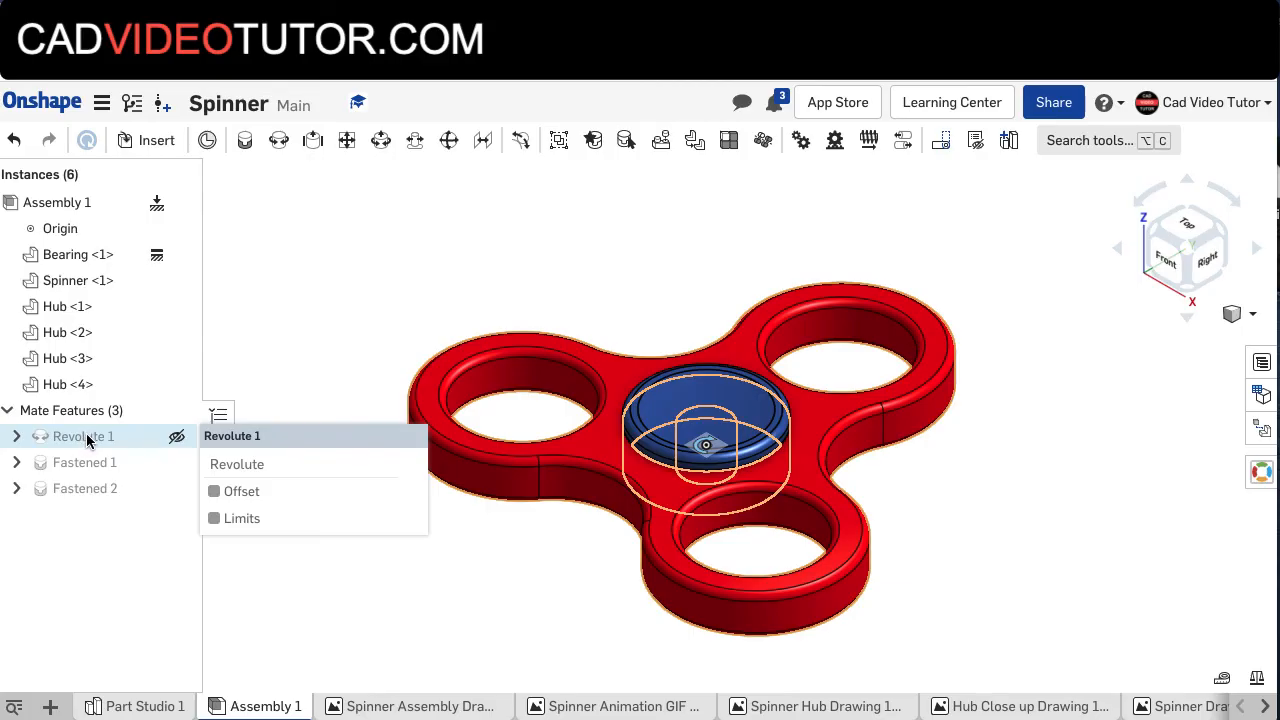
Animate the Revolute 1 mate from 0 to 360 degrees over 300 steps and play it once.
{"action": "right_click", "coordinate": [83, 436]}
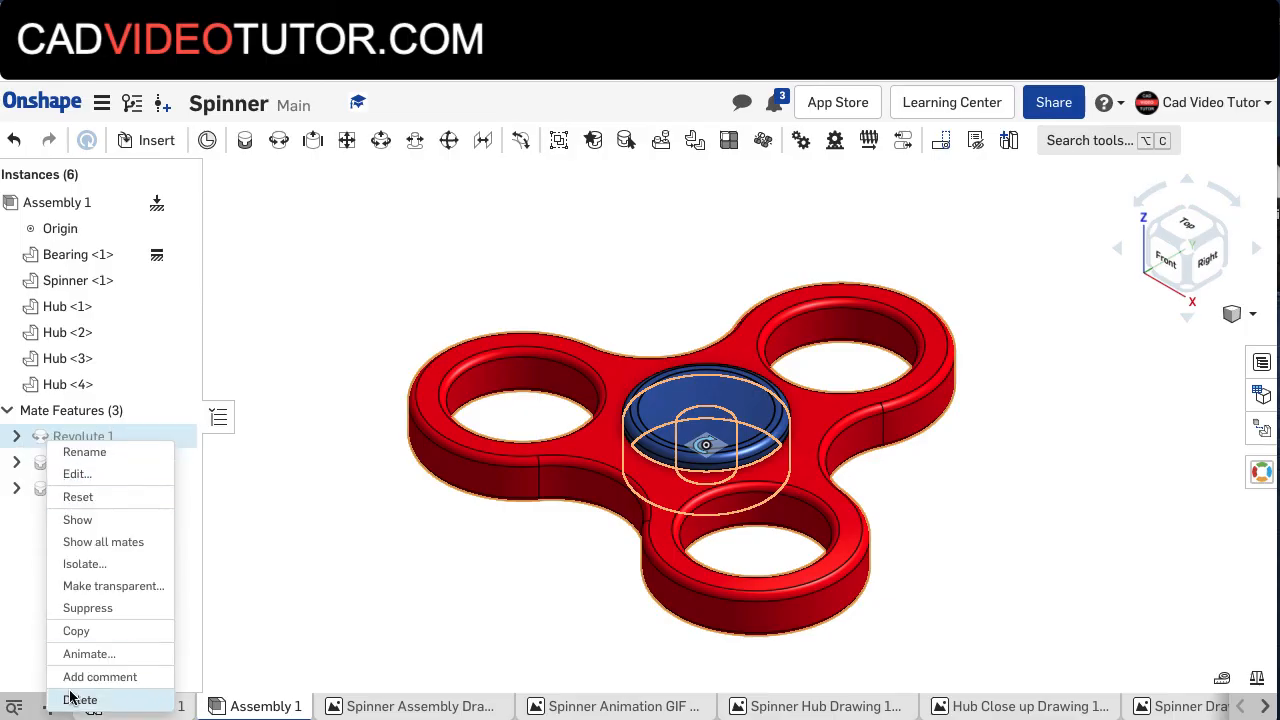
{"action": "left_click", "coordinate": [88, 653]}
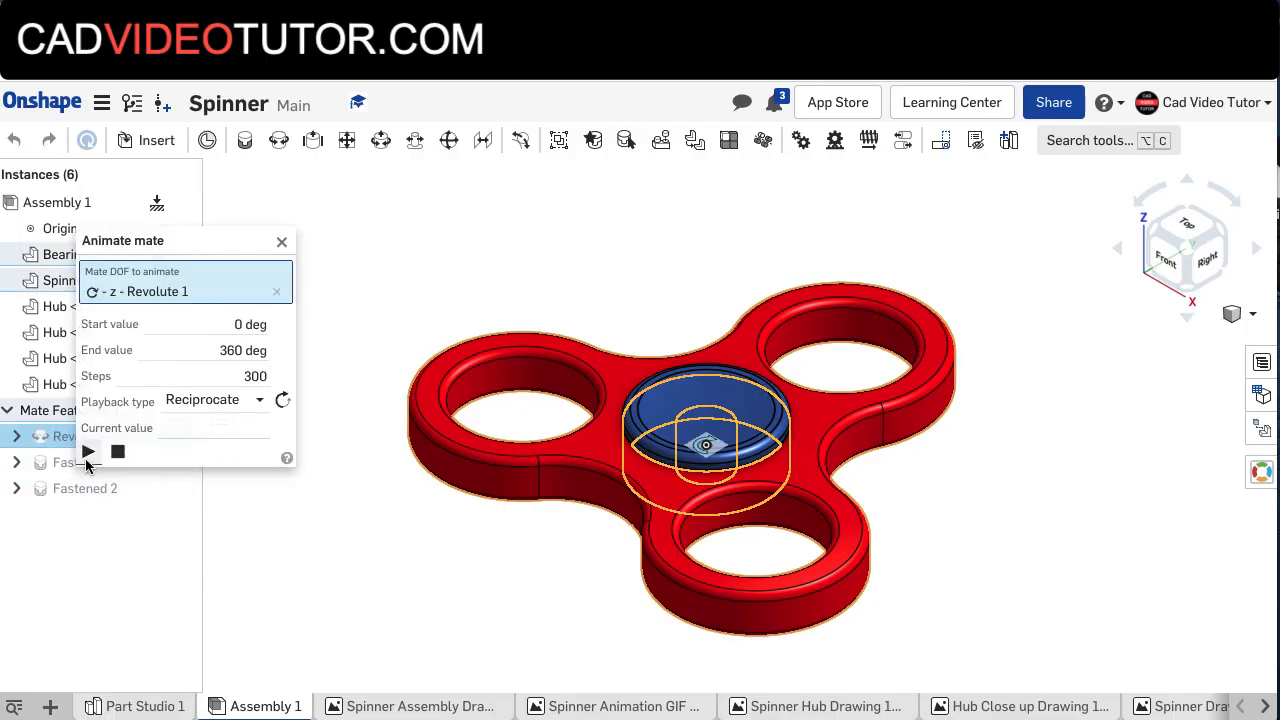
{"action": "left_click", "coordinate": [87, 451]}
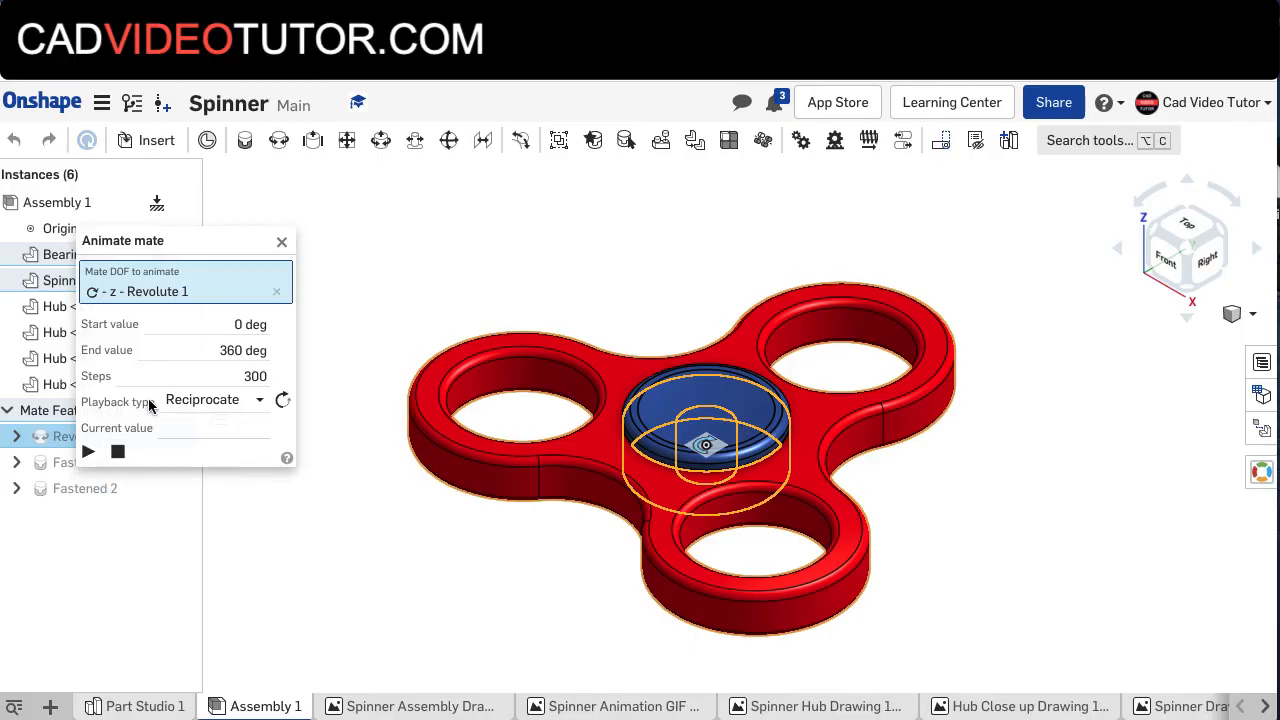
{"action": "mouse_move", "coordinate": [262, 405]}
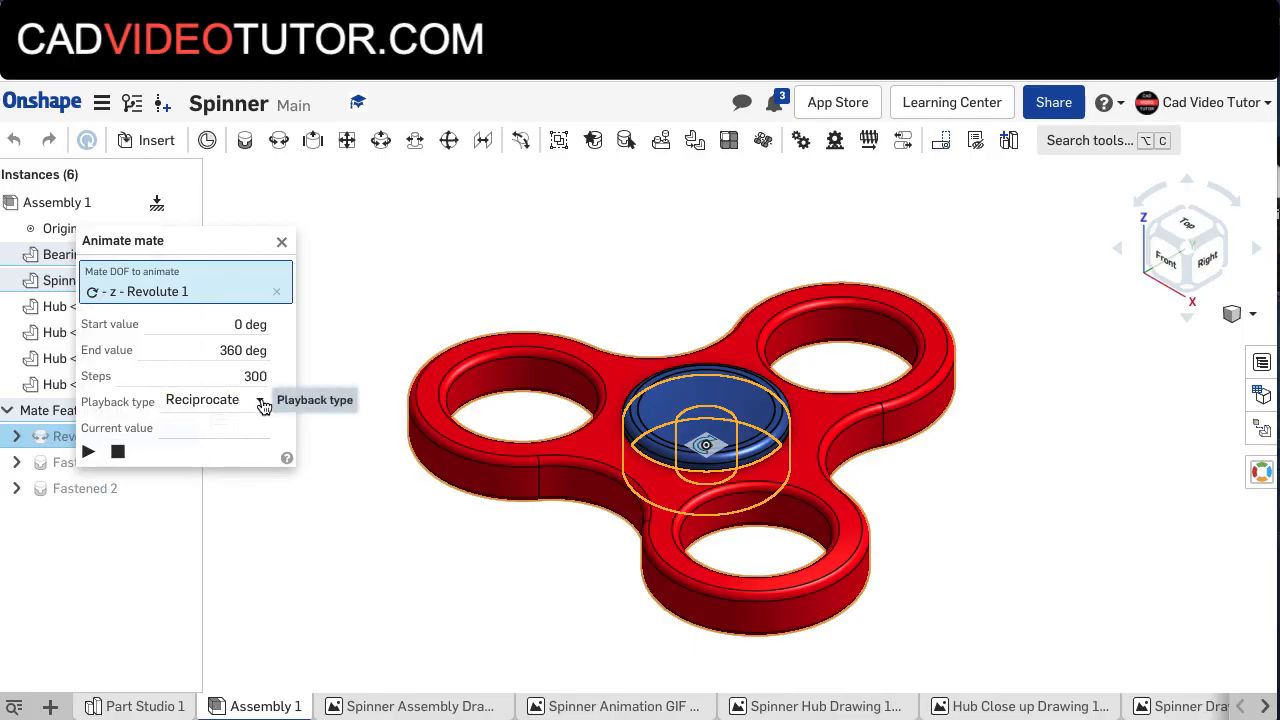
Change the playback type to Loop and replay the animation so it repeats.
{"action": "left_click", "coordinate": [213, 399]}
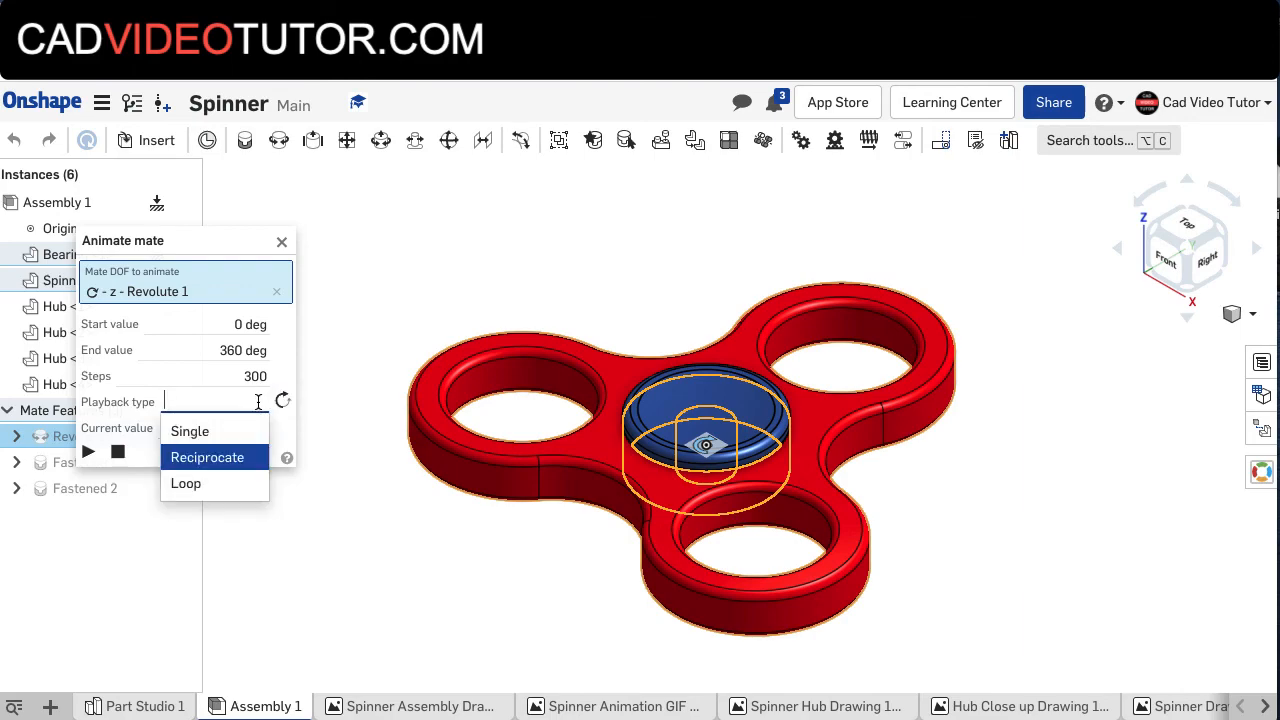
{"action": "mouse_move", "coordinate": [221, 494]}
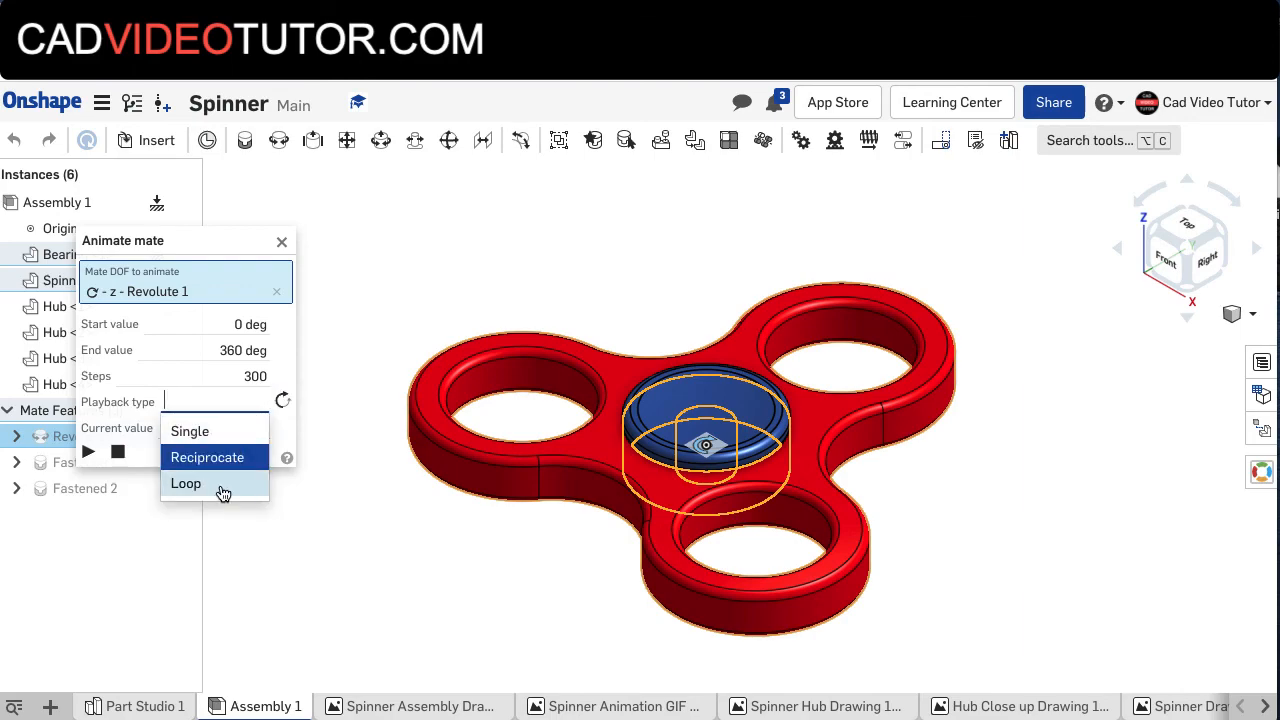
{"action": "left_click", "coordinate": [185, 483]}
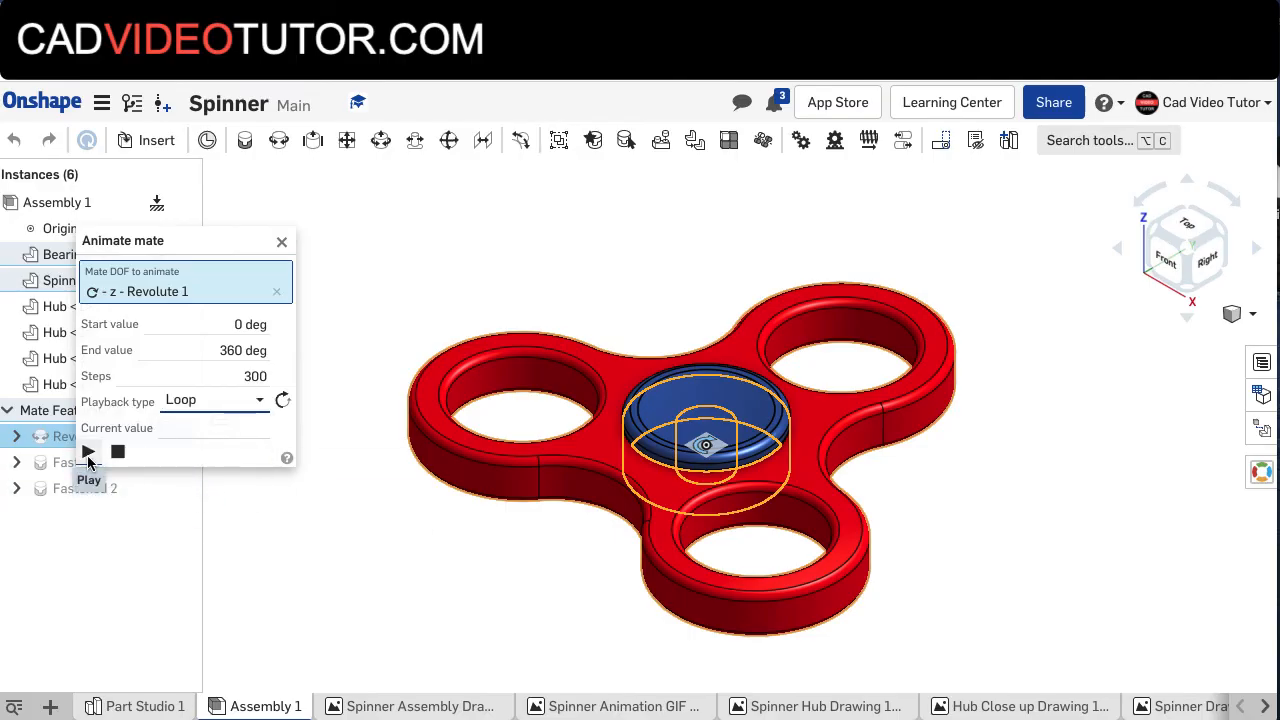
{"action": "left_click", "coordinate": [88, 451]}
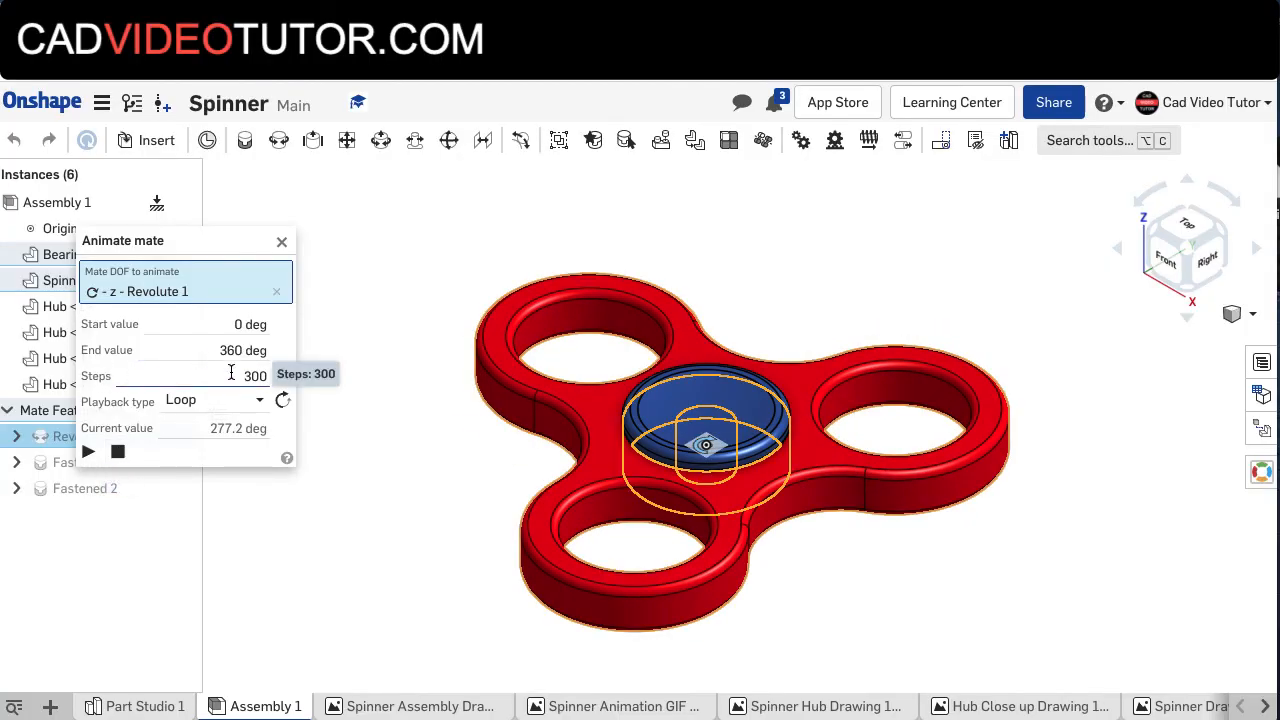
Reduce the animation steps from 300 to 100 and replay the loop so the spinner turns faster.
{"action": "left_click", "coordinate": [250, 375]}
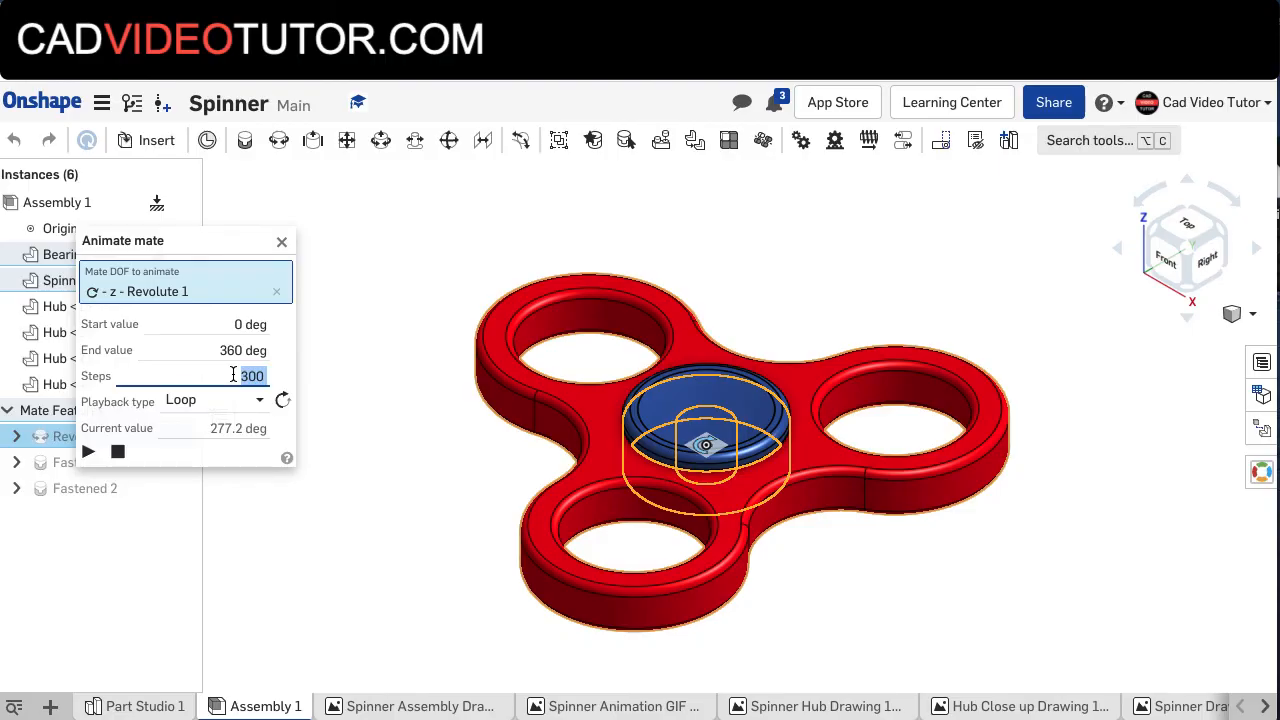
{"action": "type", "text": "100"}
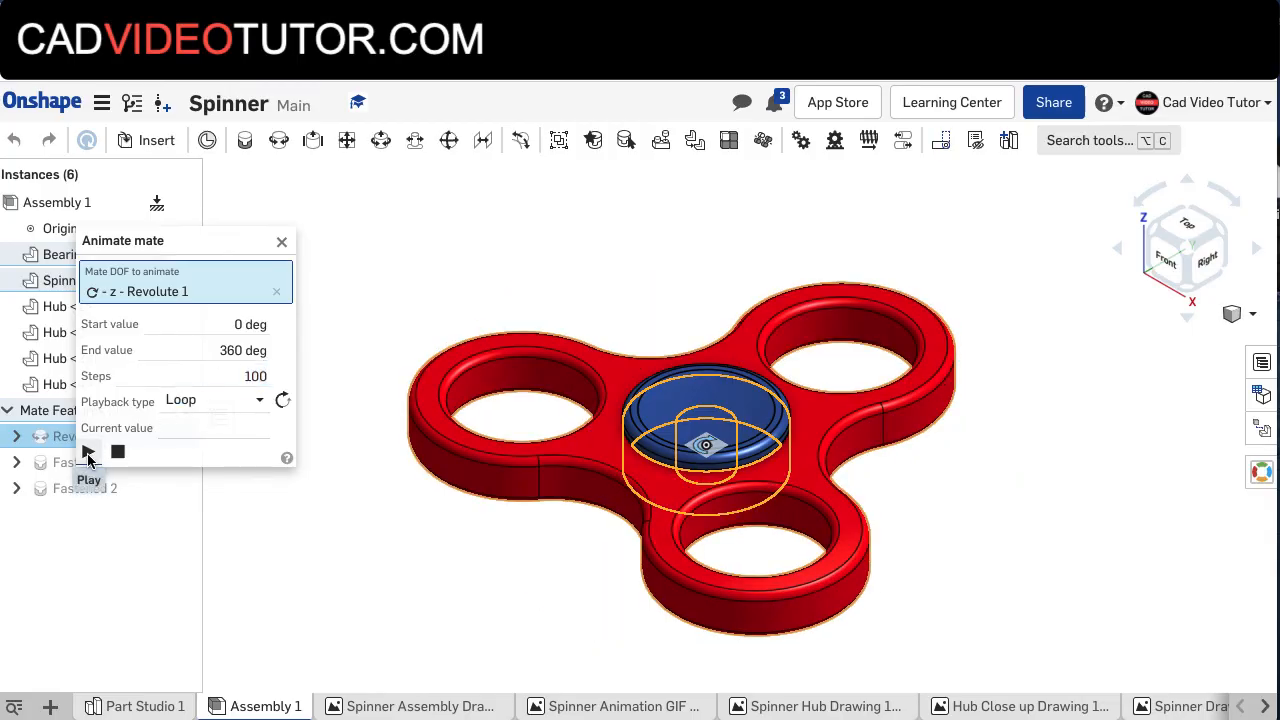
{"action": "left_click", "coordinate": [88, 451]}
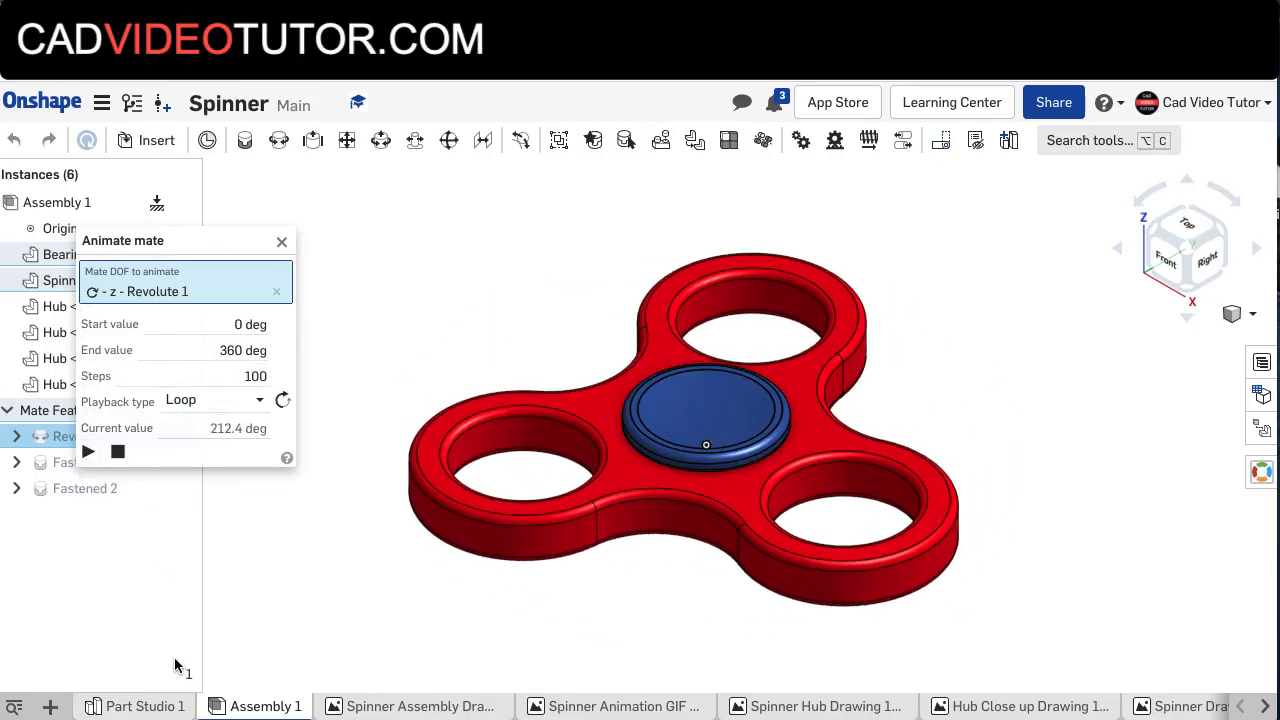